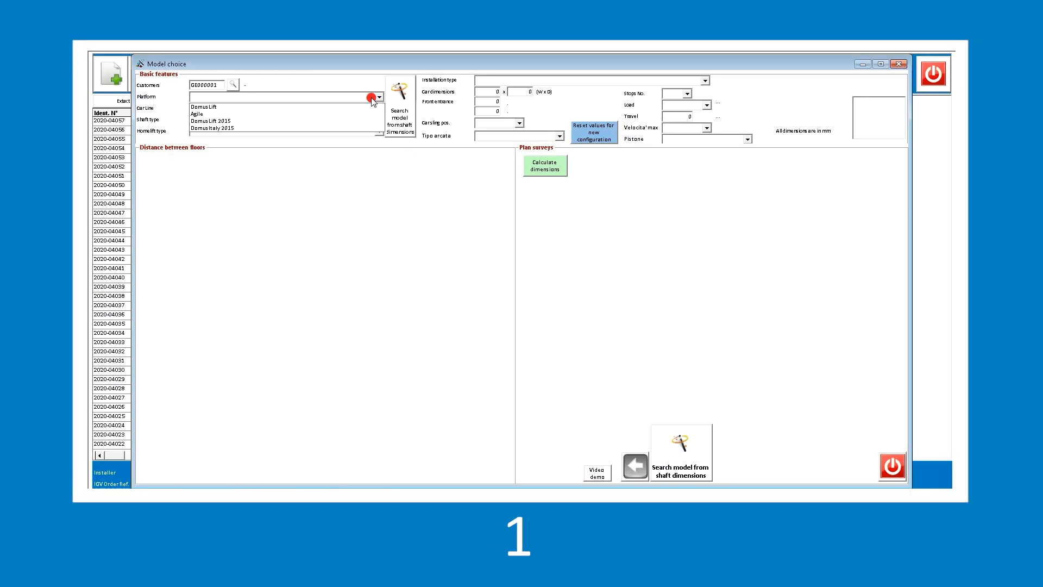
Choose Domus Lift, Aluminium car line, reinforced concrete shaft and hydraulic swing-door homelift type
click(202, 107)
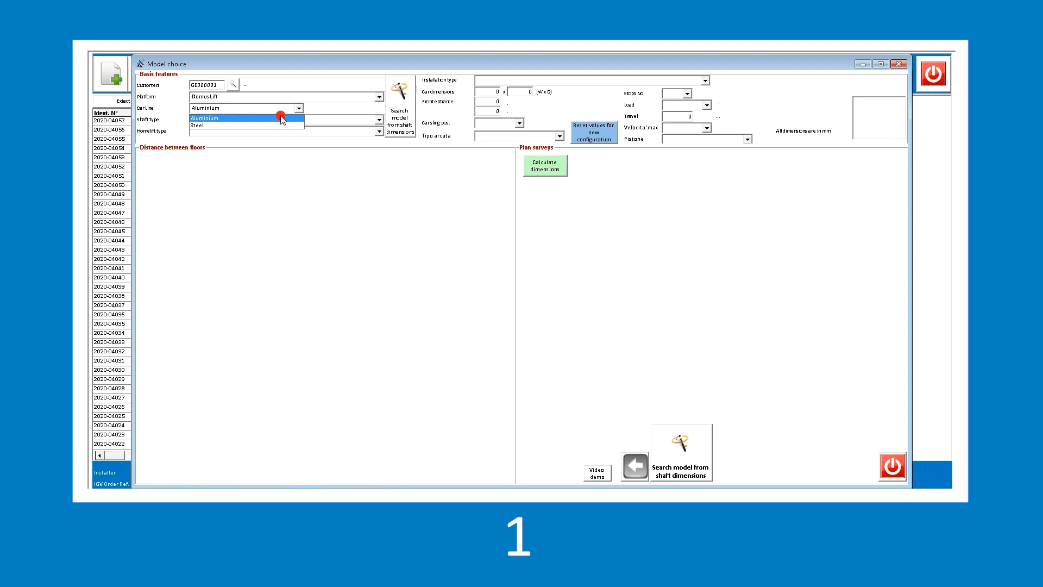
click(379, 119)
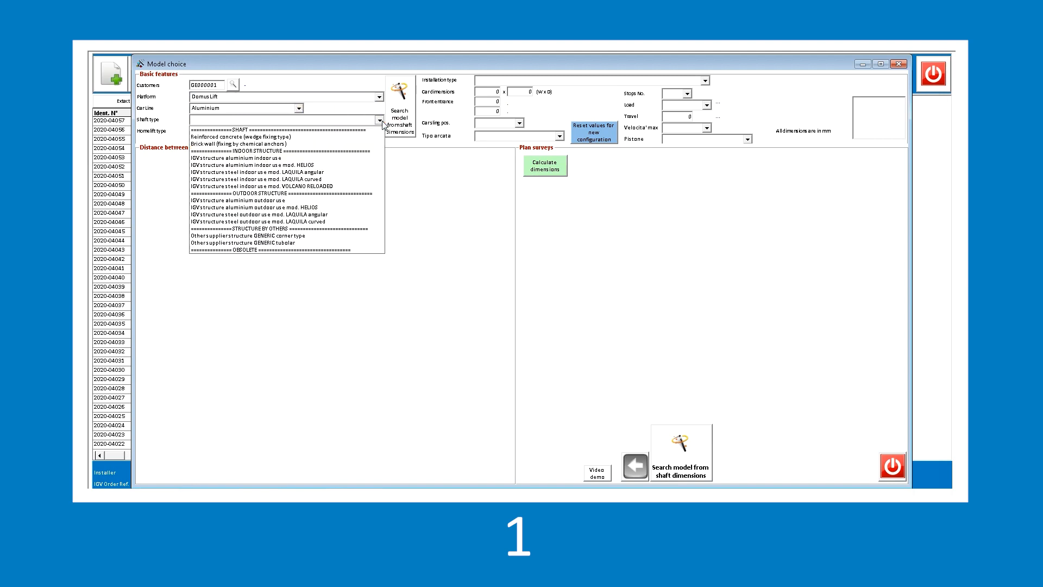
click(238, 136)
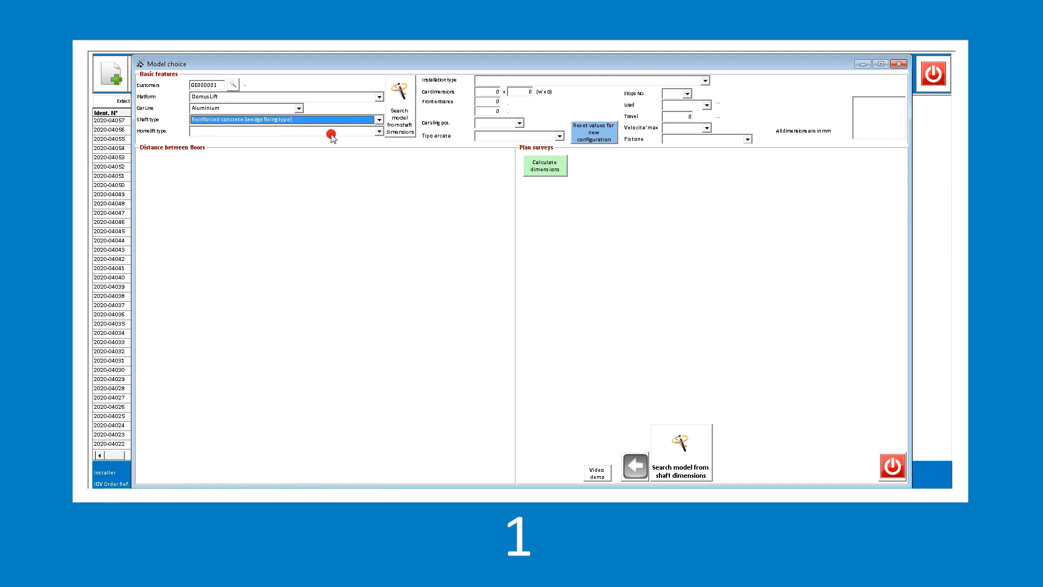
click(379, 131)
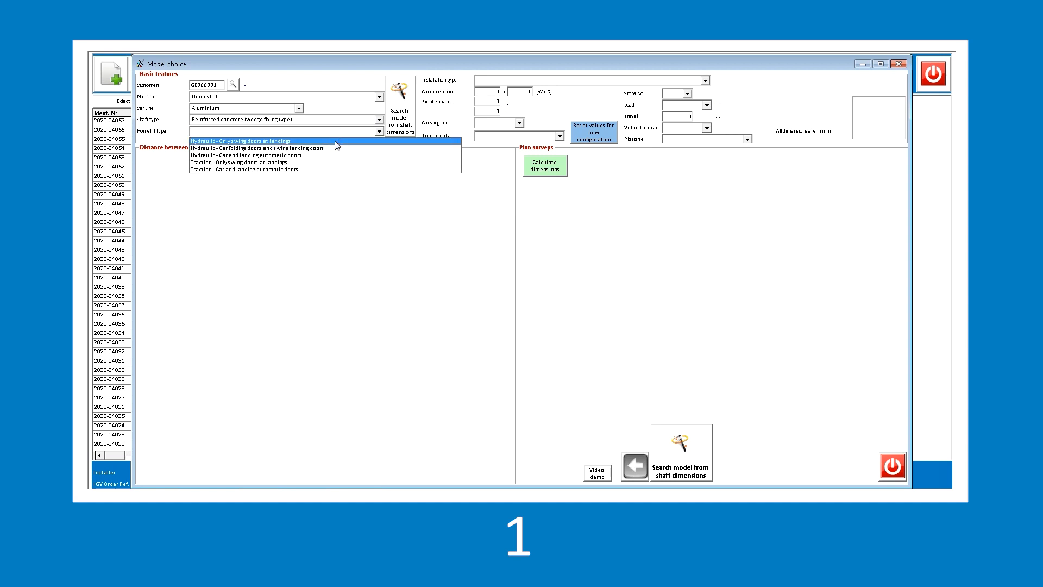
click(241, 140)
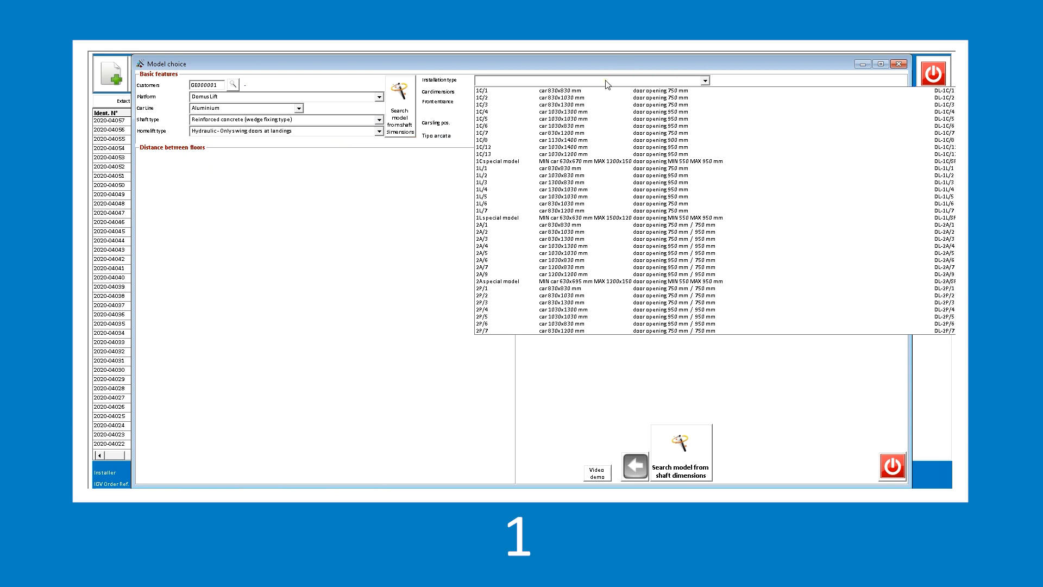
click(512, 104)
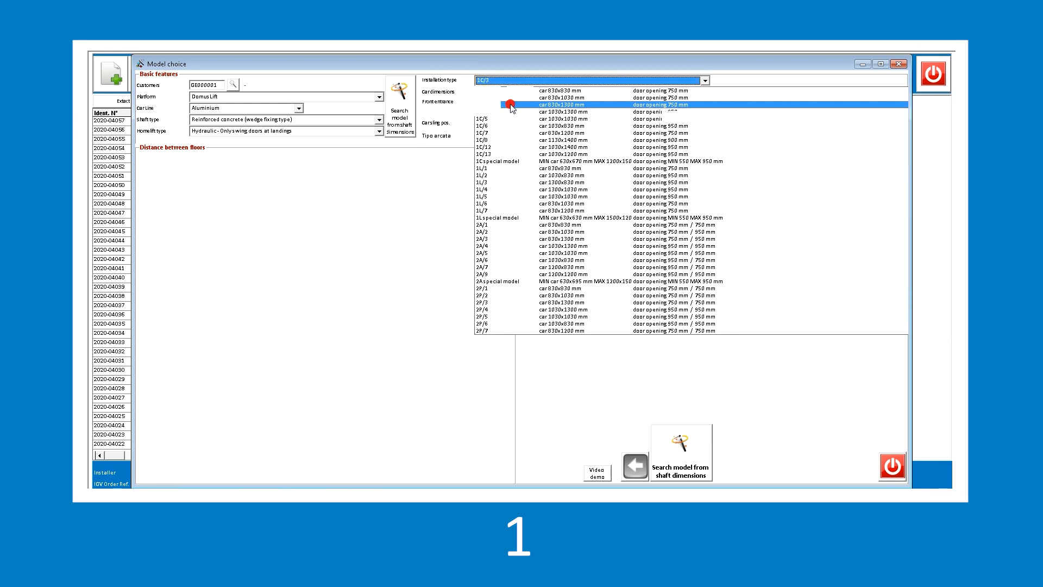
Select model 1C/3 with left carsling, overturned sling, 2 stops, 3000 mm travel and a piston
click(562, 104)
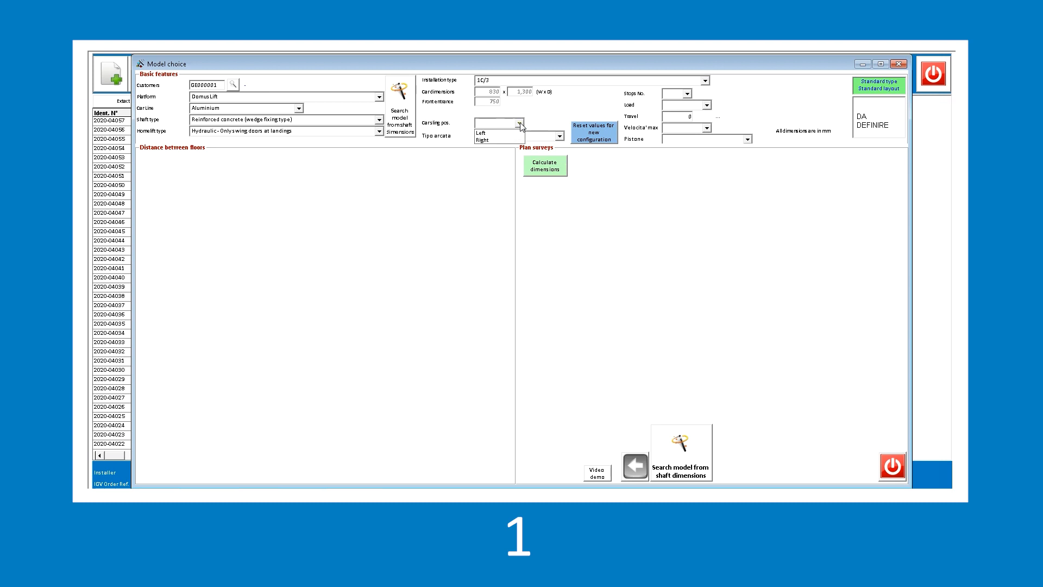
click(480, 125)
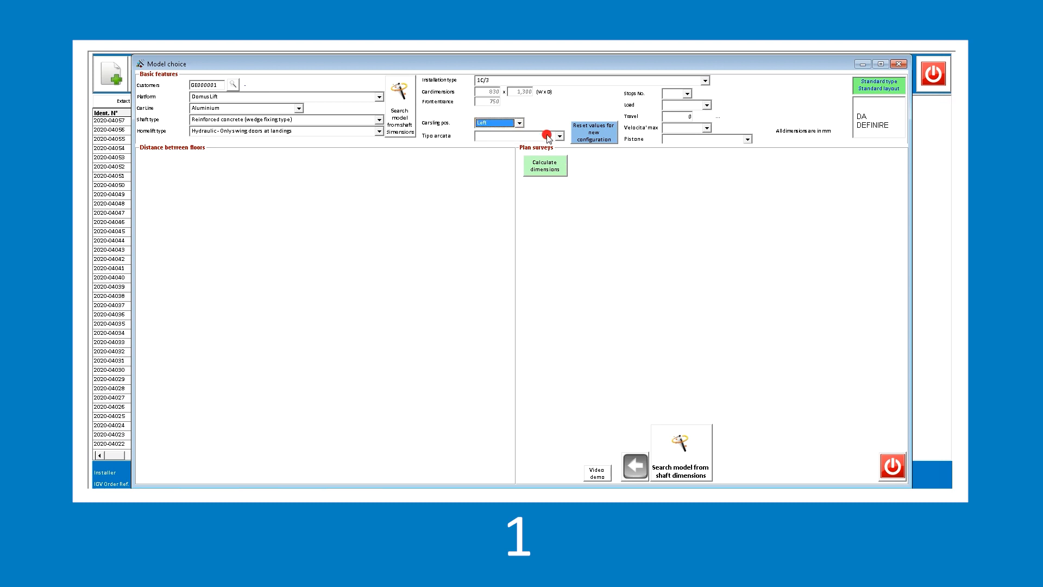
click(560, 136)
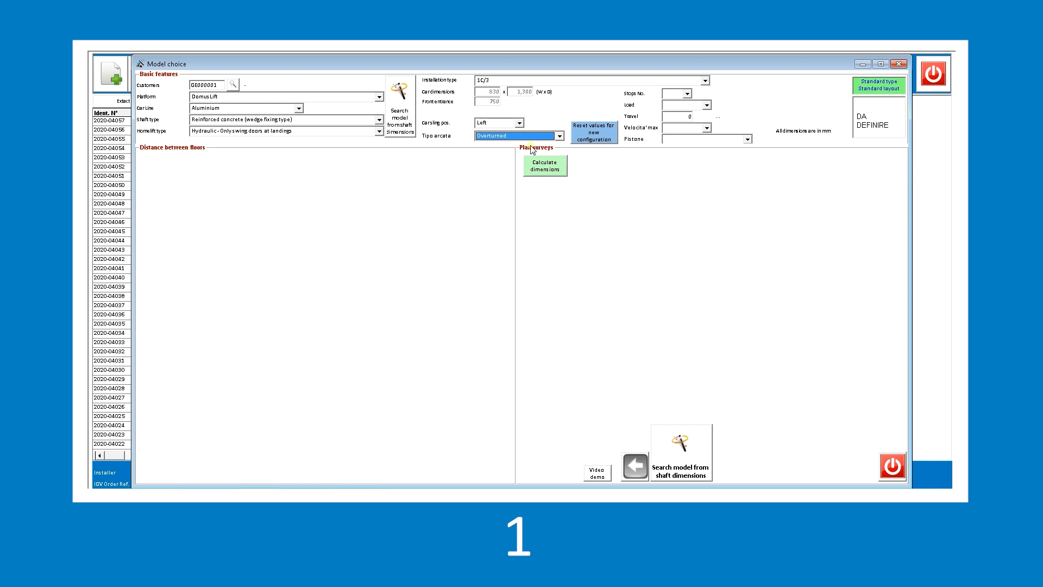
click(693, 93)
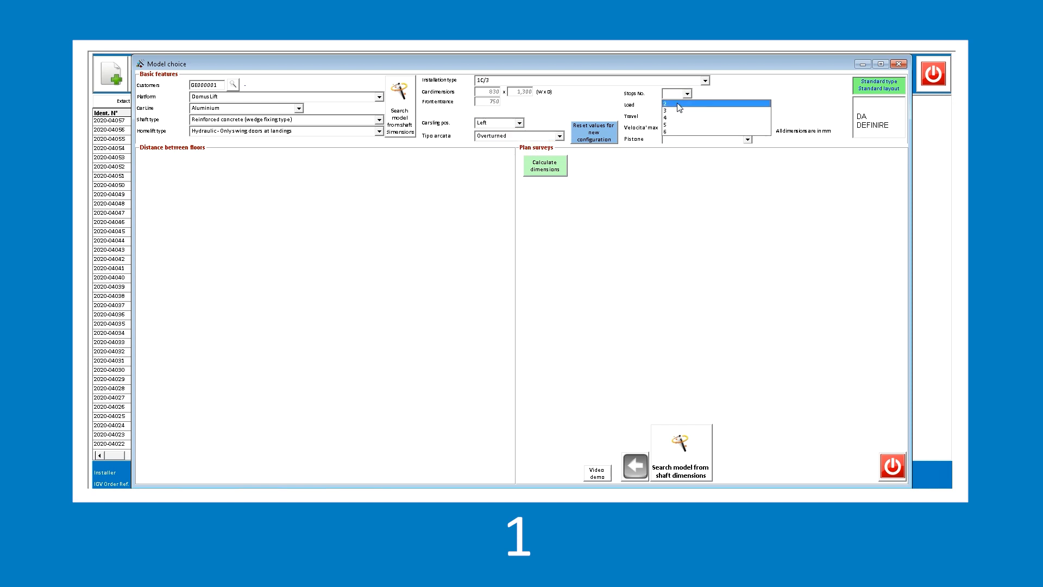
click(664, 104)
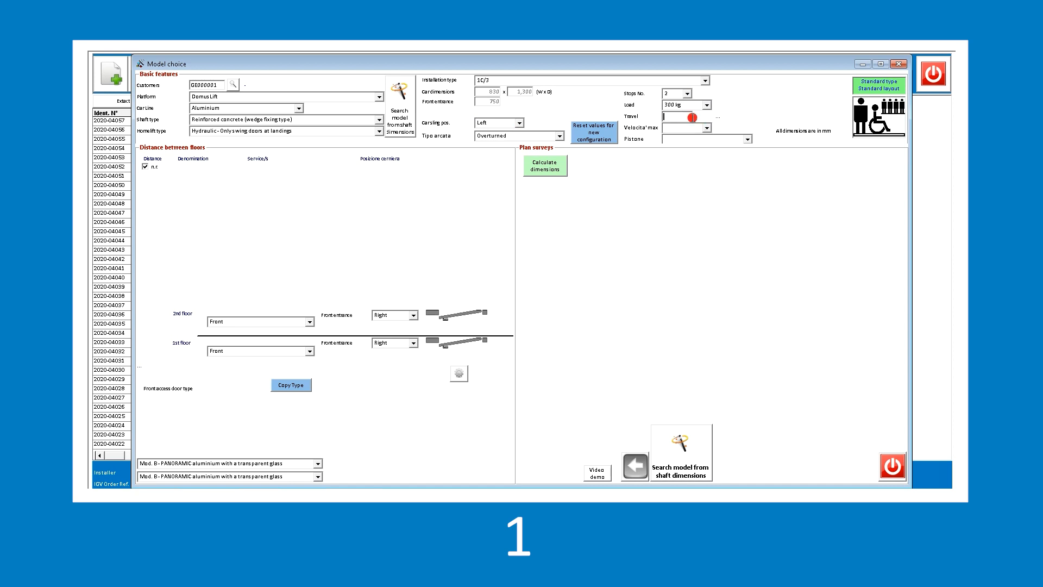
text(3000)
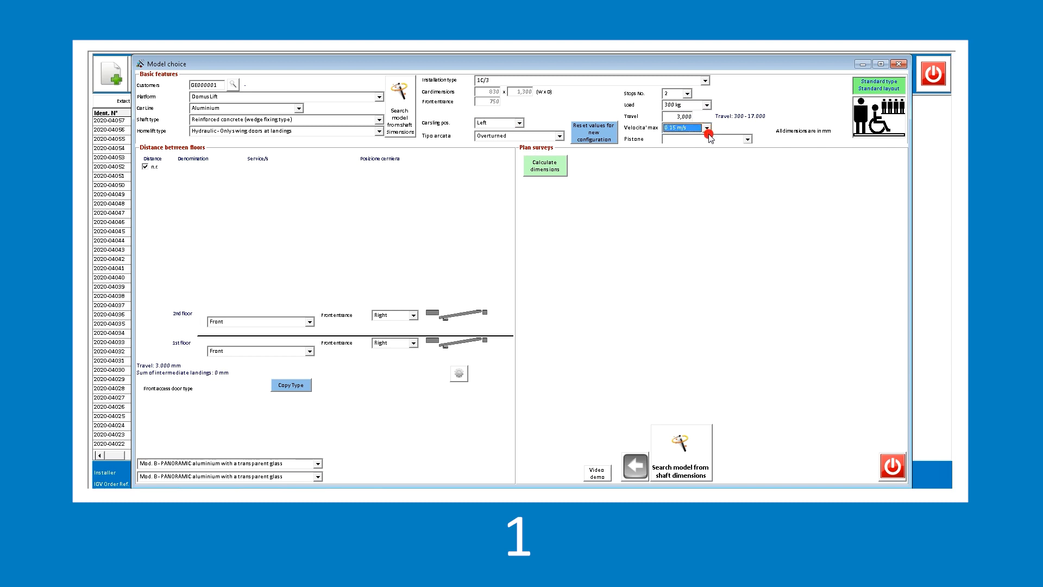
click(685, 139)
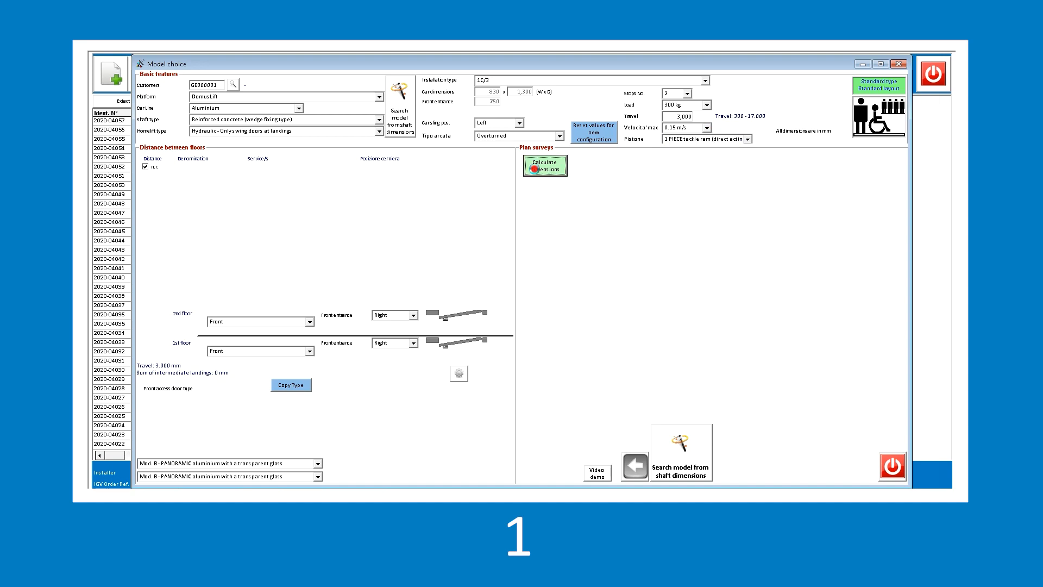
Calculate dimensions and apply the minimum 1130 × 1415 shaft with landing measurements
click(544, 165)
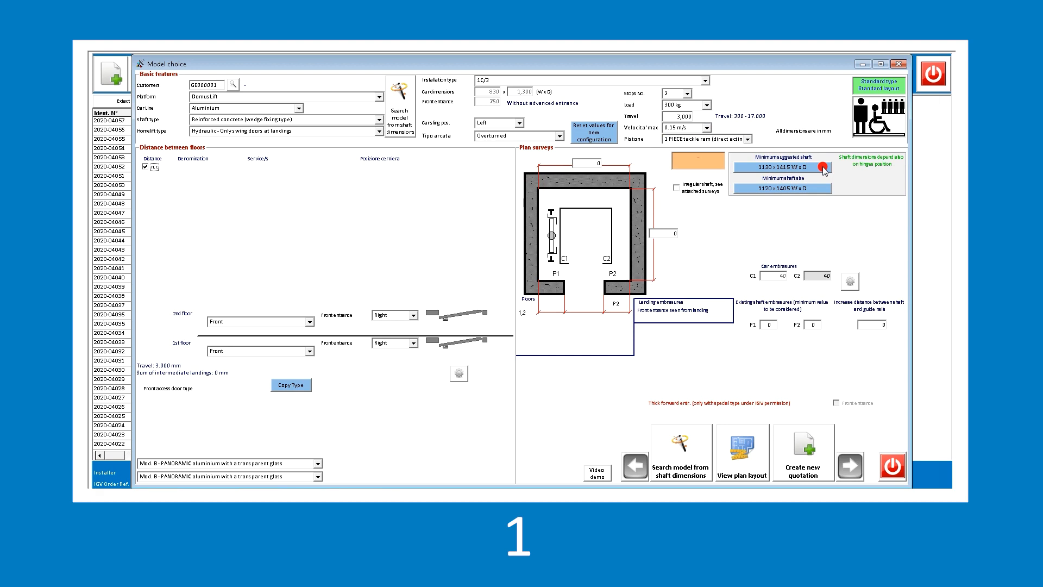
click(782, 167)
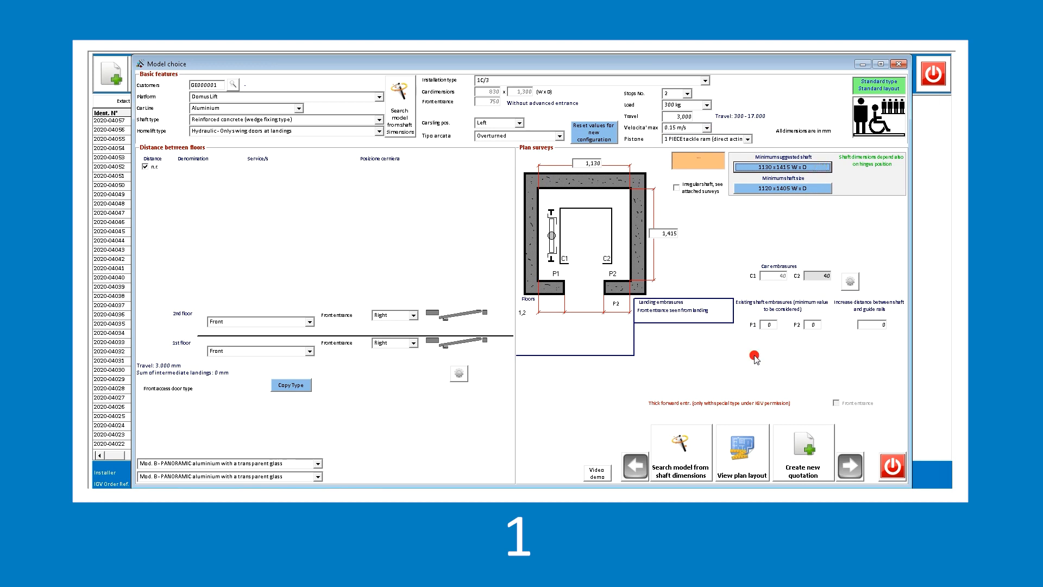
click(741, 453)
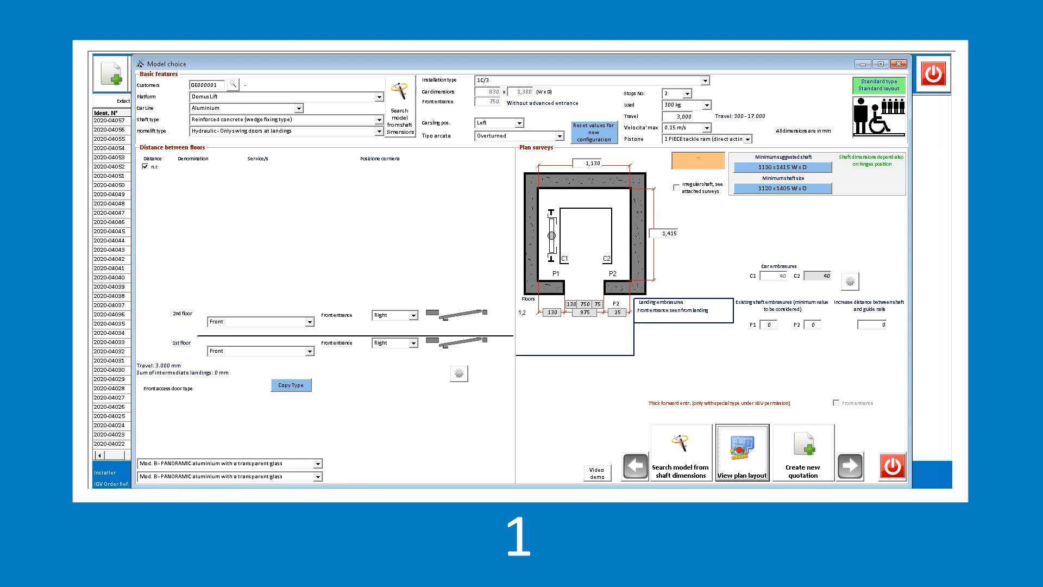
click(741, 450)
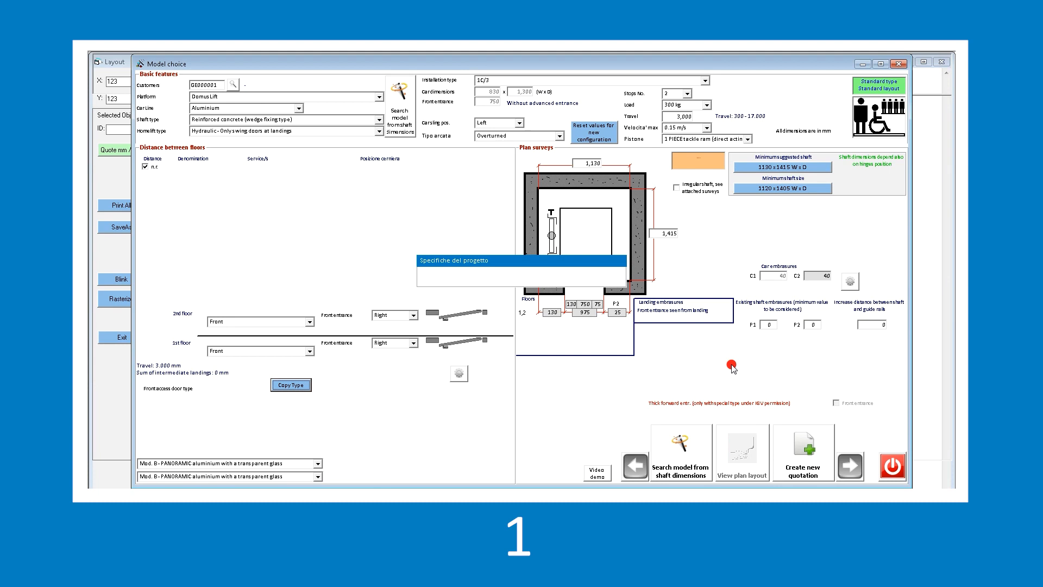
click(741, 453)
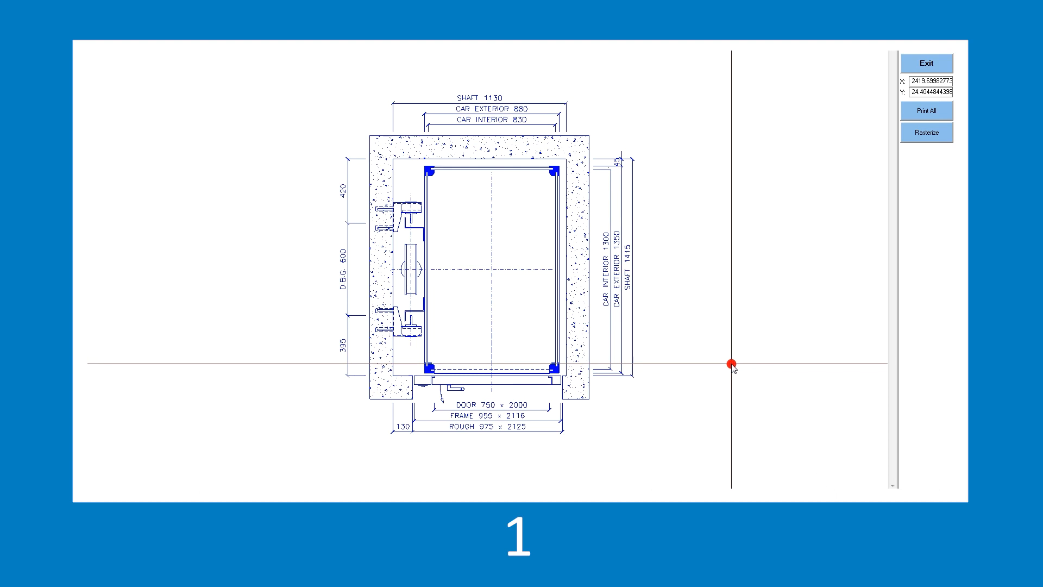
mouse_move(824, 53)
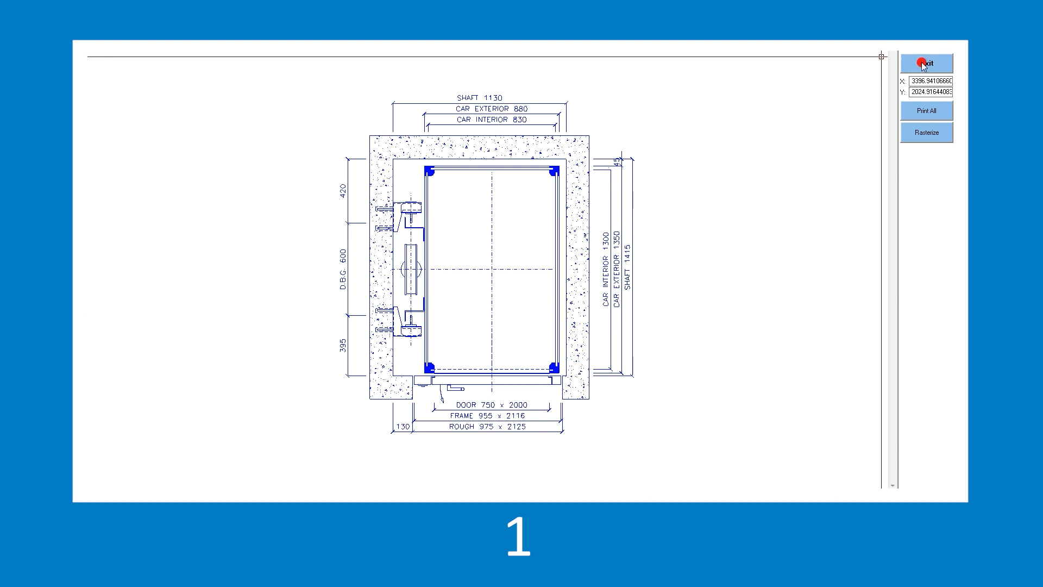
click(926, 62)
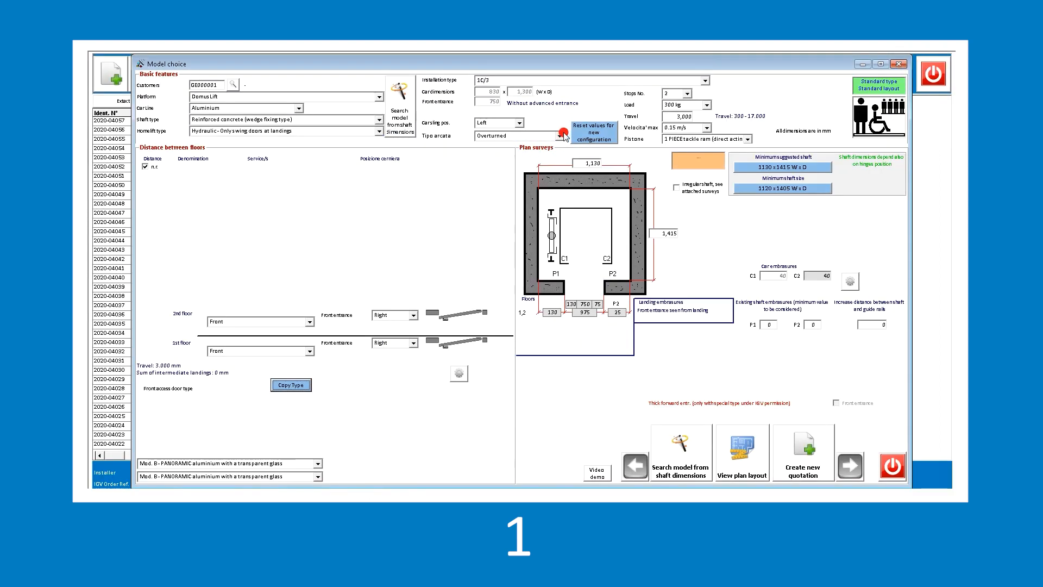
Switch the sling type to Cantilevered and confirm resetting the shaft dimensions
click(542, 136)
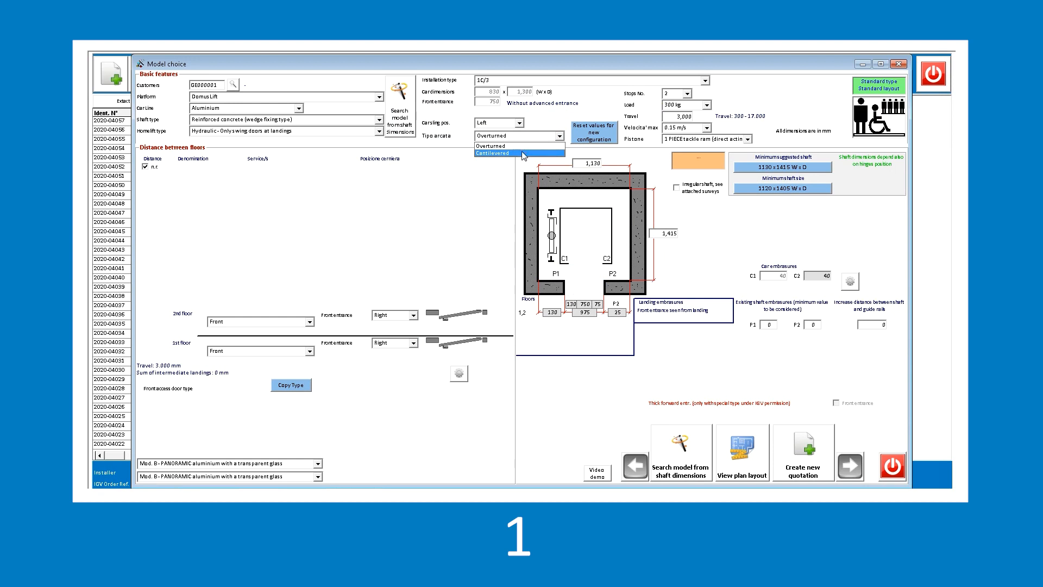
click(492, 153)
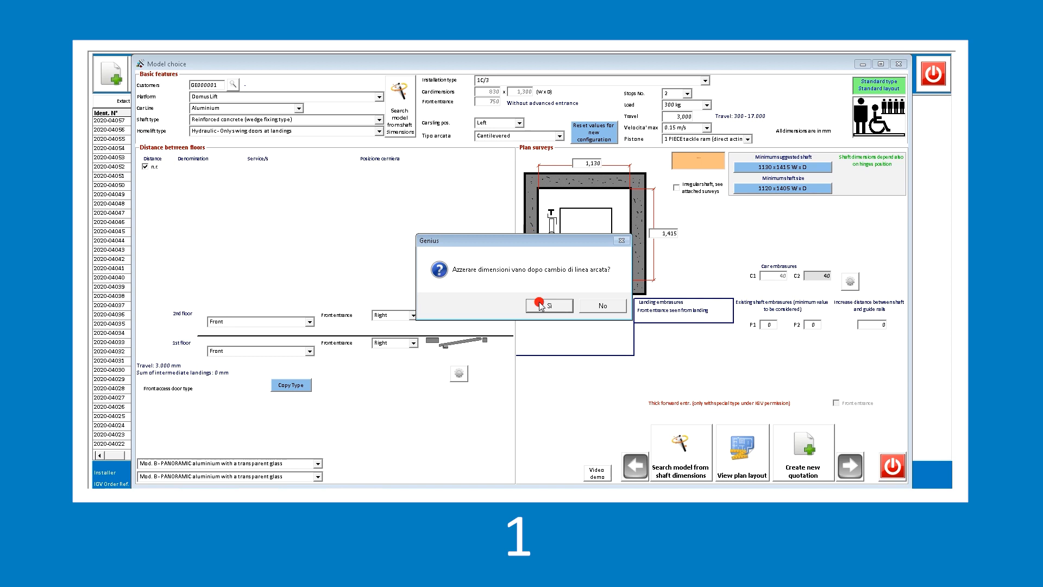
click(545, 305)
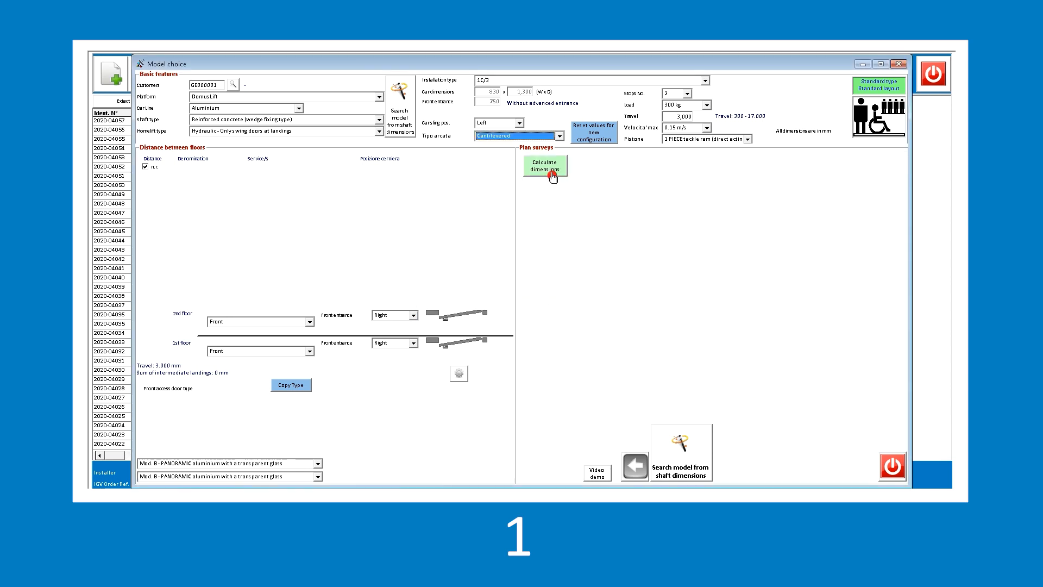
Recalculate dimensions and apply the suggested 1135 × 1415 shaft
click(544, 165)
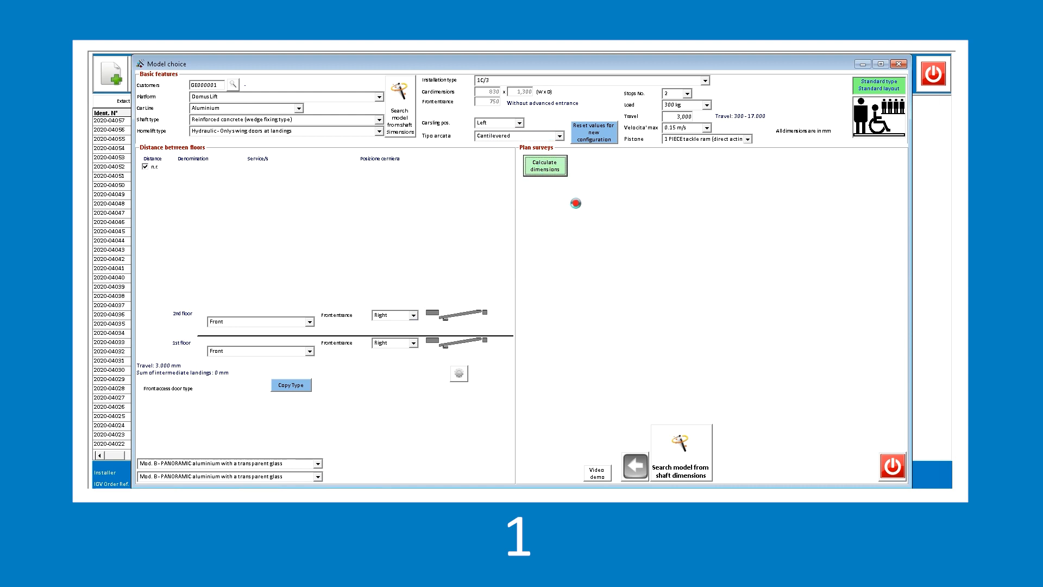
click(544, 165)
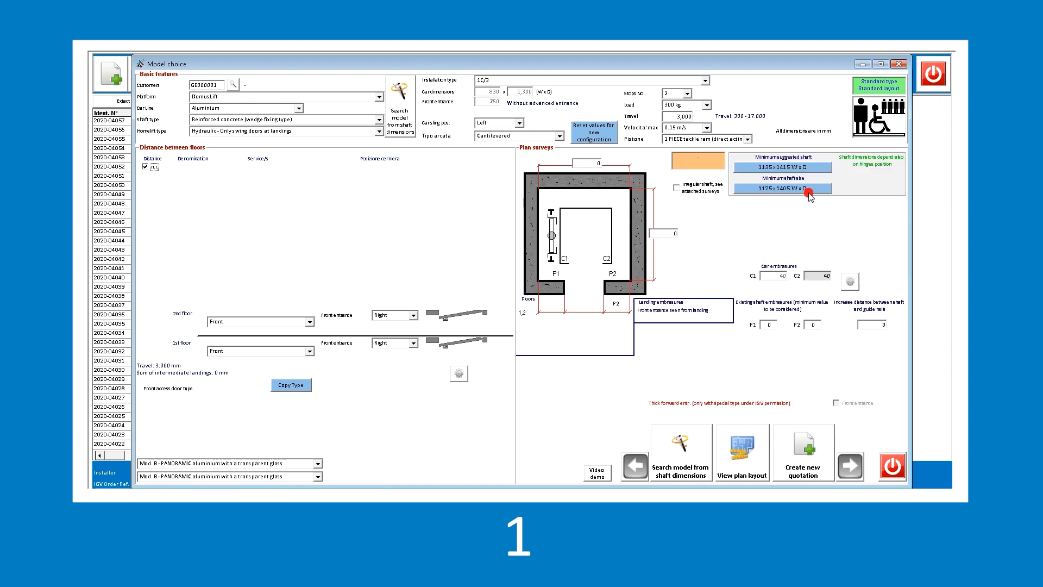
click(782, 167)
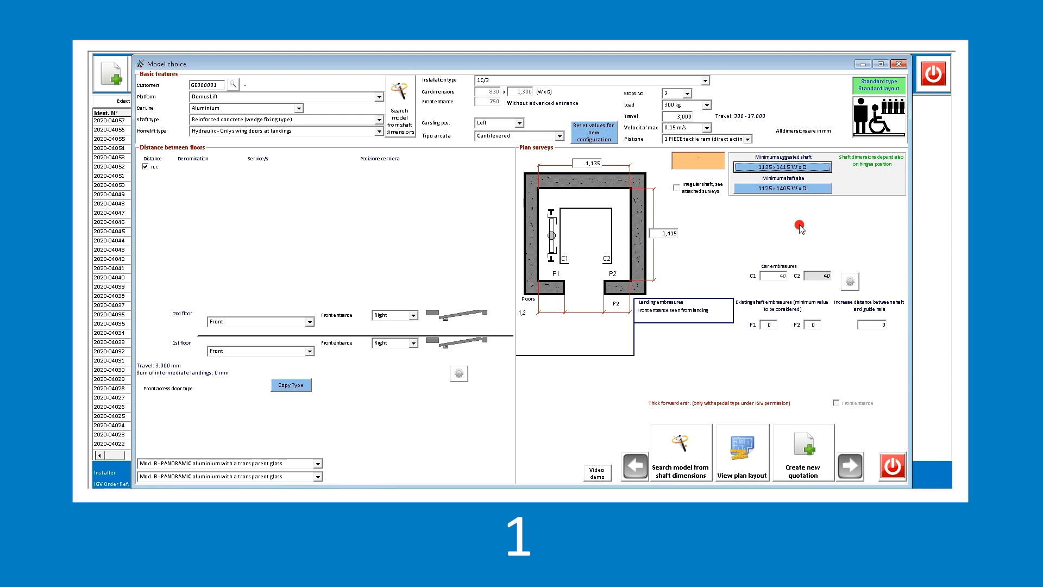
Review the plan layout of the 1135 × 1415 cantilevered shaft, then exit
click(742, 447)
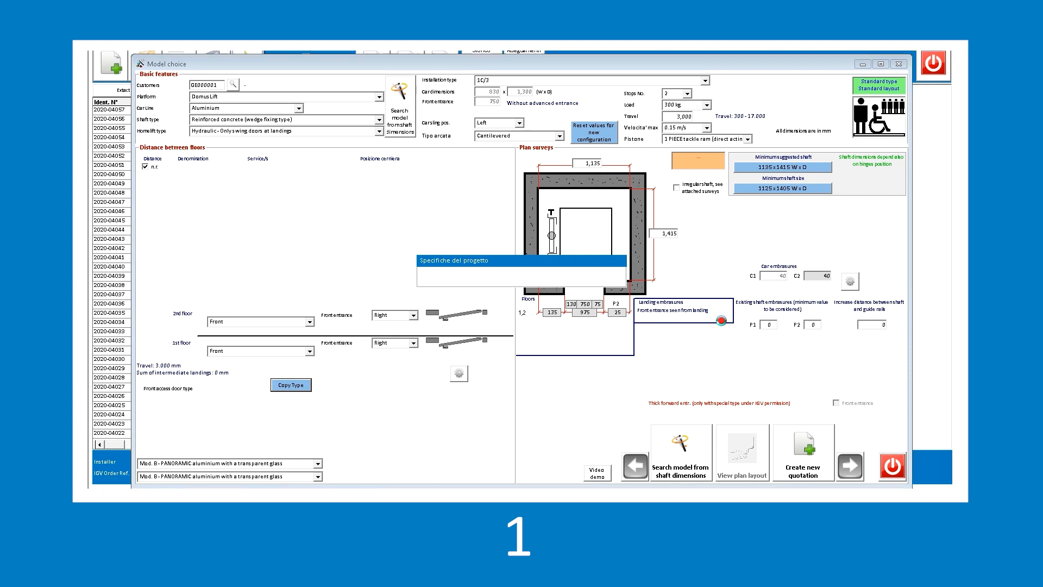
click(741, 449)
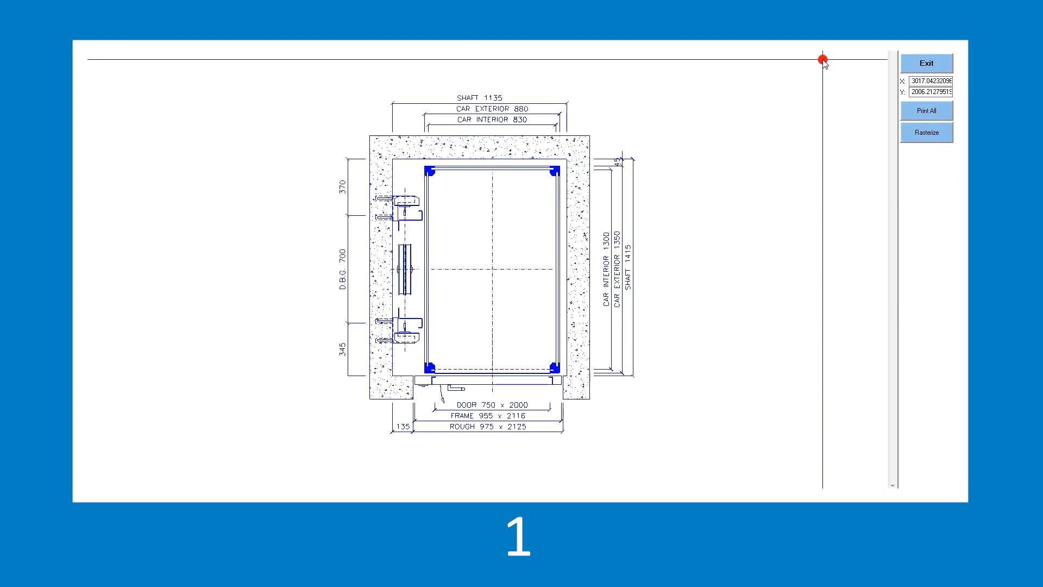
mouse_move(864, 62)
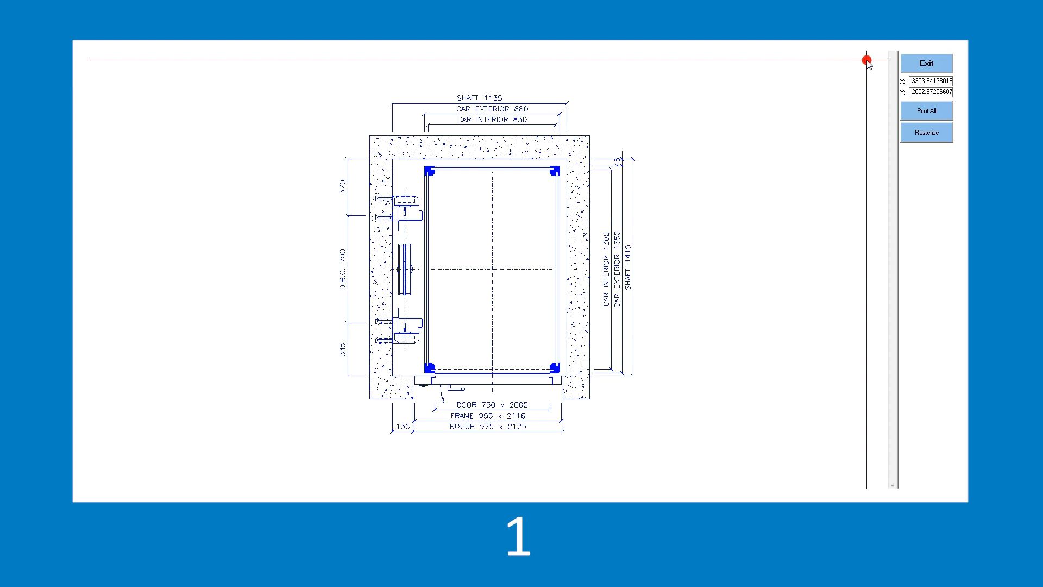
click(927, 62)
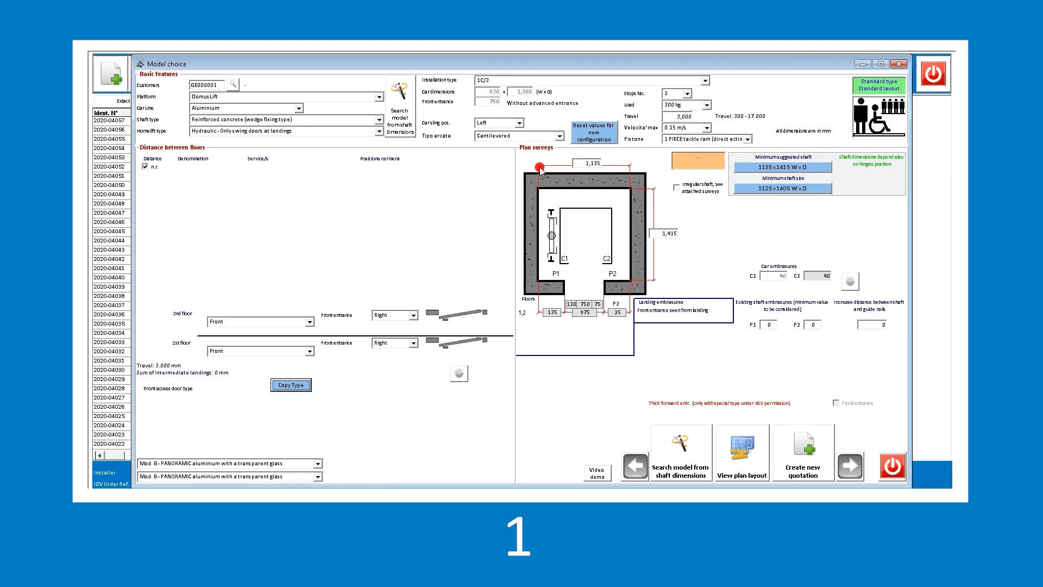
Set the special 1C car to 950 × 1075 with a 650 mm entrance and right car sling
click(704, 80)
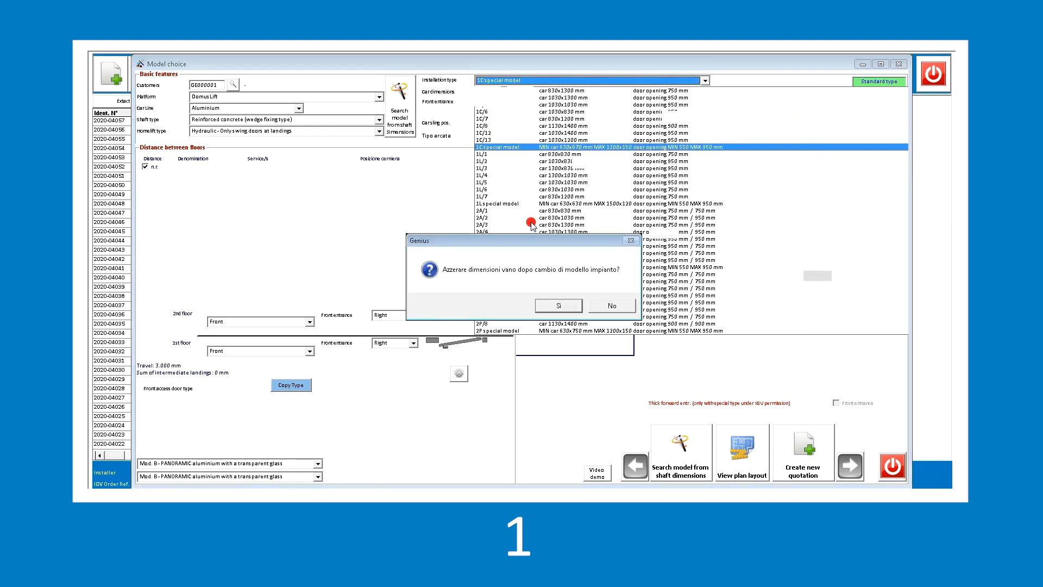
click(557, 305)
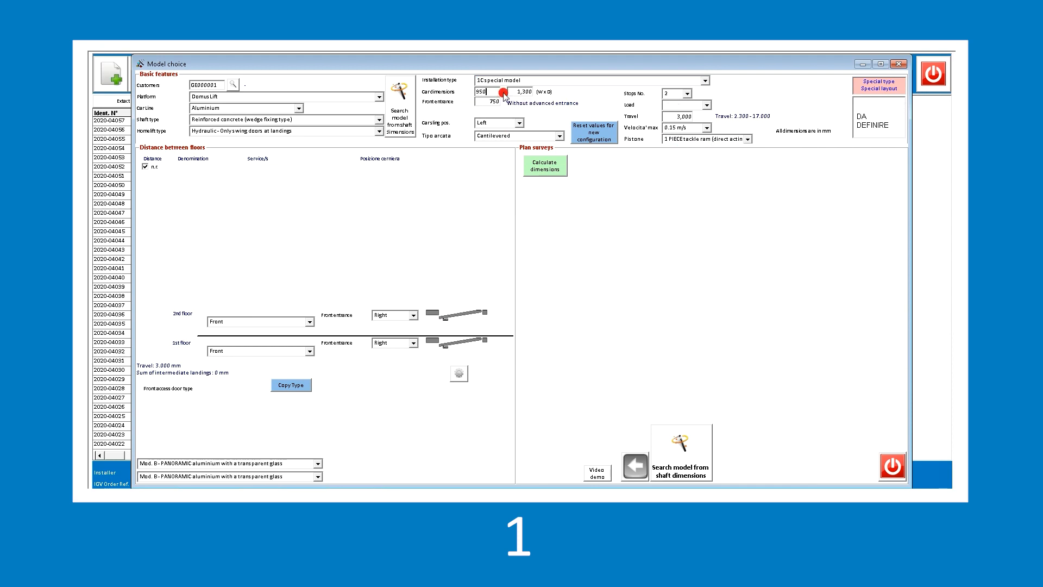
click(515, 91)
text(650)
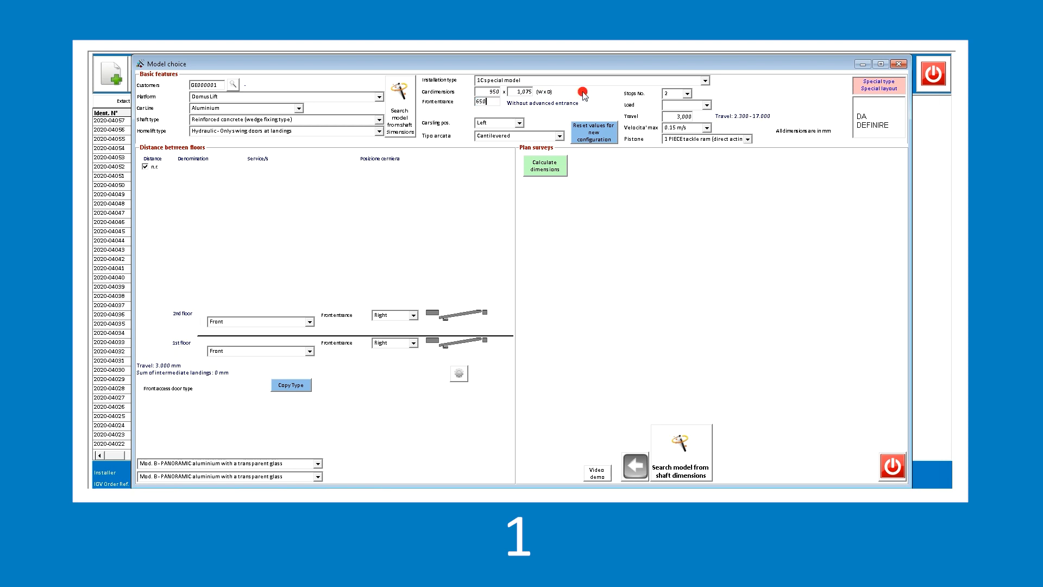
mouse_move(570, 103)
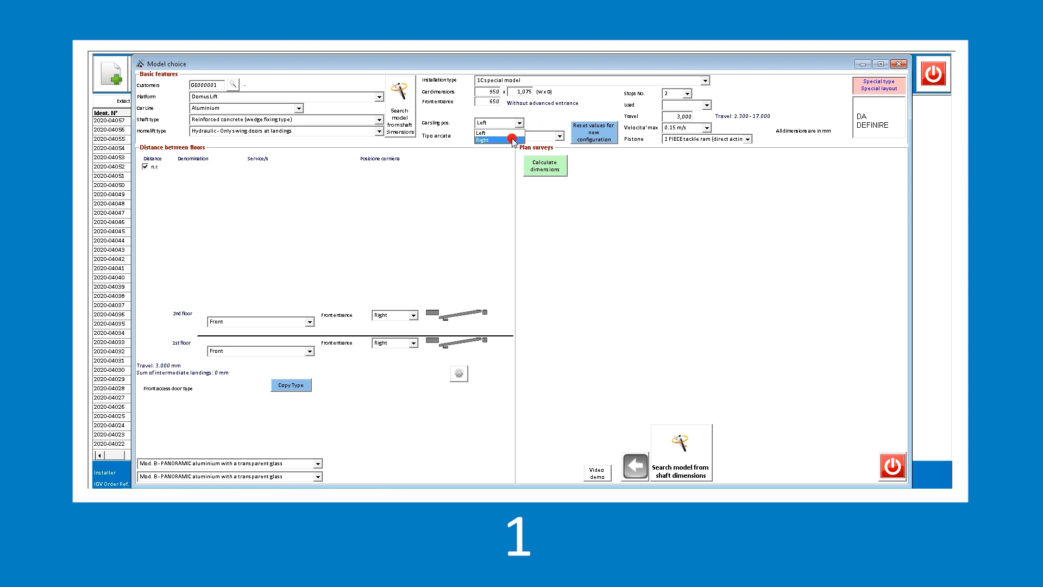
click(483, 139)
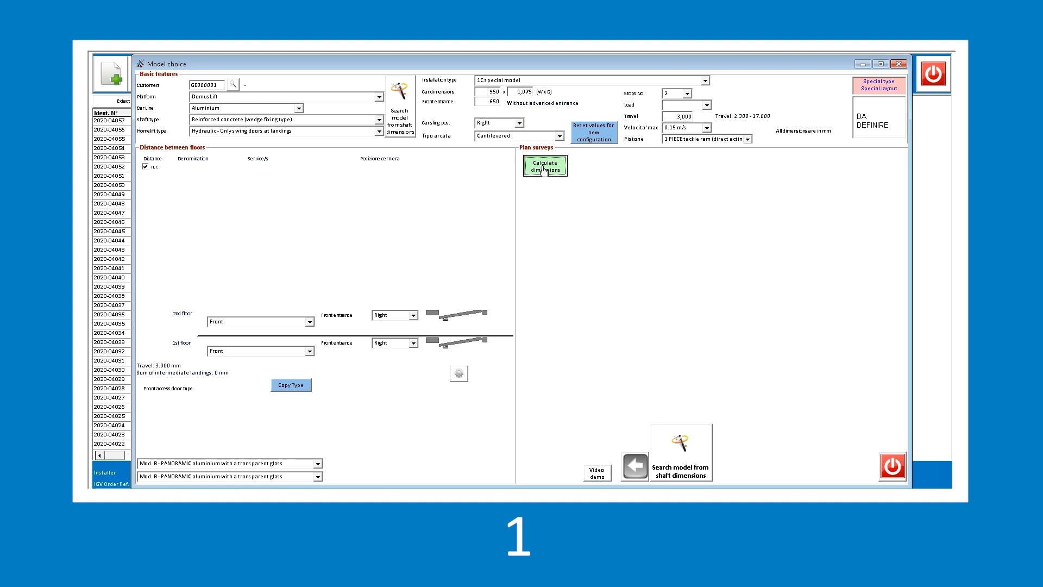
Calculate and apply the 1295 × 1190 shaft, then display its plan layout
click(544, 164)
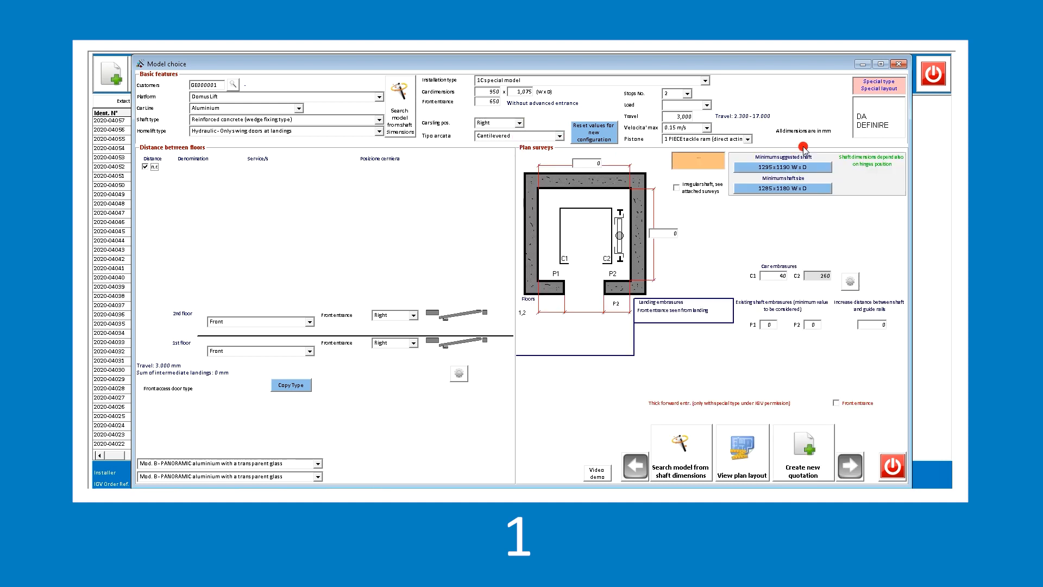
mouse_move(828, 168)
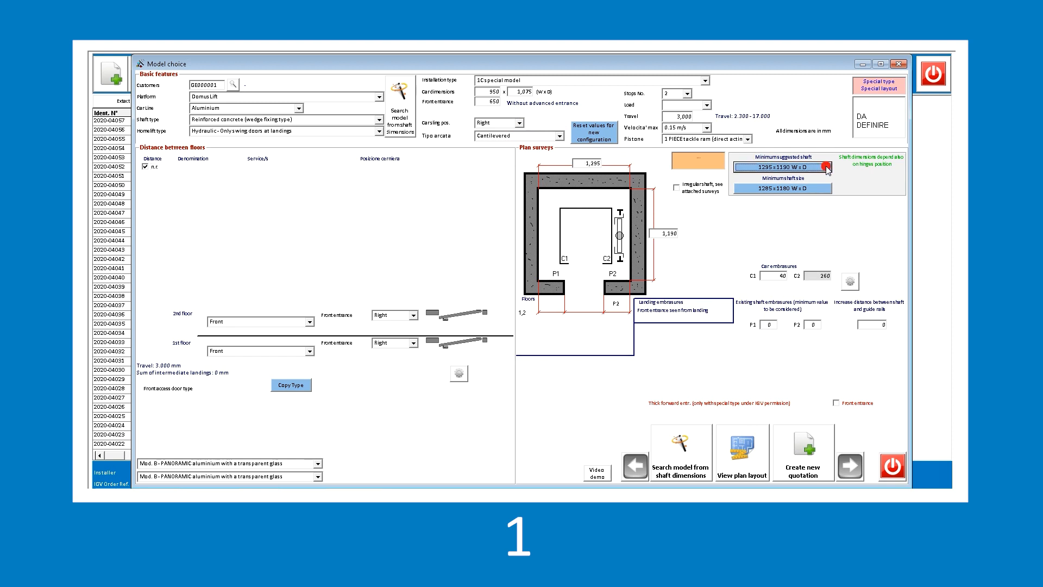
click(741, 444)
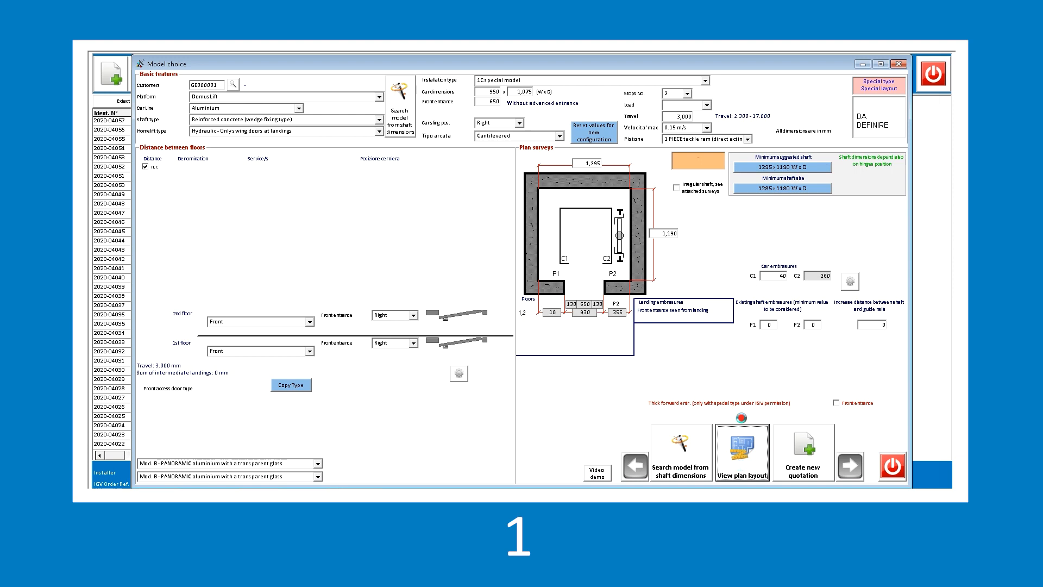
click(741, 452)
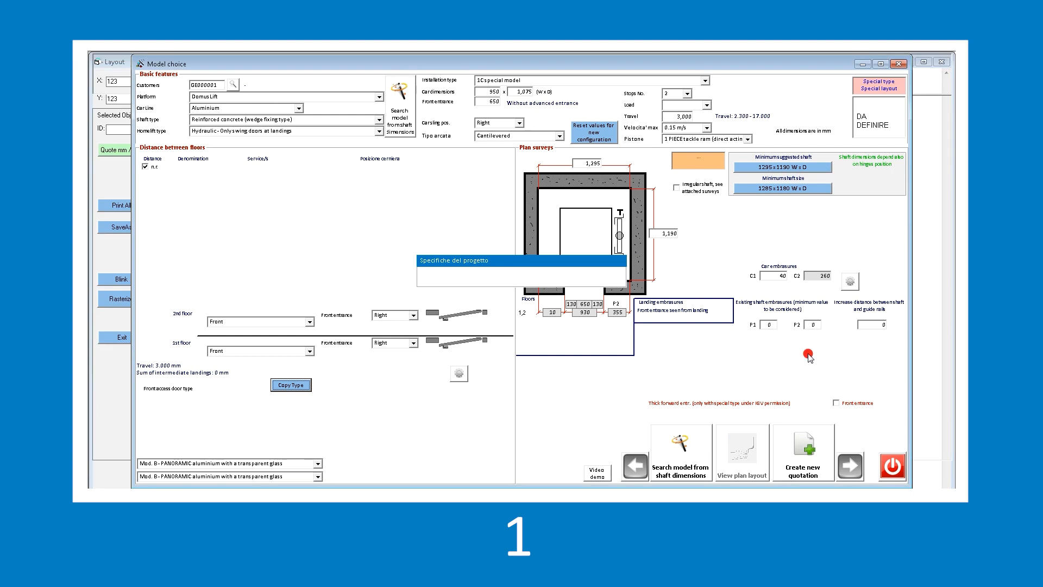
click(741, 452)
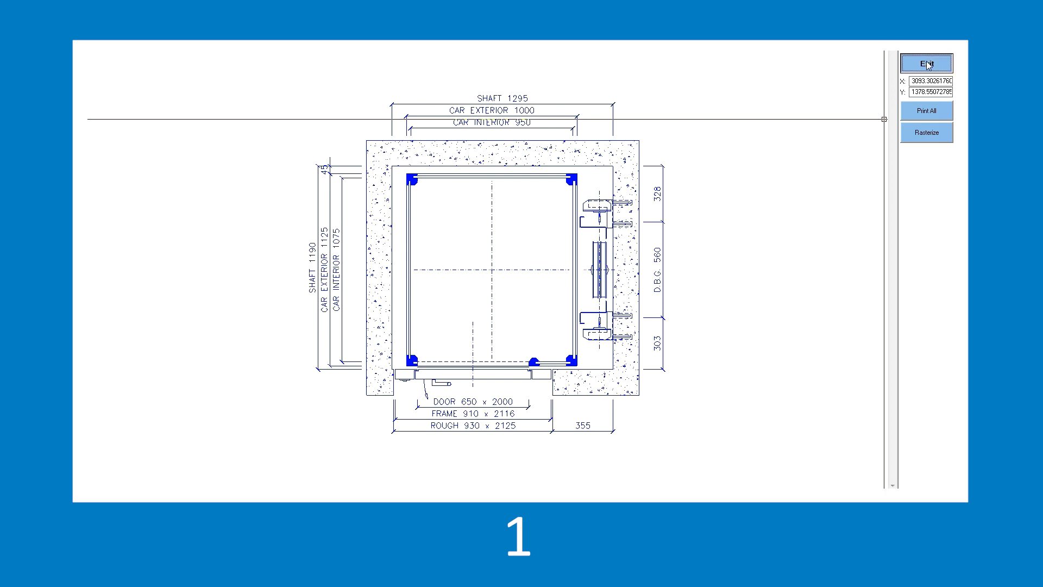
Close the 1295 × 1190 shaft plan layout window
click(927, 62)
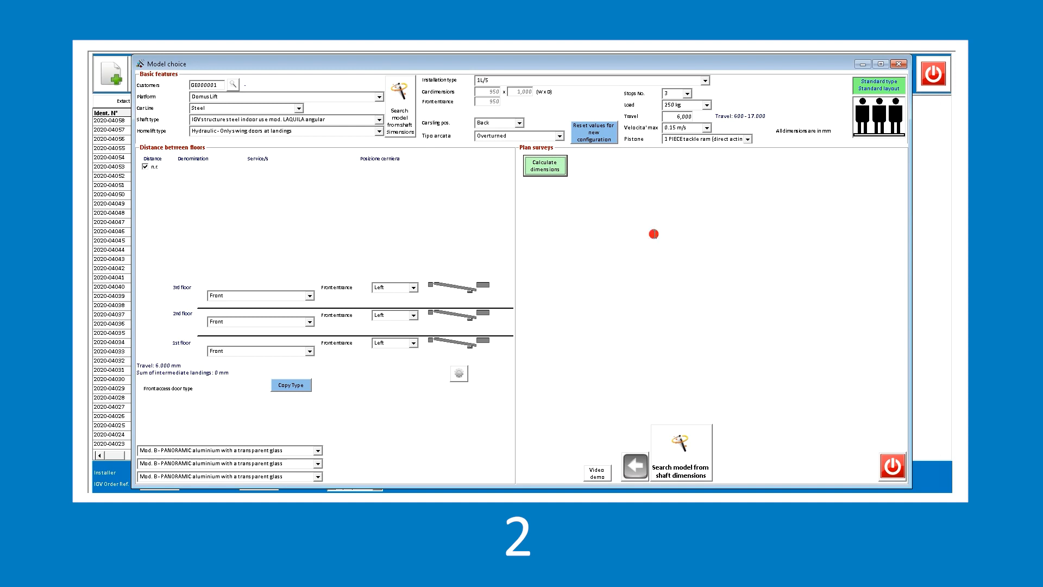
Calculate dimensions, dismiss both notices, and apply the suggested 1400 × 1410 shaft
click(545, 164)
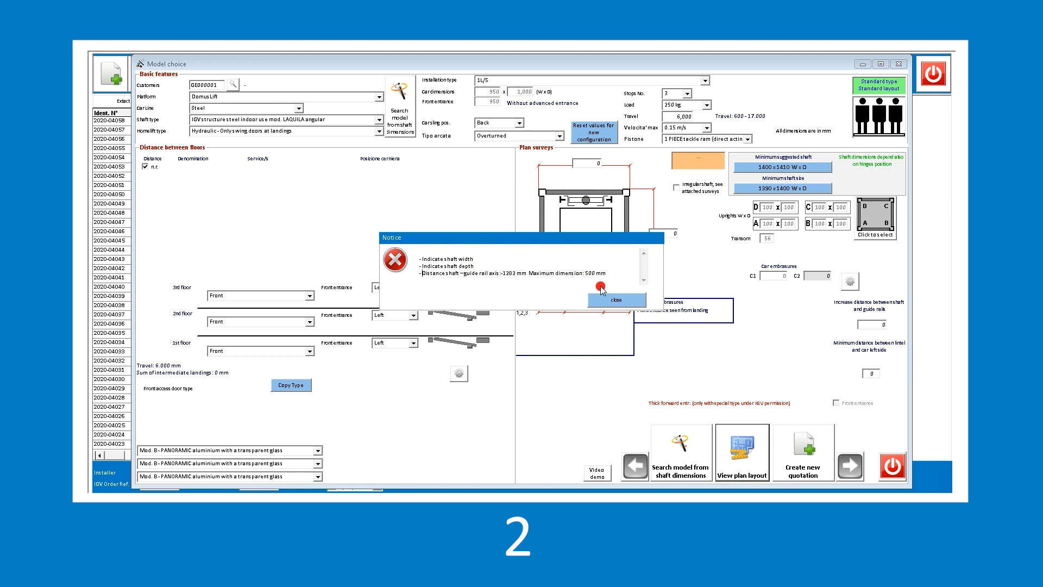
click(616, 299)
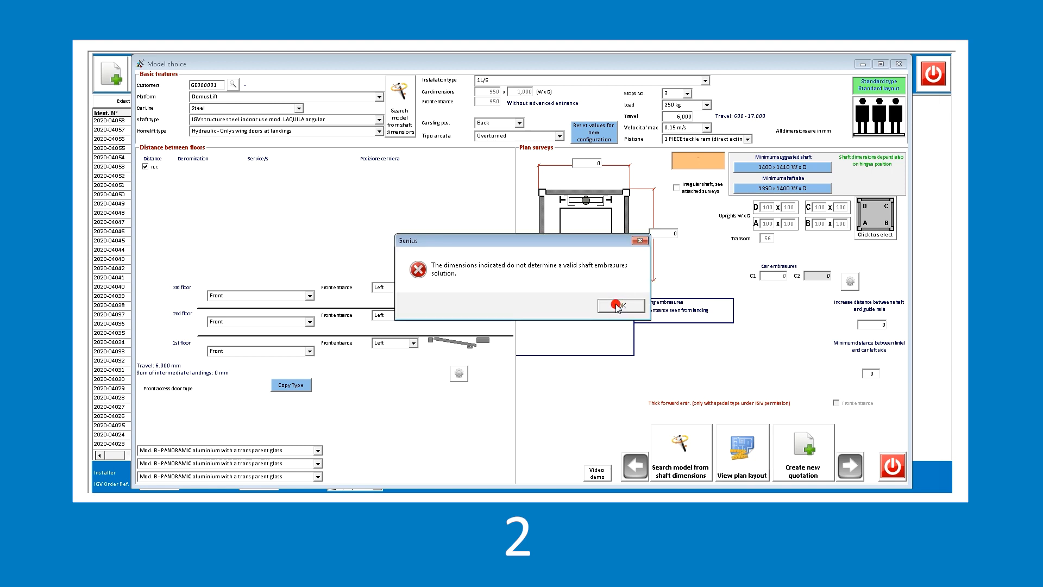
click(618, 306)
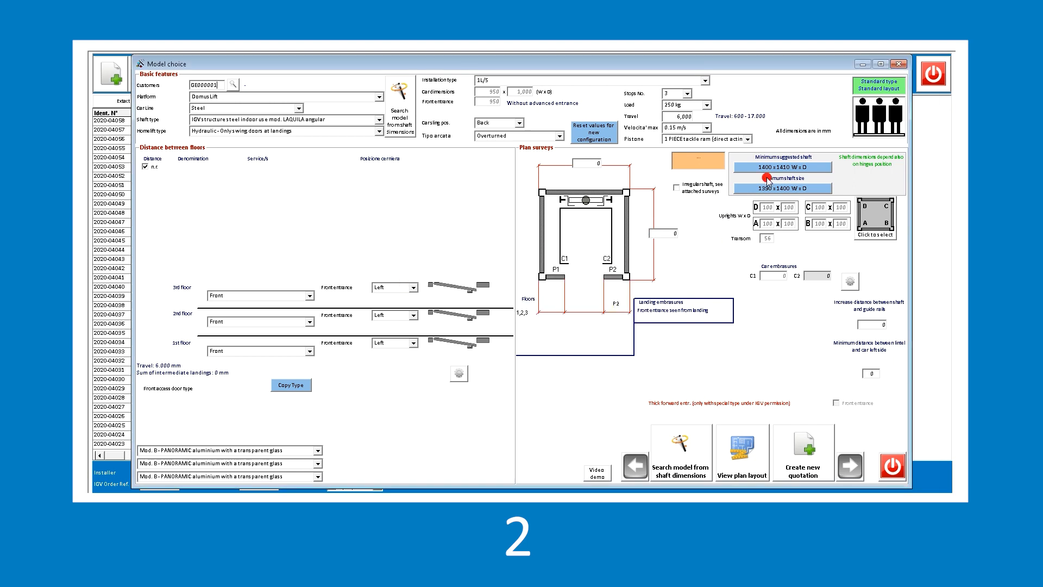
click(781, 167)
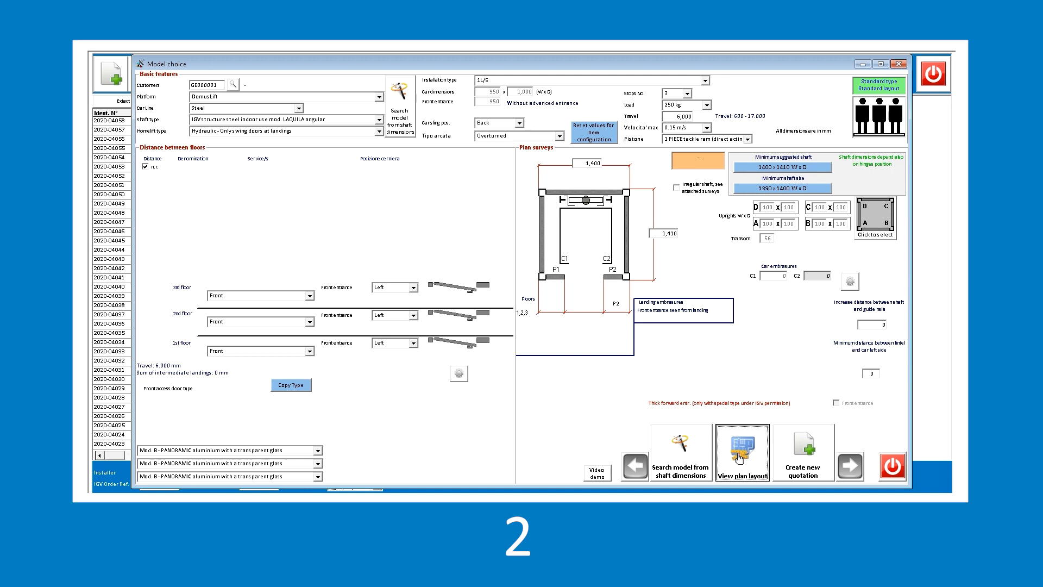
Review the 1400 × 1410 shaft plan layout and return to the configuration
click(741, 453)
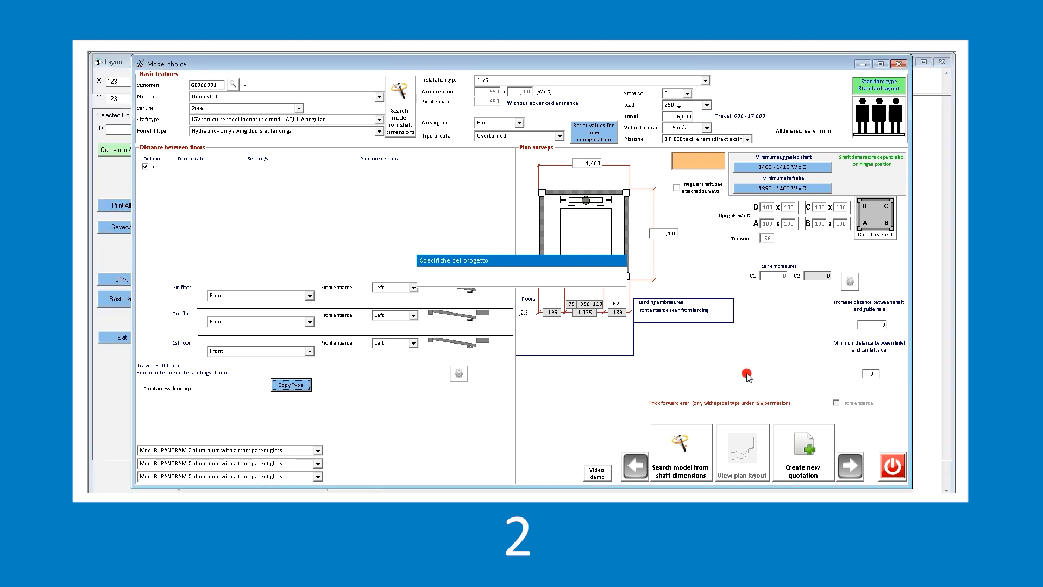
click(741, 456)
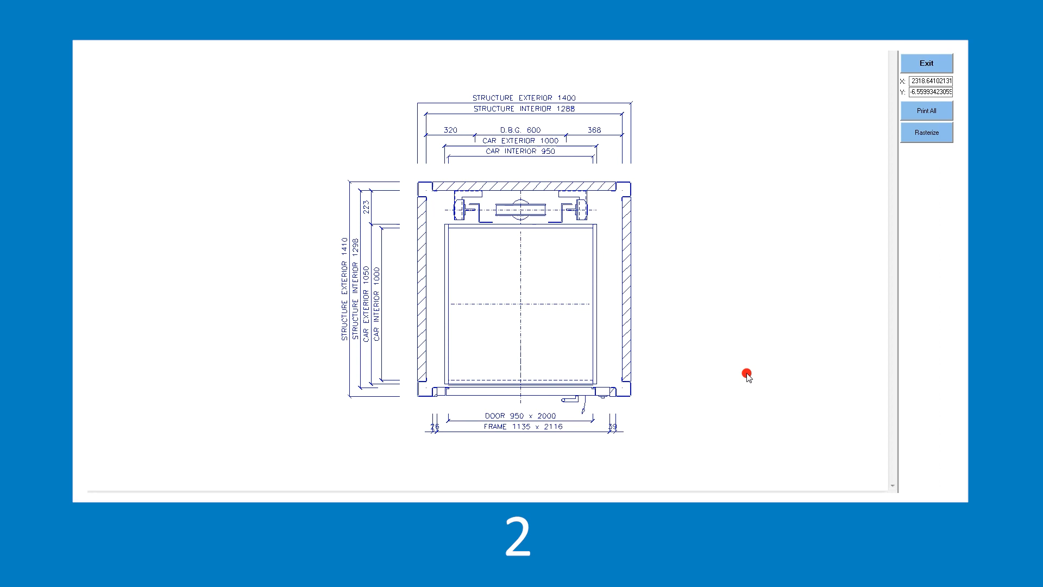
mouse_move(859, 94)
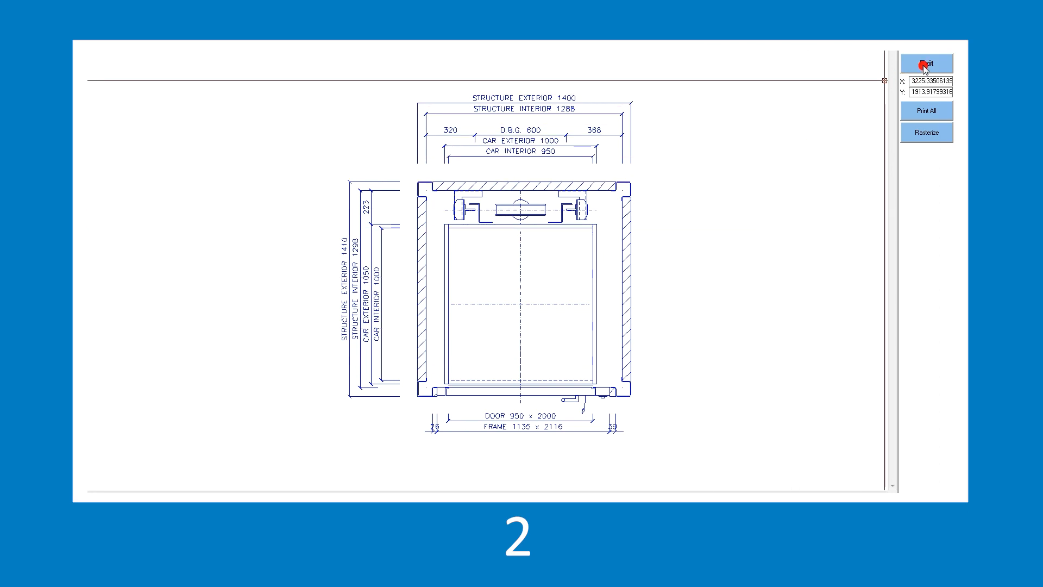
click(927, 62)
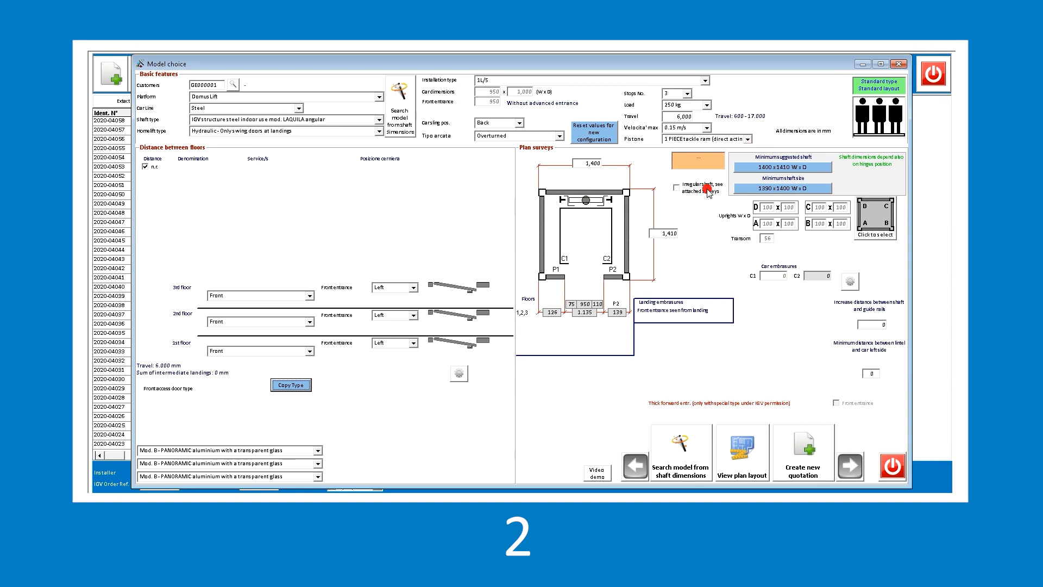
mouse_move(301, 107)
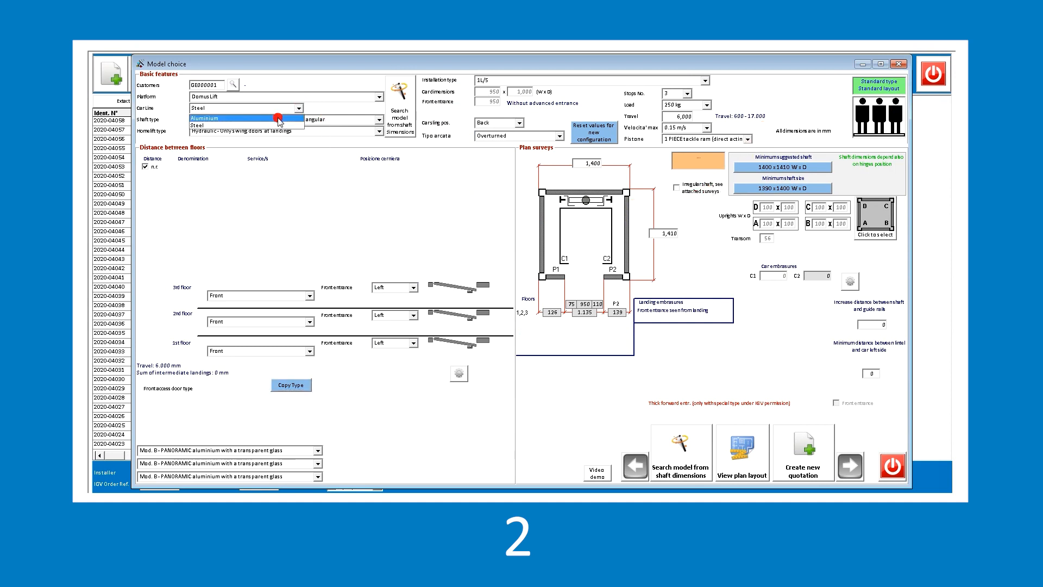
Change the car line to Aluminium with the indirect-action tackle piston
click(207, 118)
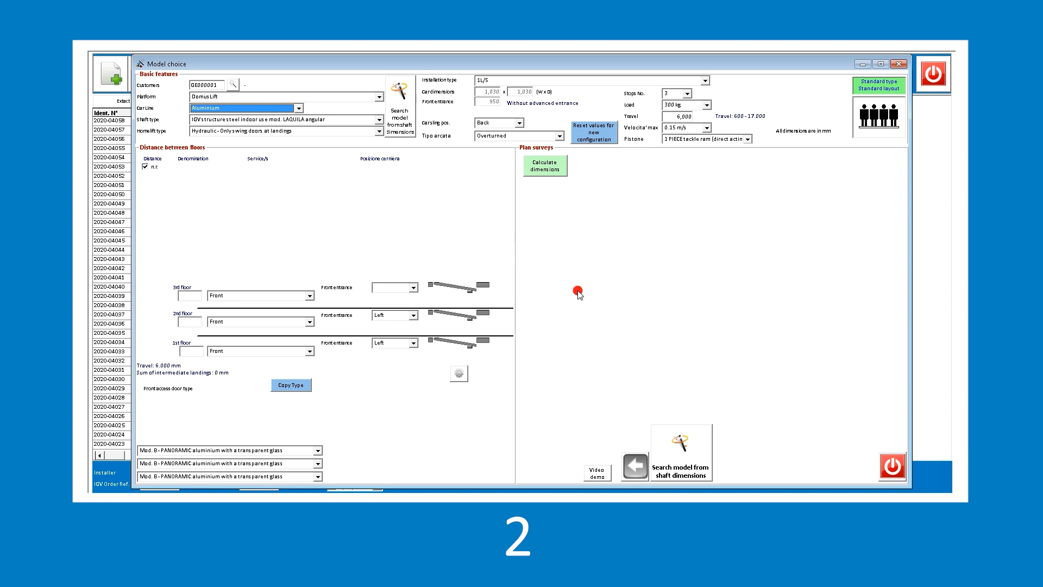
click(394, 287)
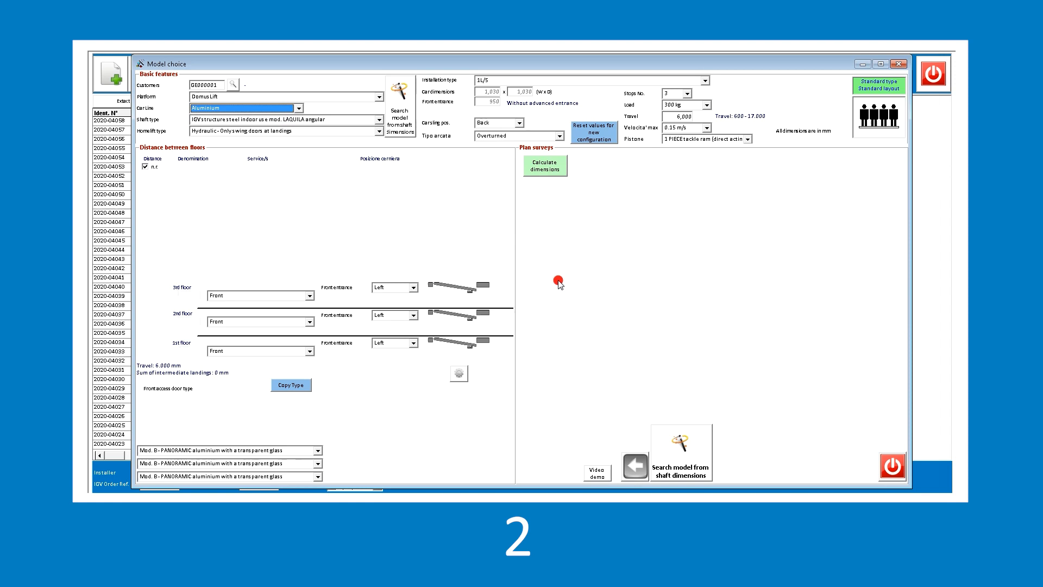
click(748, 139)
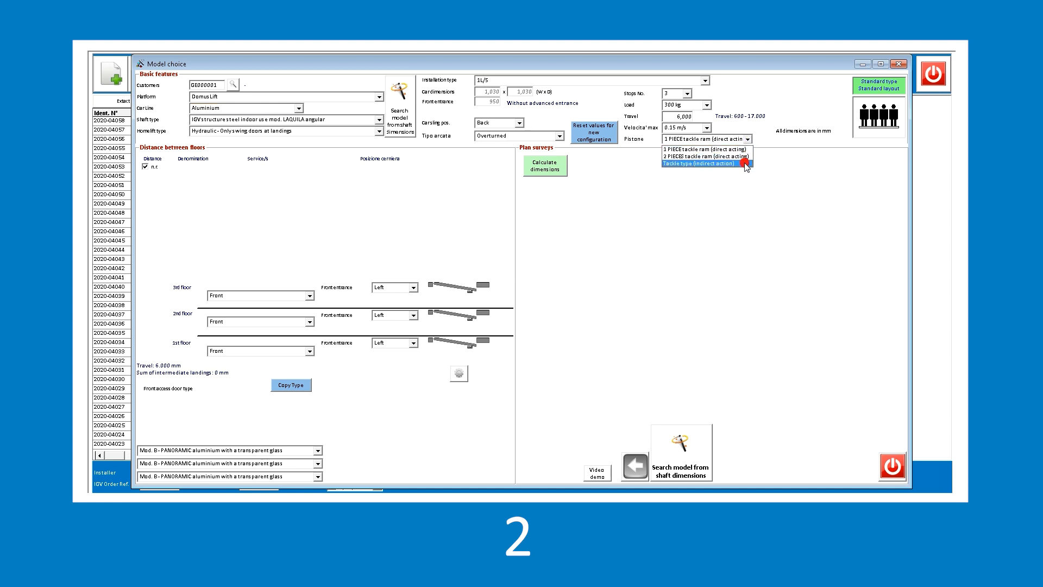
click(703, 163)
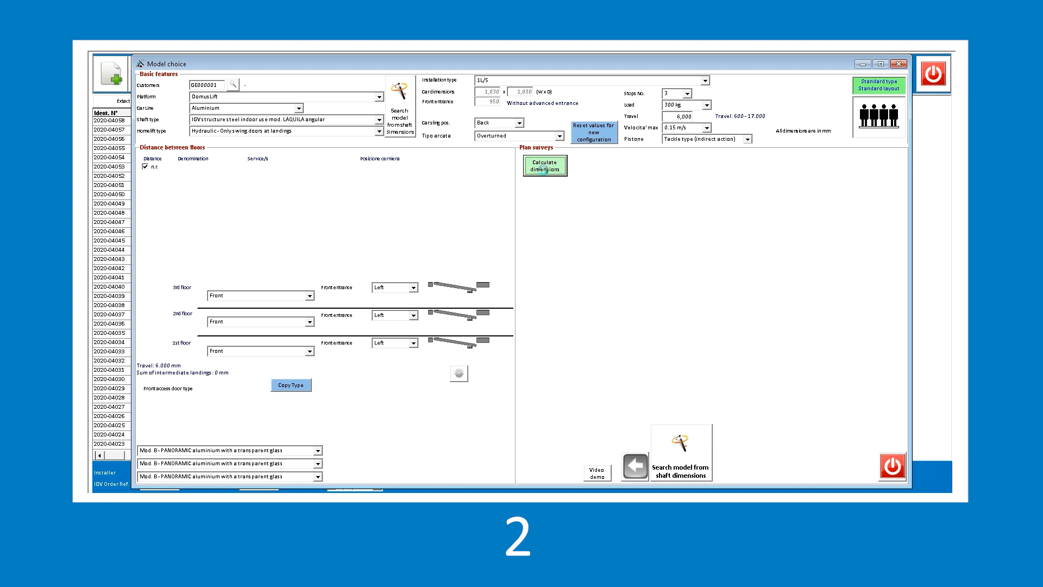
Apply the 1410 × 1420 minimum shaft and review its plan layout
click(544, 164)
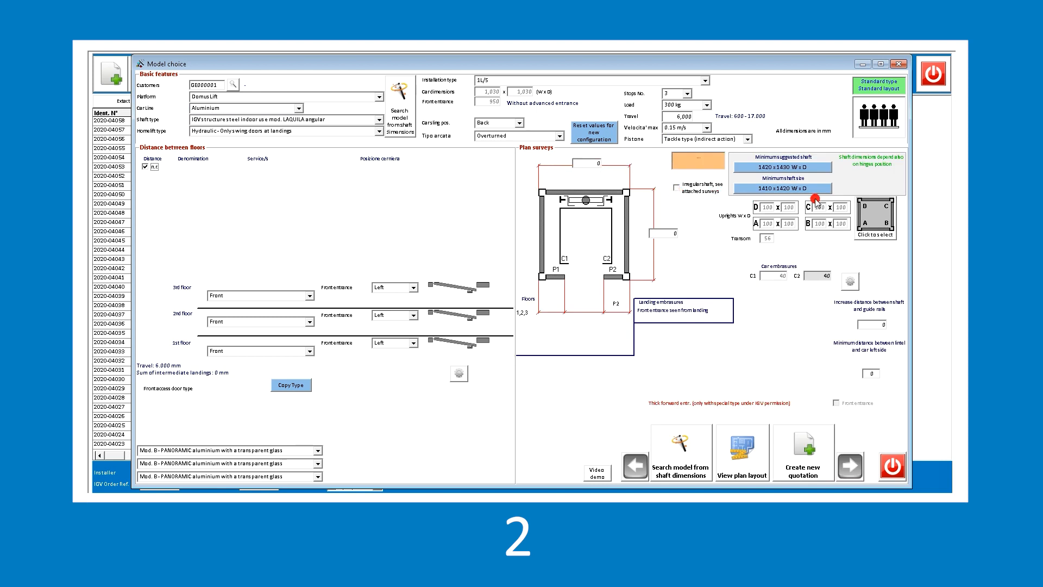
mouse_move(793, 190)
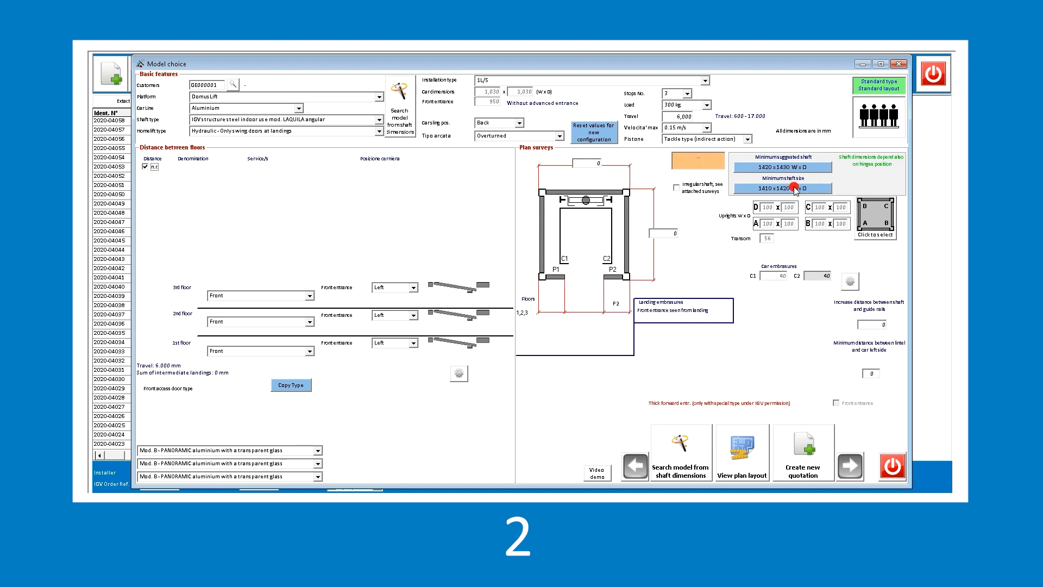
click(782, 188)
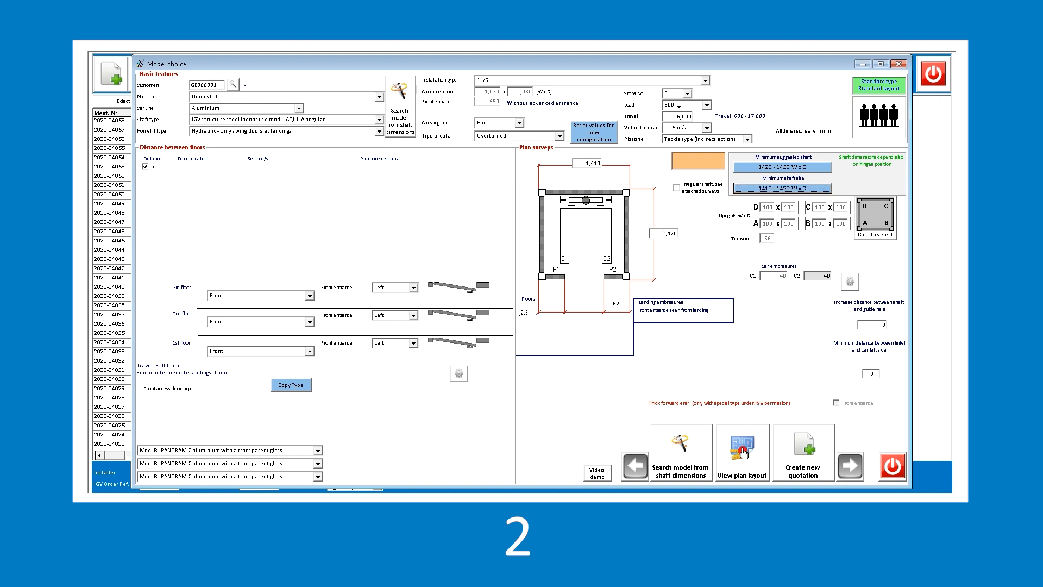
click(742, 450)
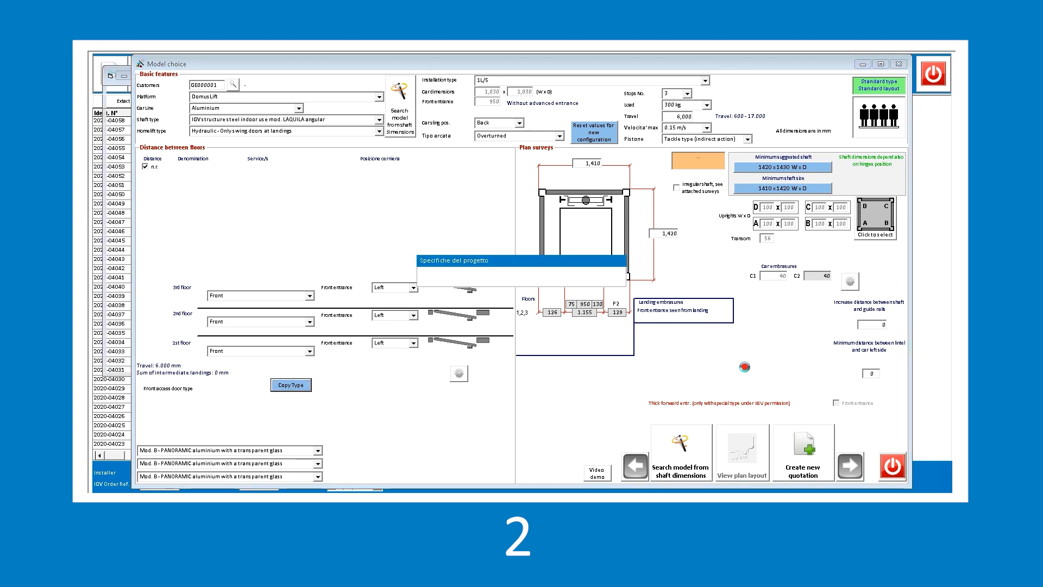
click(742, 465)
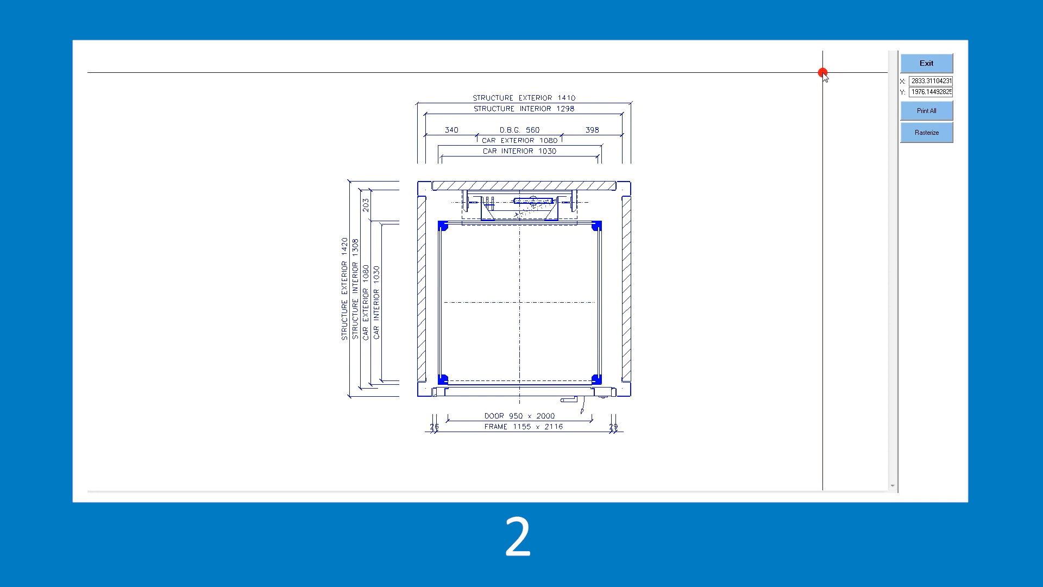
mouse_move(893, 62)
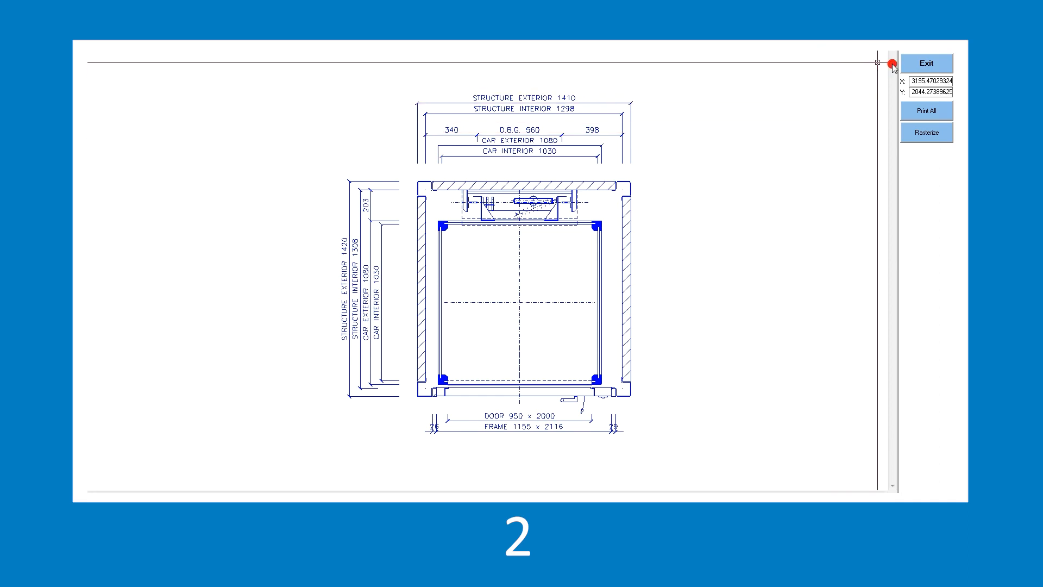
click(927, 62)
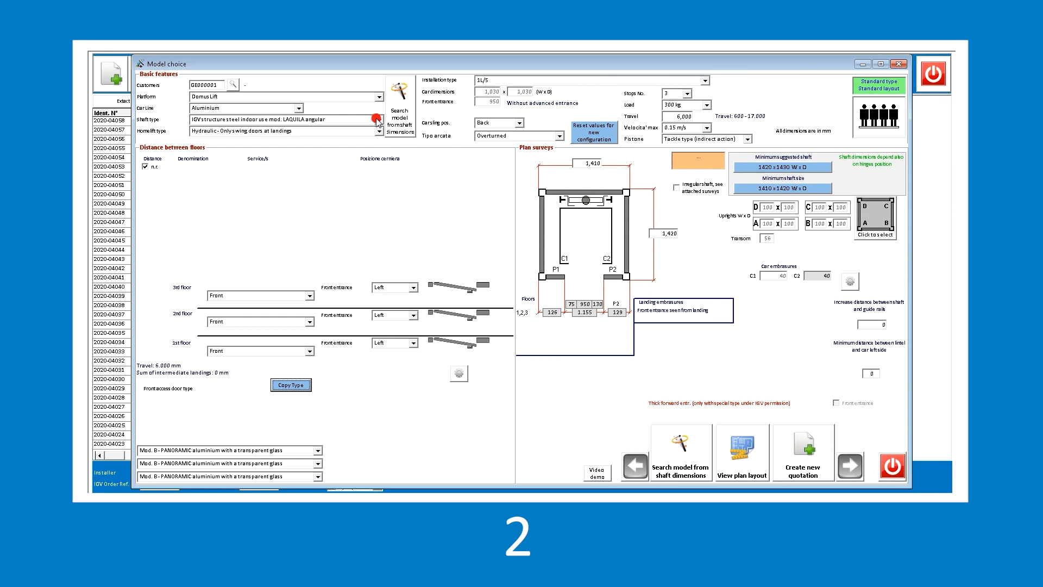
Switch to installation type 1L/5, calculate its 1405 × 1435 mm shaft, and review the layout
click(377, 120)
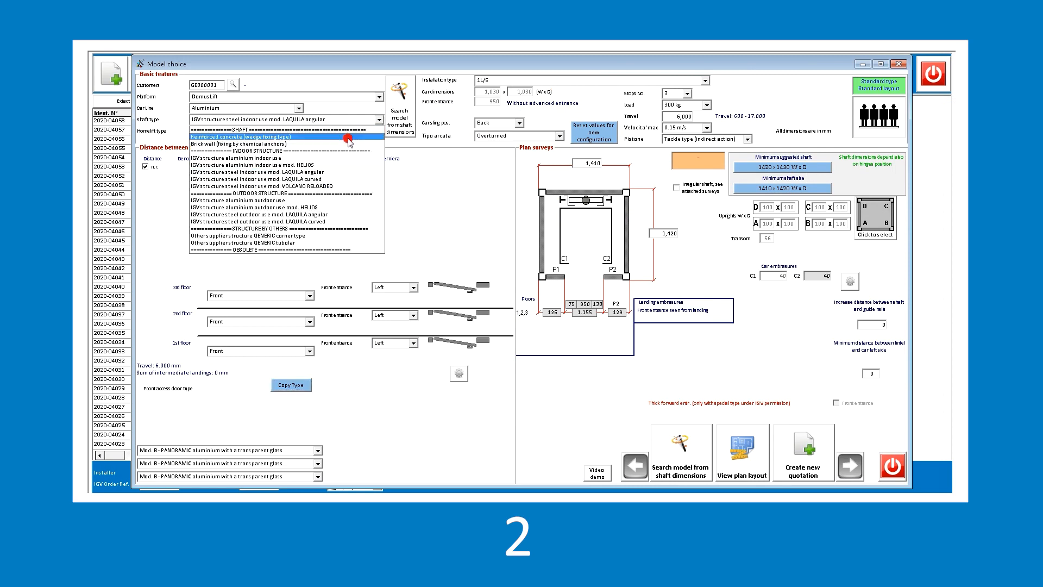
mouse_move(352, 157)
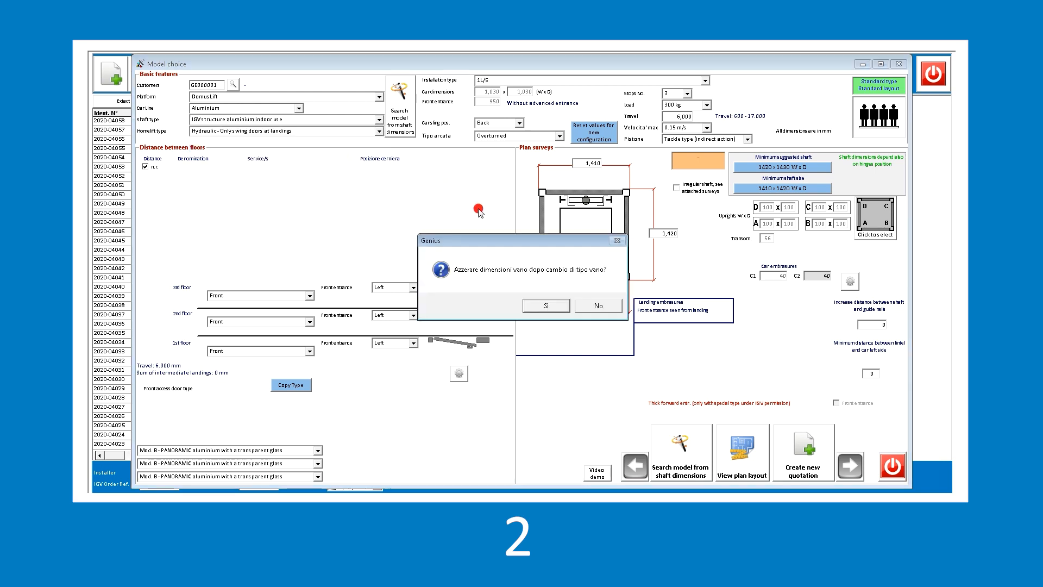
click(546, 305)
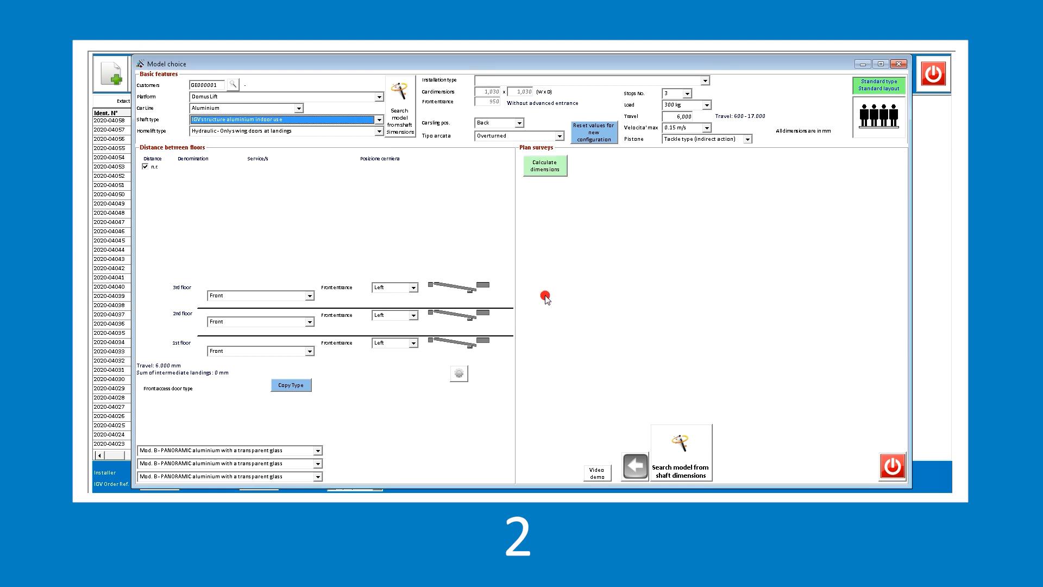
click(545, 165)
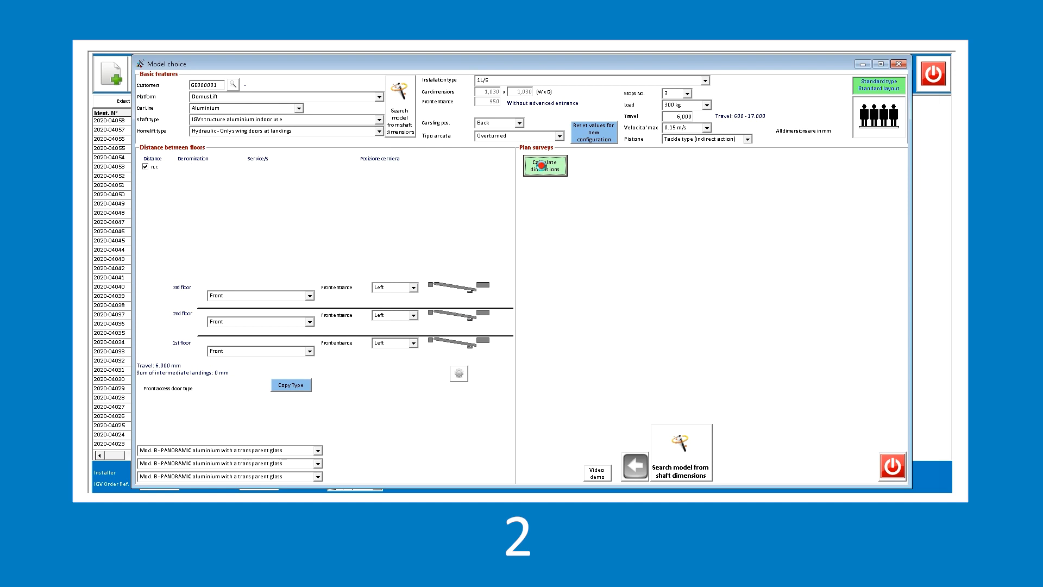
click(544, 165)
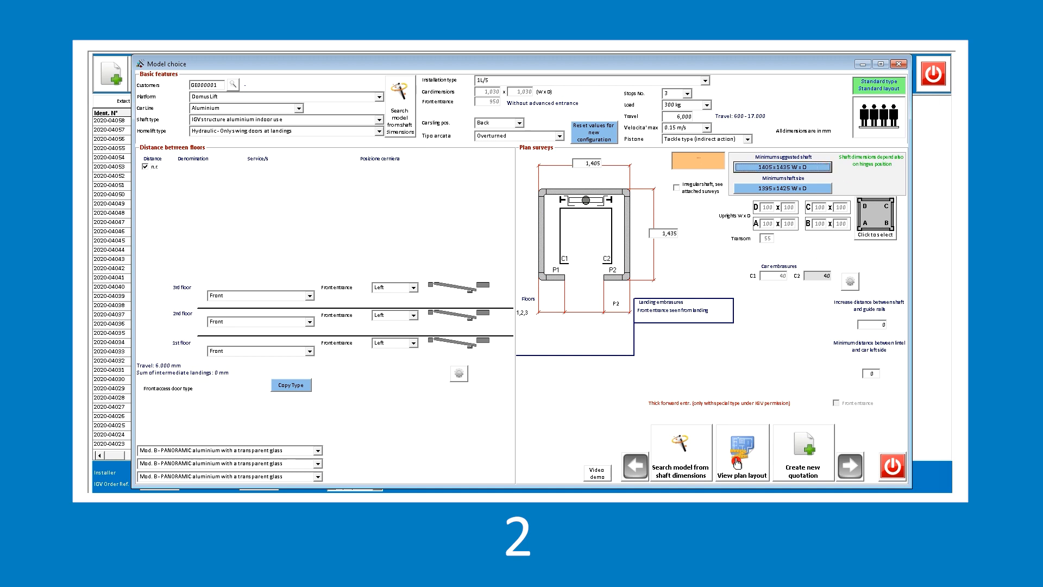
click(741, 453)
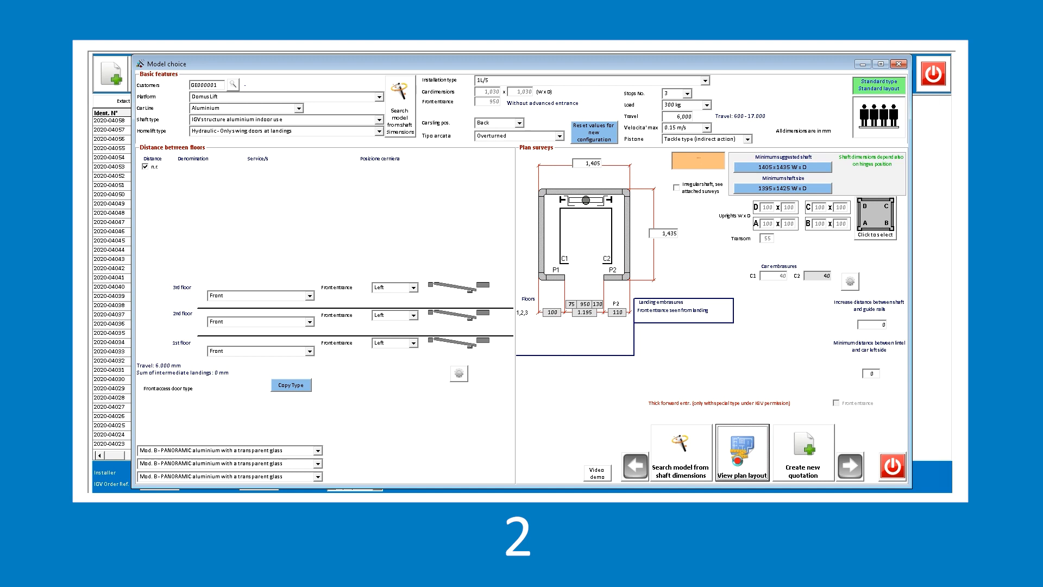
click(742, 452)
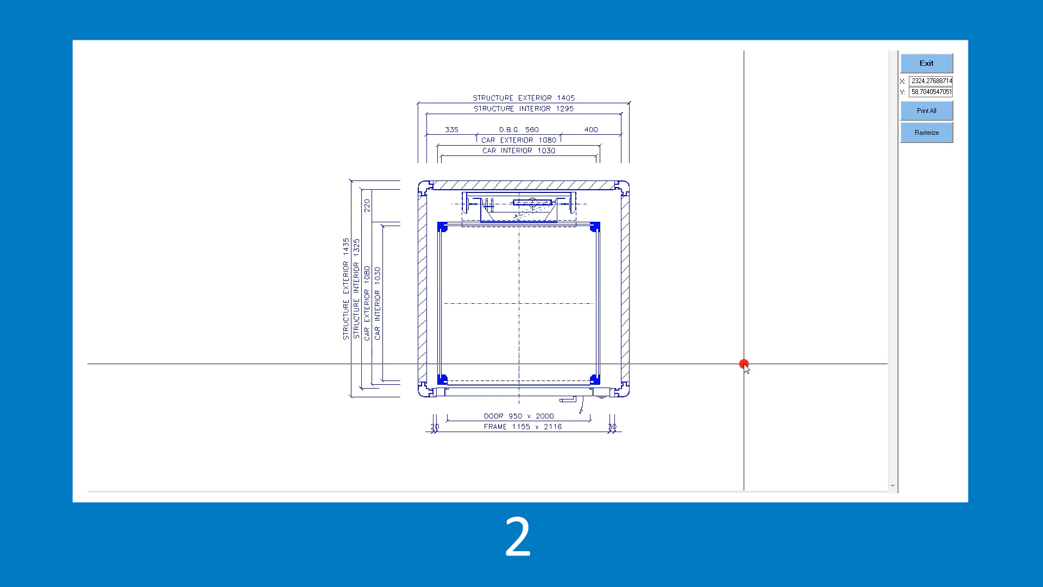
mouse_move(805, 156)
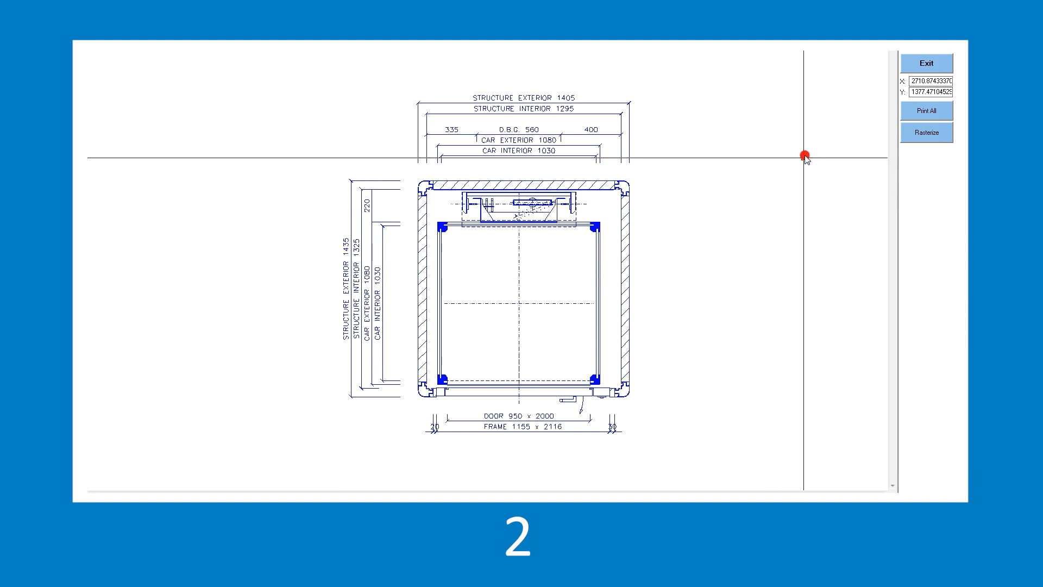
mouse_move(804, 81)
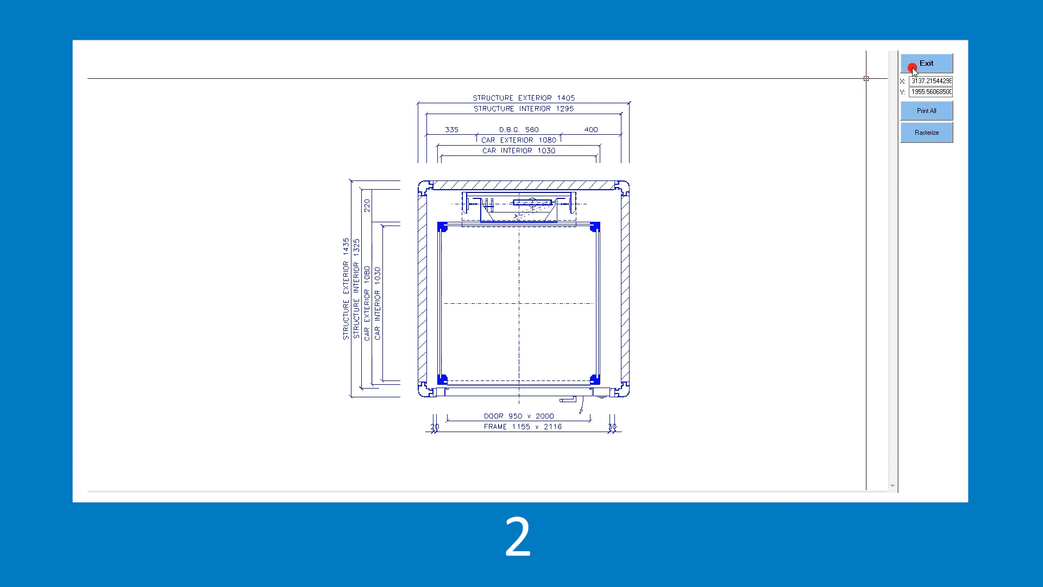
click(927, 63)
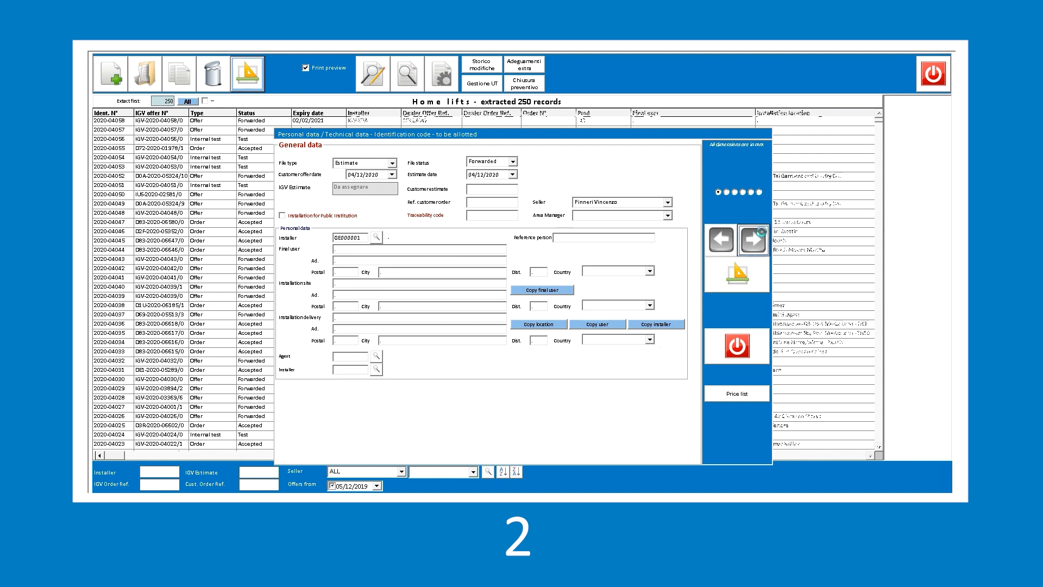
Start a new customer file and dismiss the missing-country notice
click(362, 163)
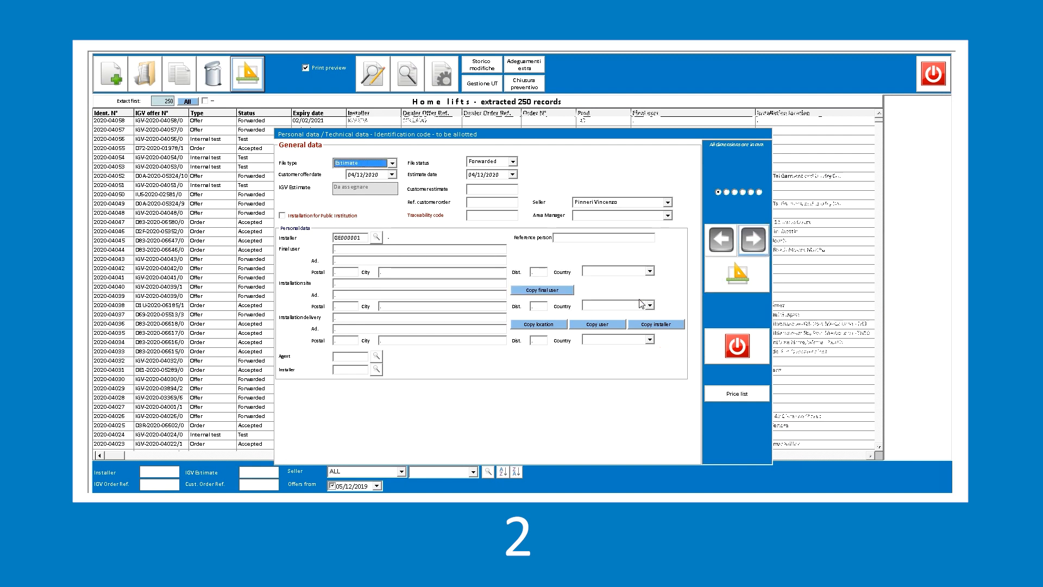
click(492, 189)
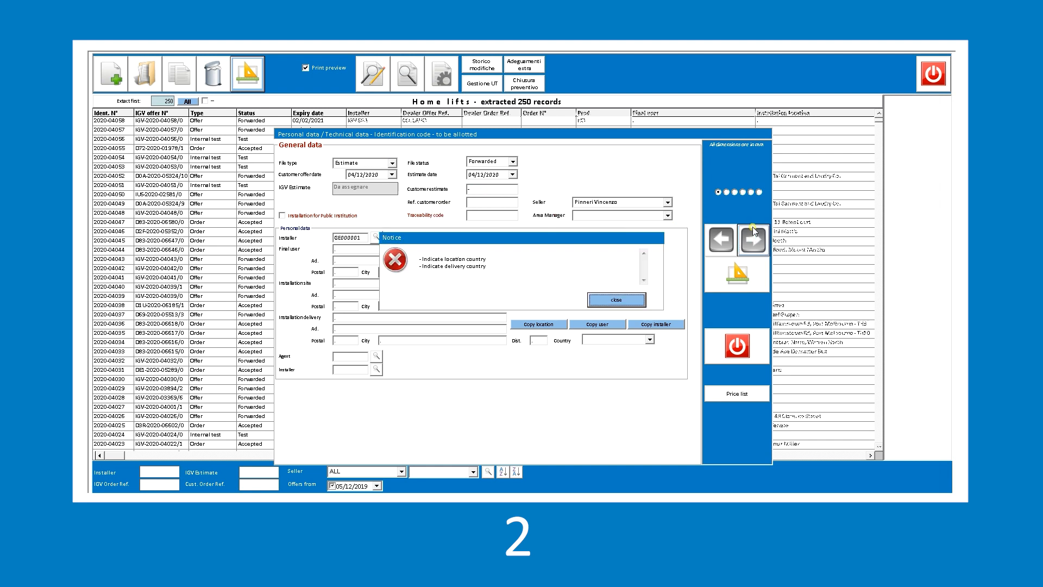
click(616, 299)
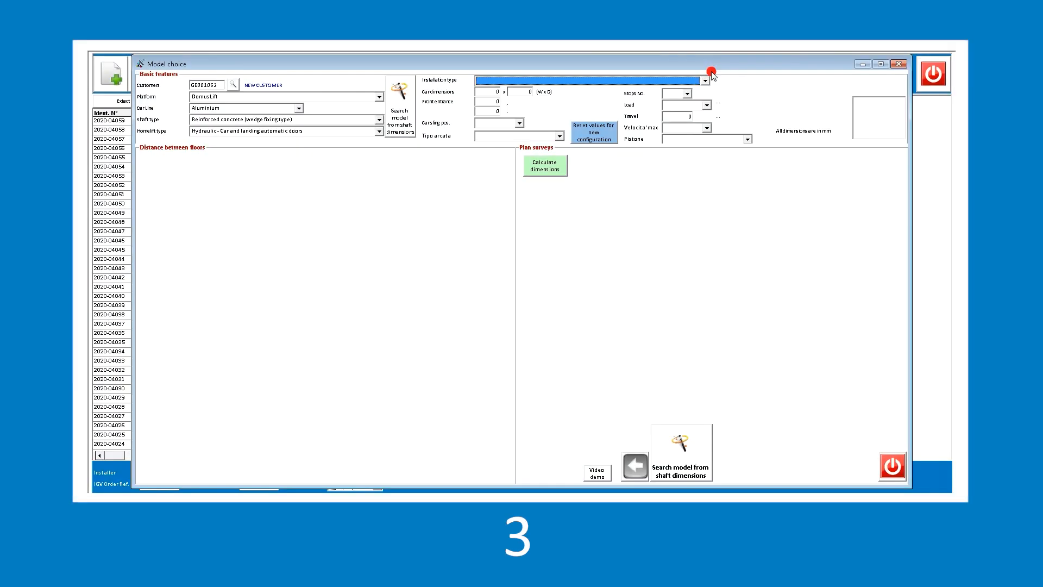
Select the 2A special model with automatic doors as installation type
click(704, 81)
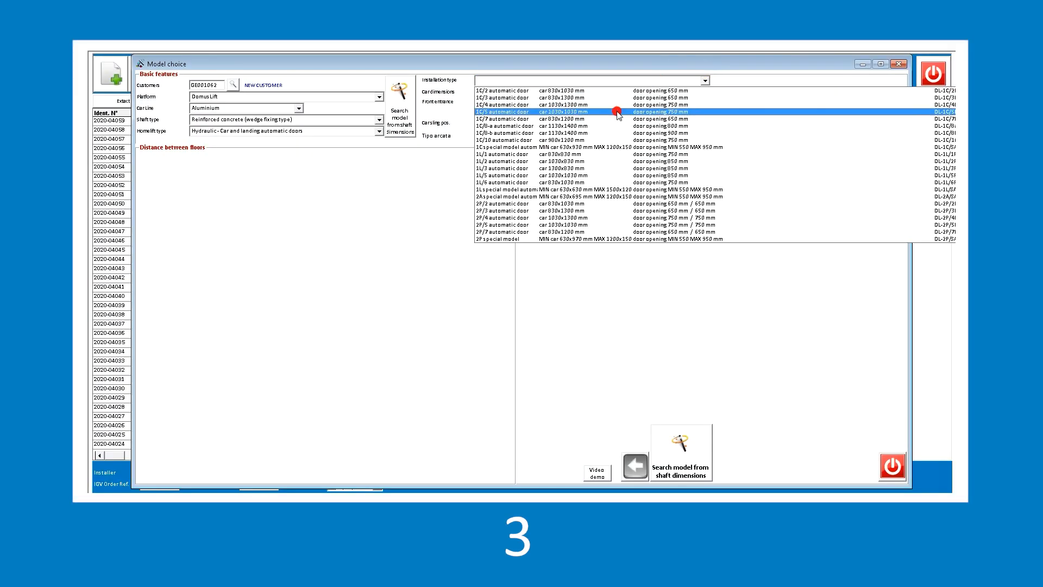
click(565, 182)
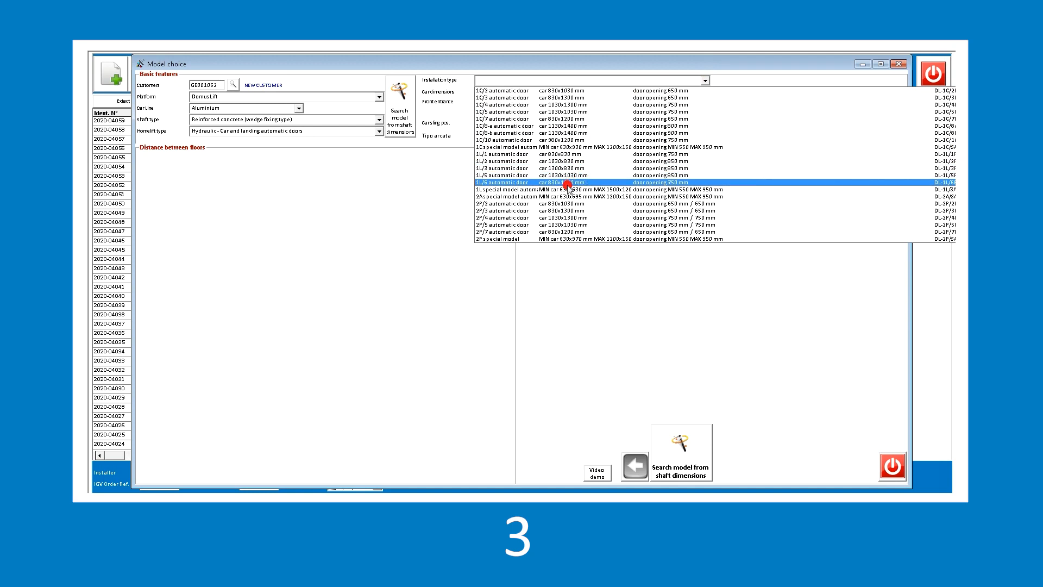
click(632, 197)
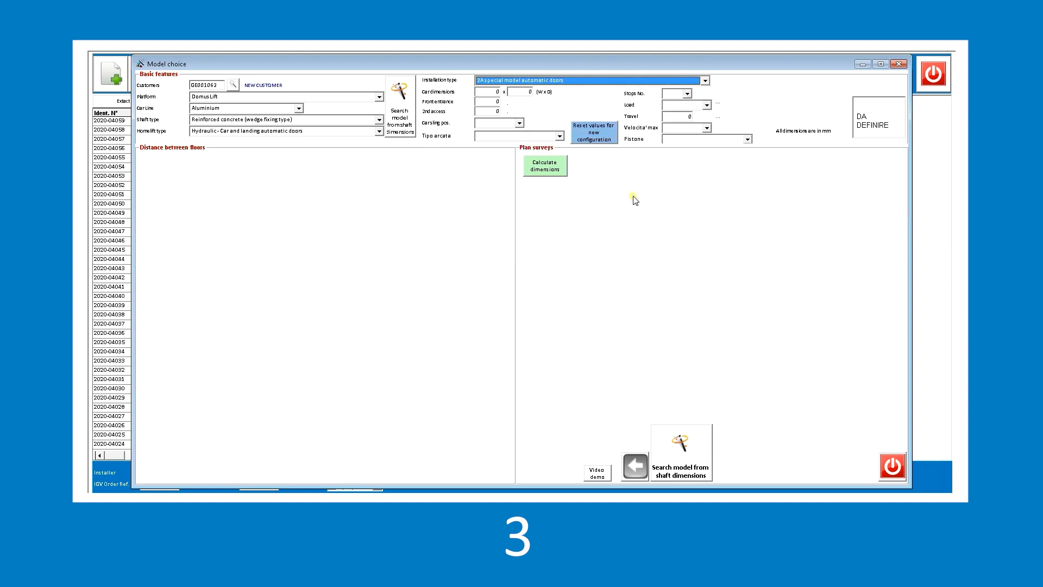
Enter a 1,000 mm car width, dismissing the invalid width and depth notices
click(491, 91)
text(1)
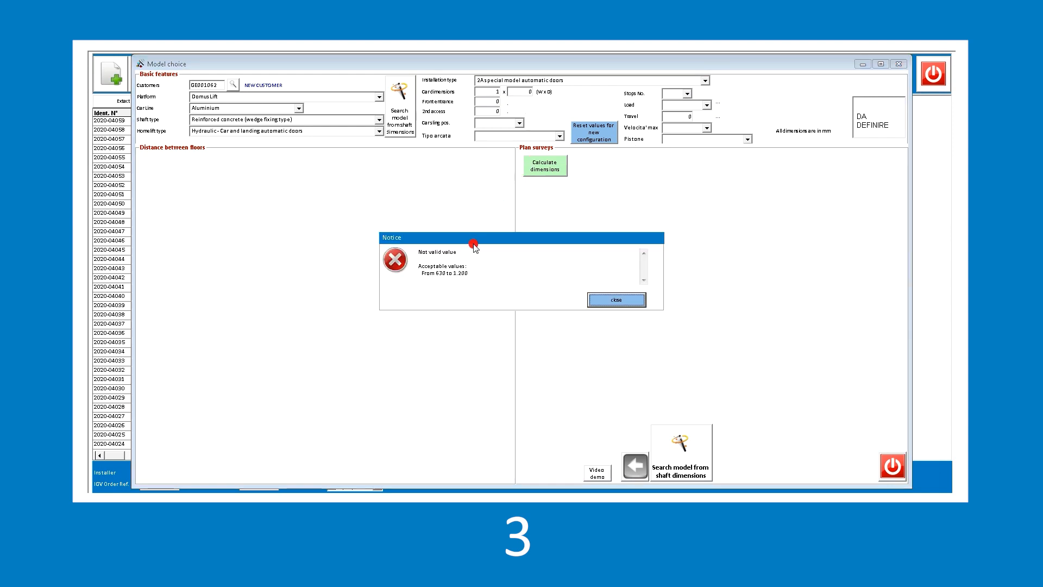
mouse_move(466, 249)
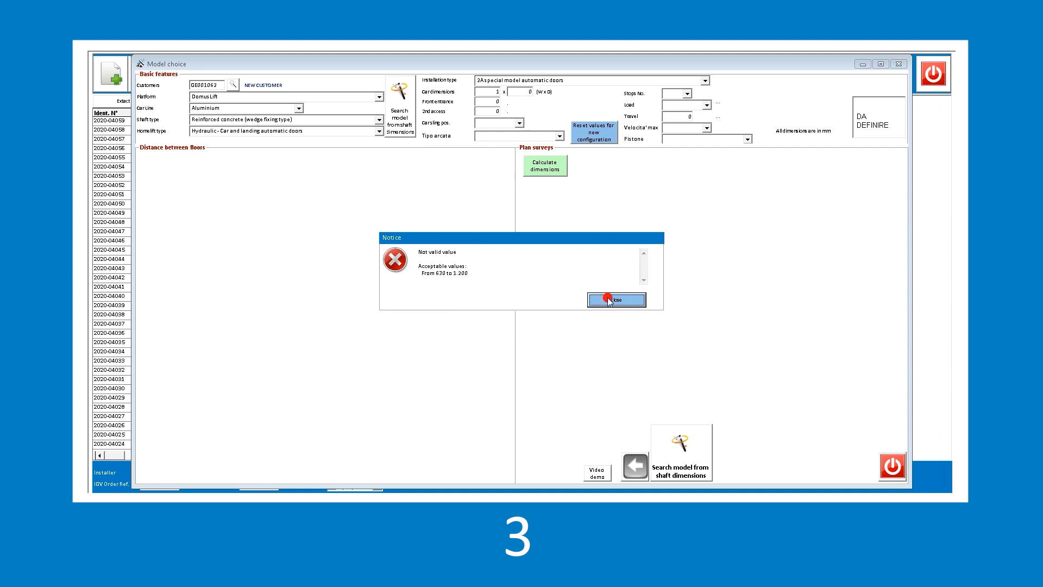
click(616, 299)
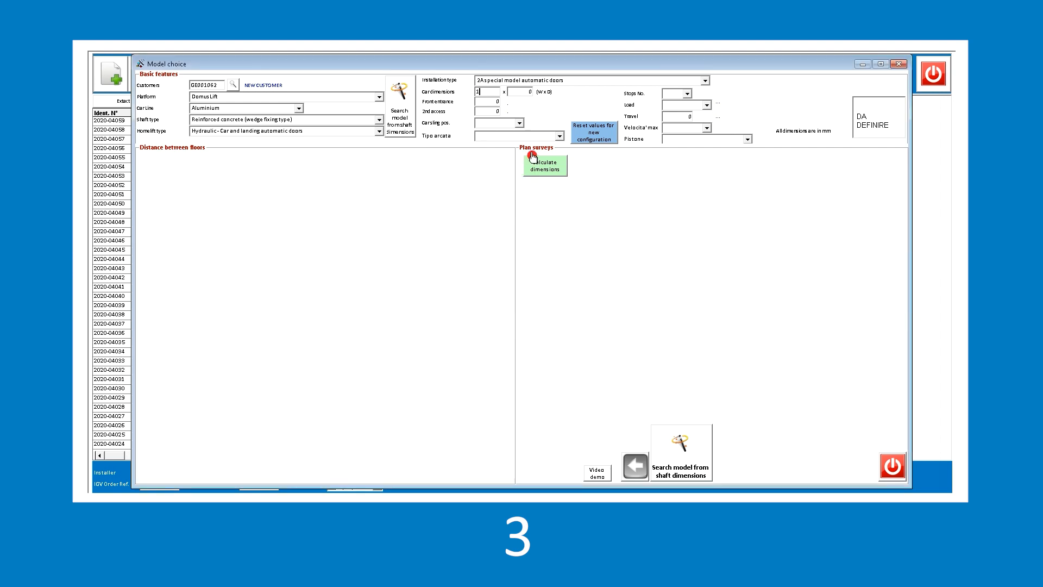
text(1,000)
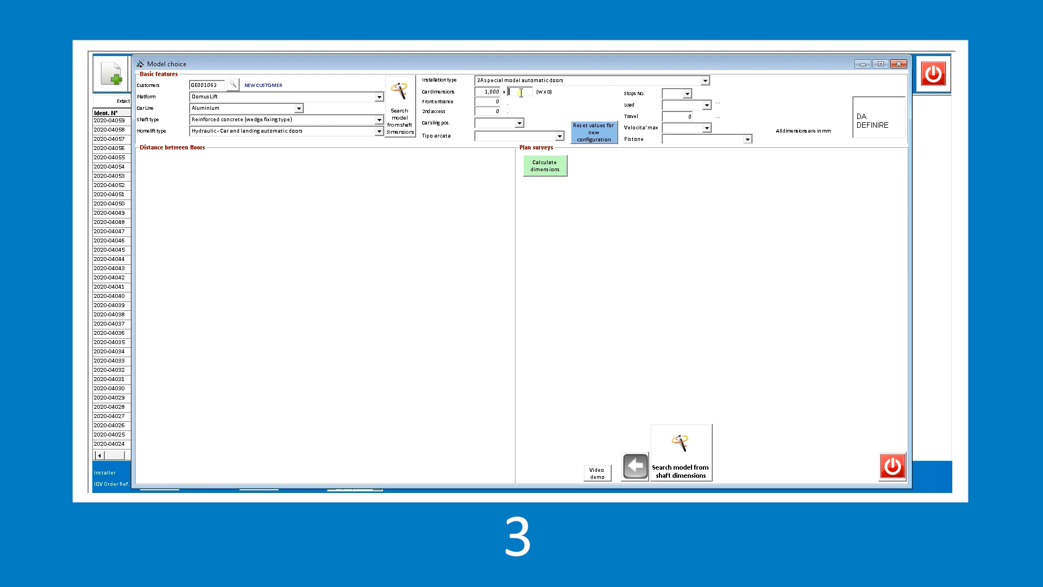
text(1)
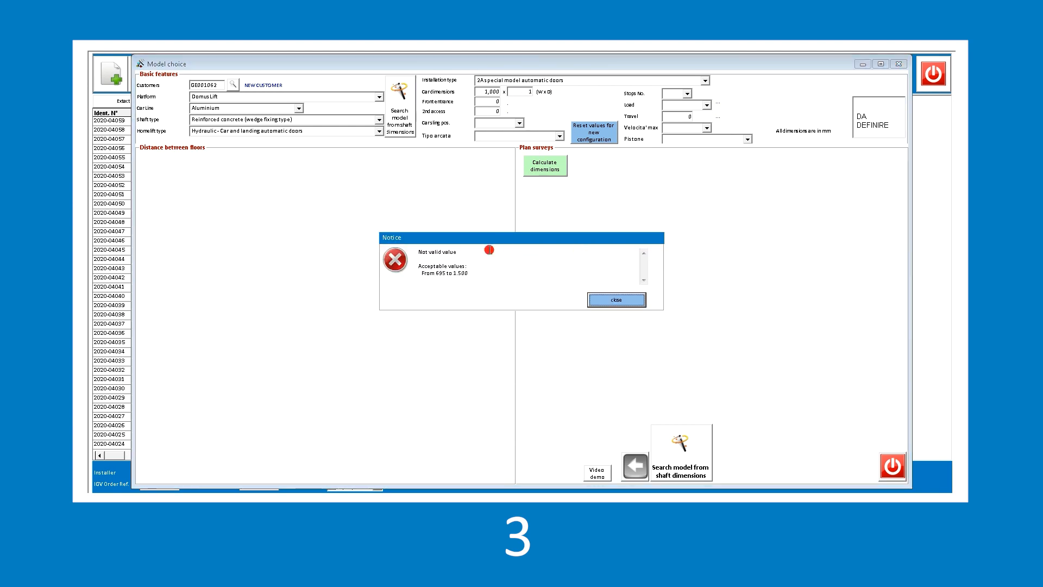
mouse_move(421, 292)
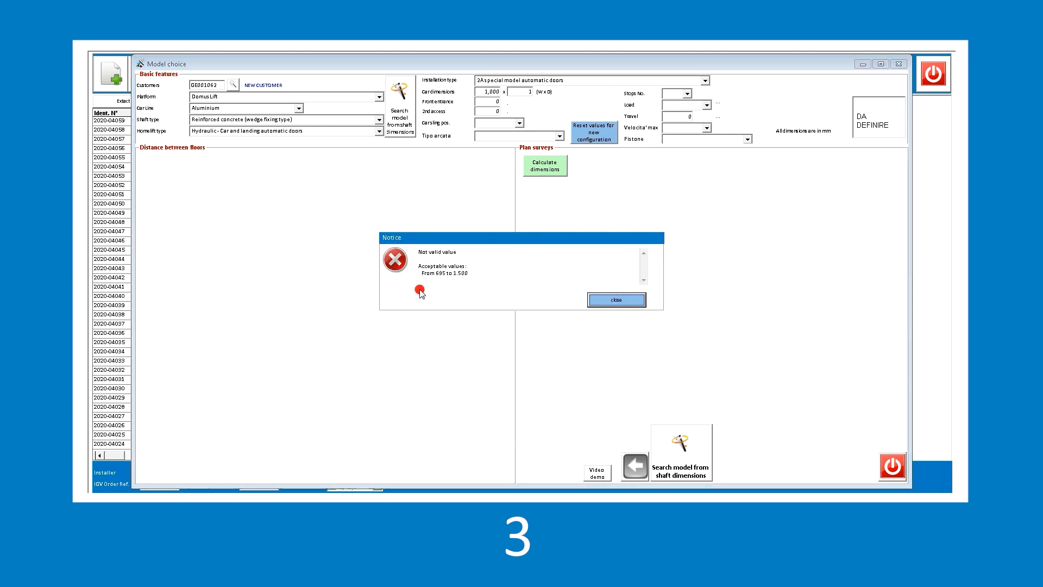
click(615, 299)
text(750)
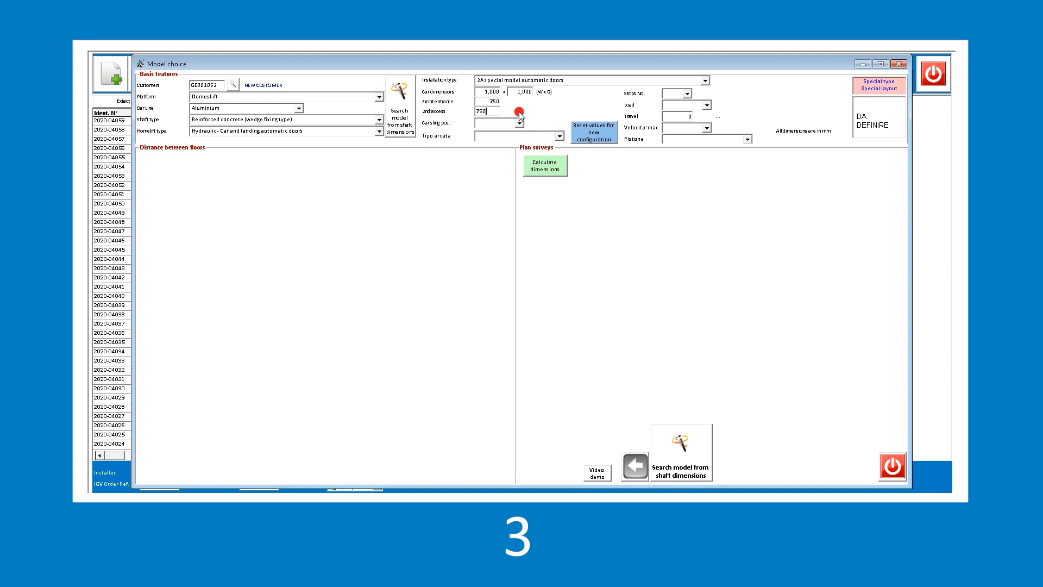
Set car position Left, keep the Overturned frame, two stops and 3,000 mm travel
click(518, 122)
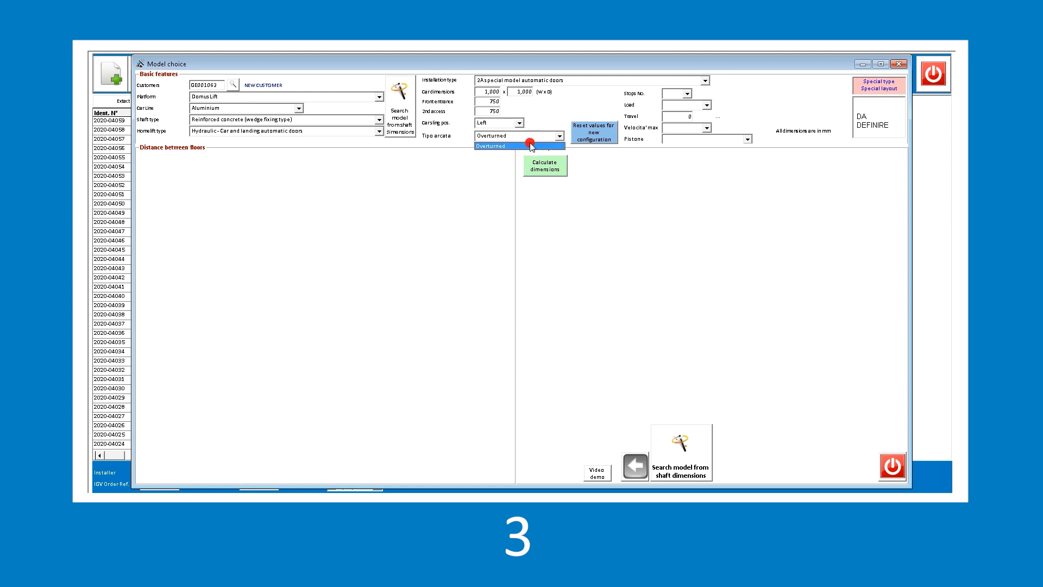
click(691, 92)
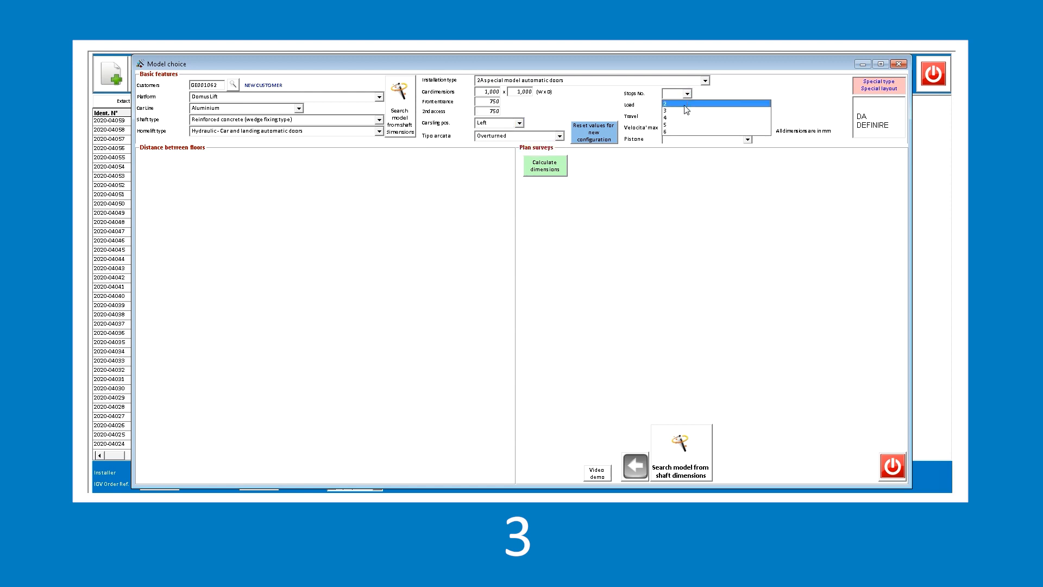
click(664, 100)
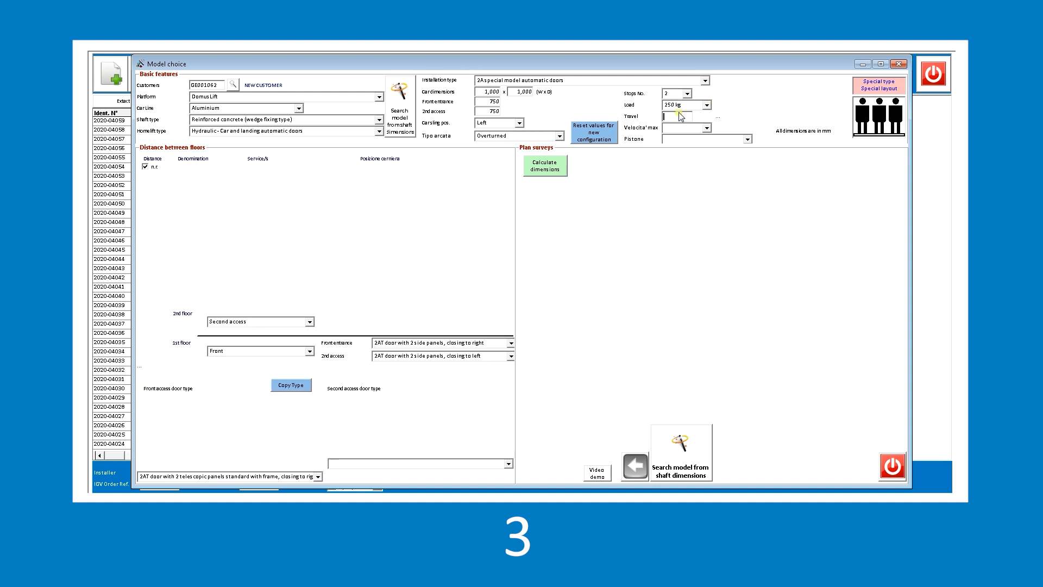
text(3000)
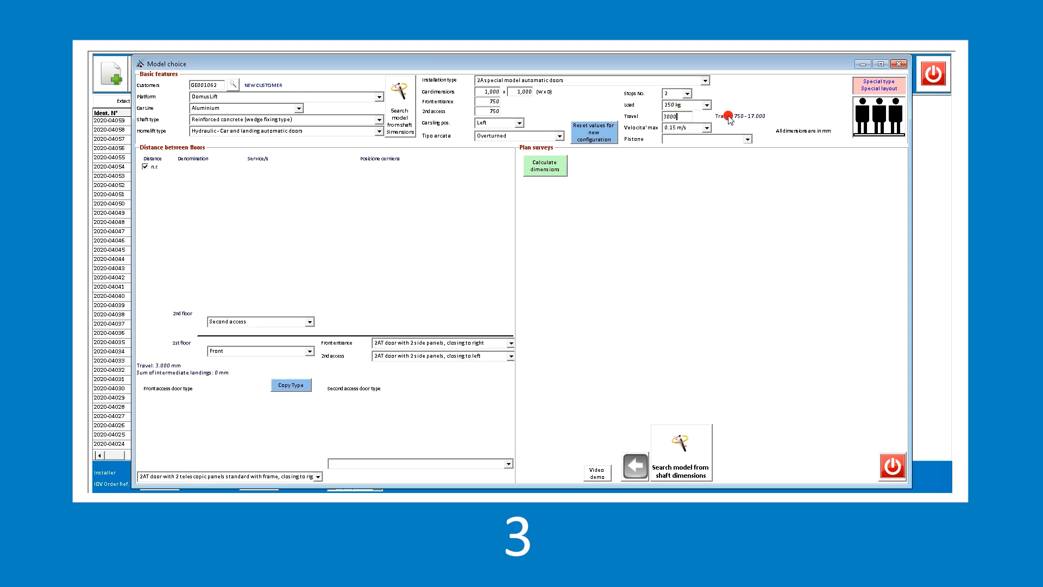
Choose the XL telescopic piston and second-access door type, then calculate shaft dimensions
click(755, 139)
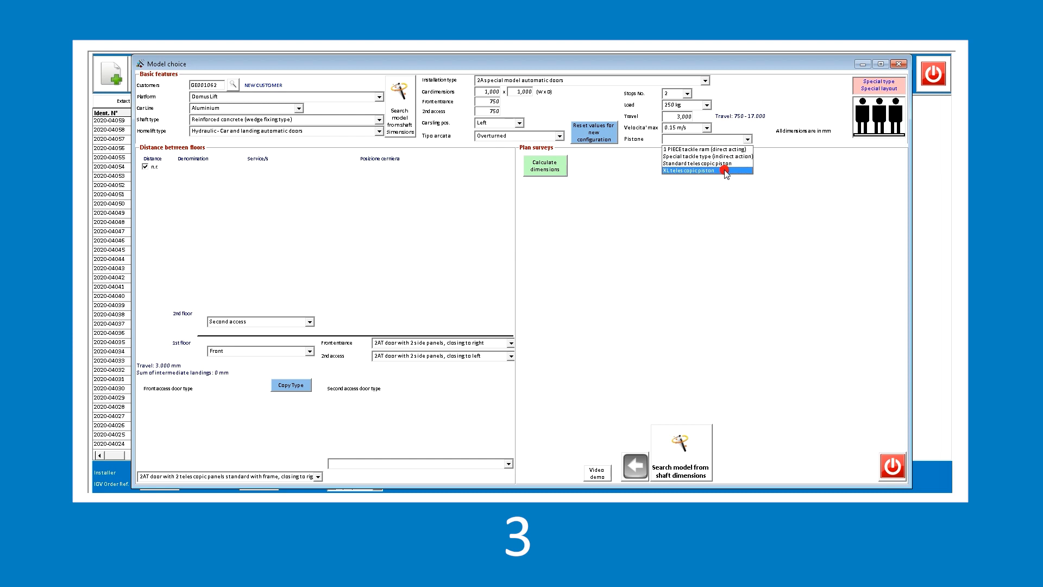
click(698, 171)
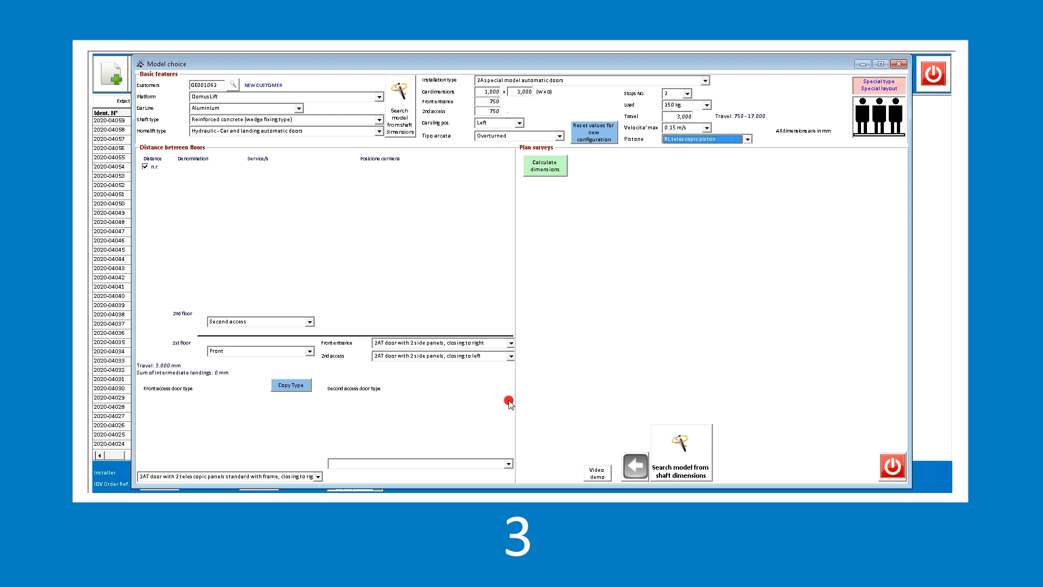
click(544, 164)
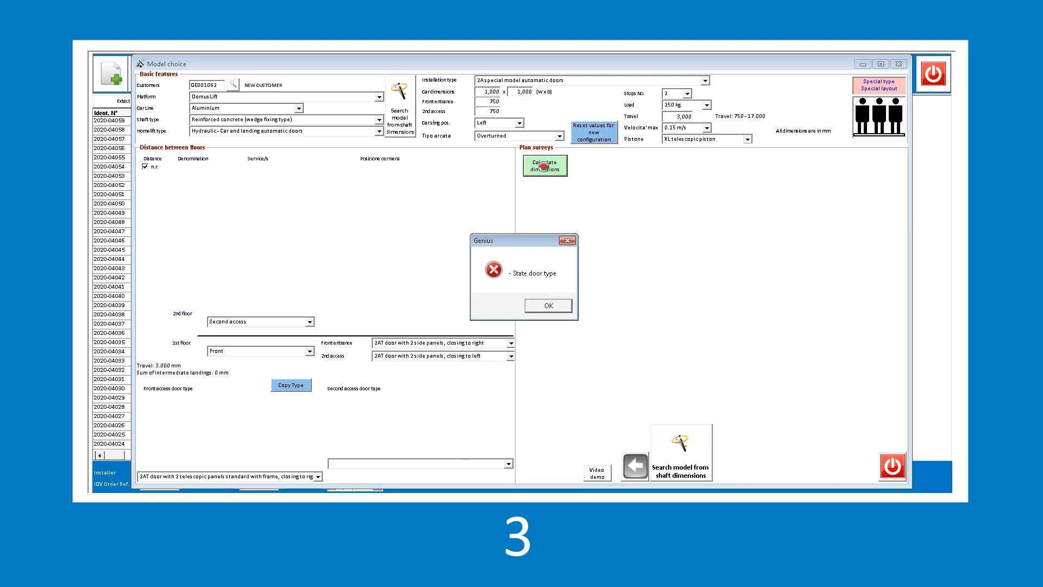
click(548, 306)
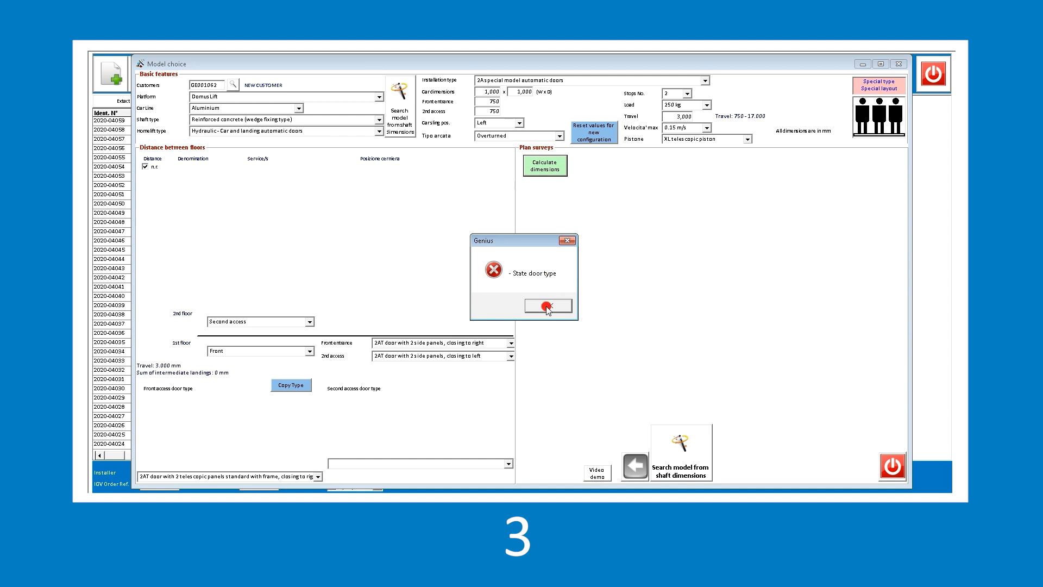
click(547, 305)
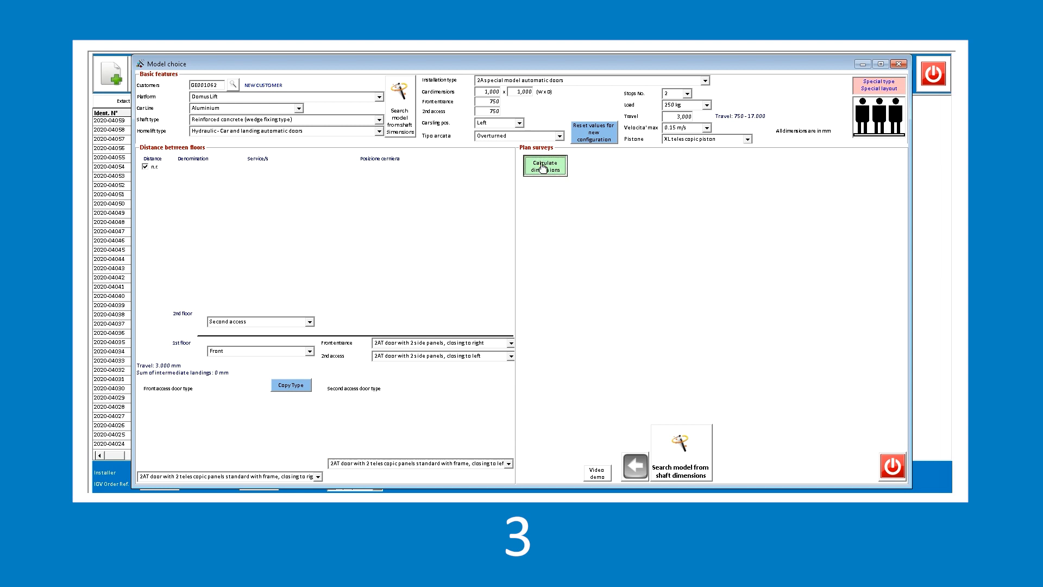
click(545, 165)
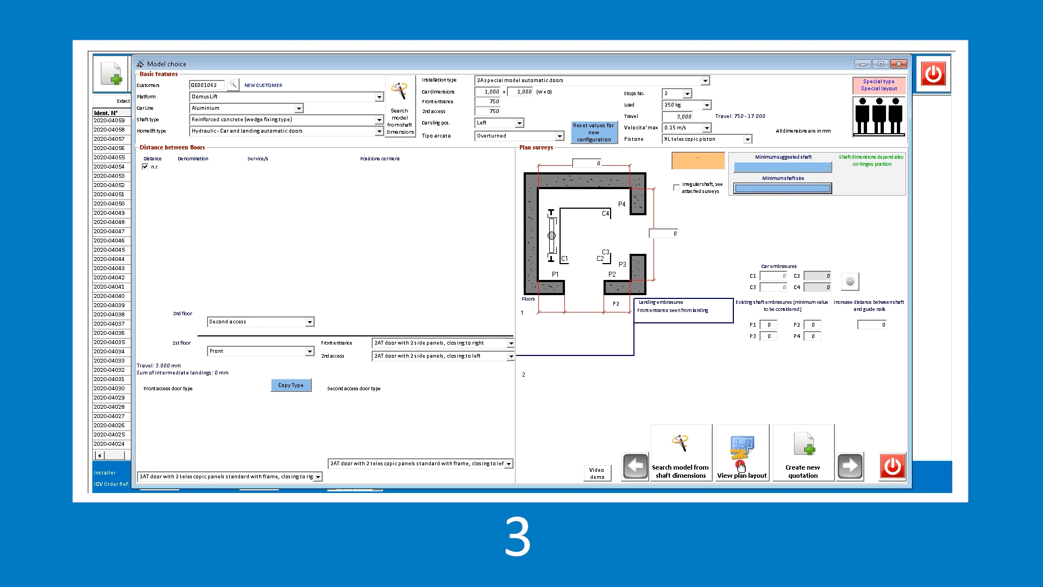
Acknowledge the enabled car dimensions notice and the invalid shaft embrasures error
click(741, 452)
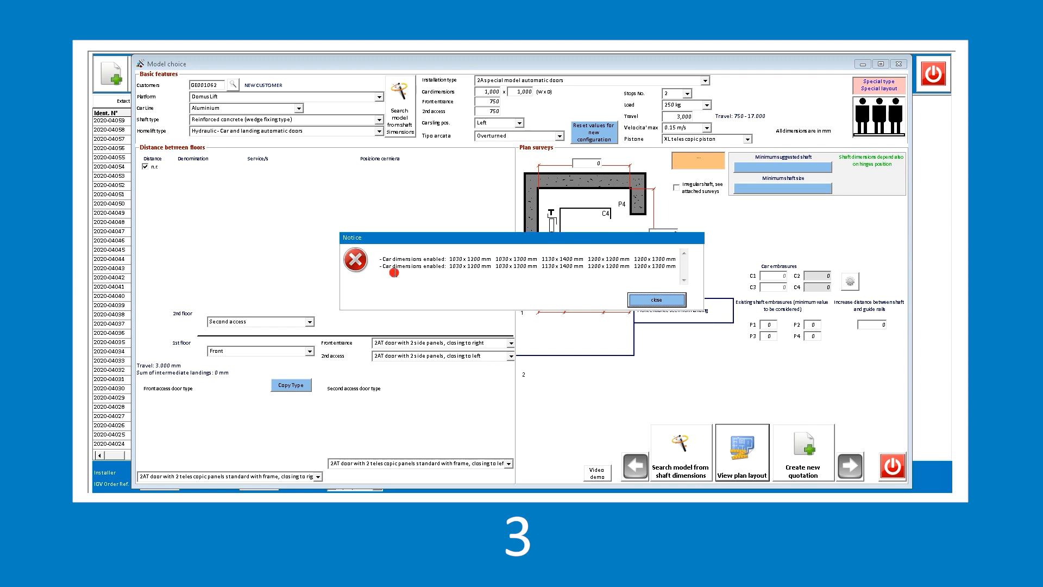
mouse_move(476, 286)
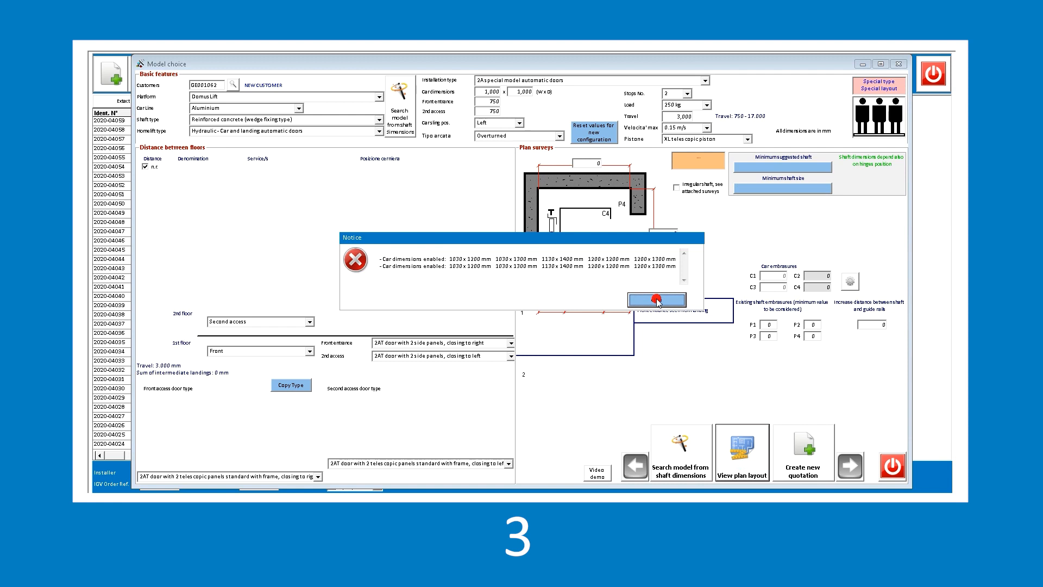
click(655, 299)
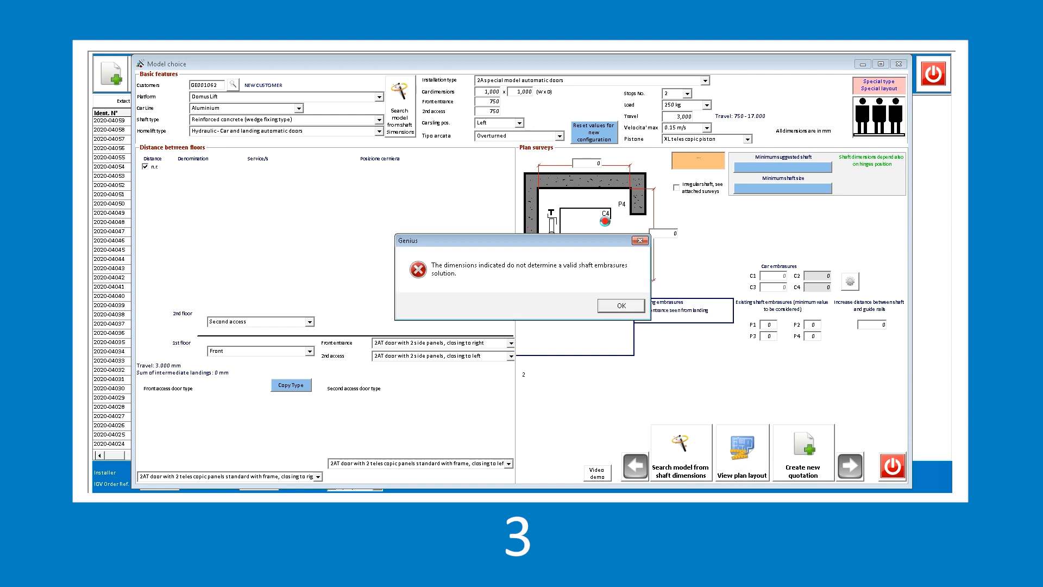
click(619, 305)
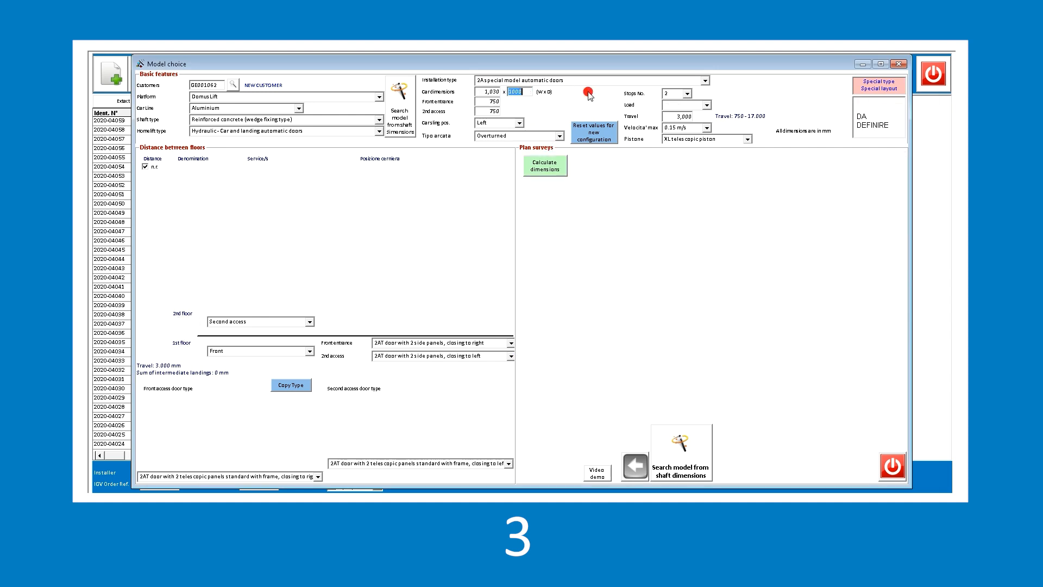
Enter a 1200 mm car depth, calculate, and dismiss the access and load warning
text(1200)
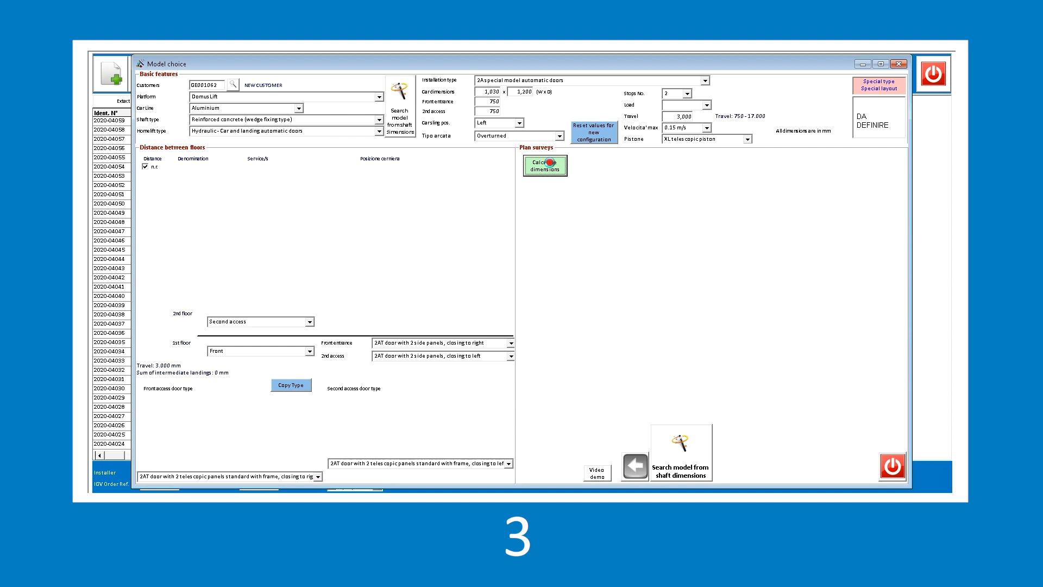
click(545, 165)
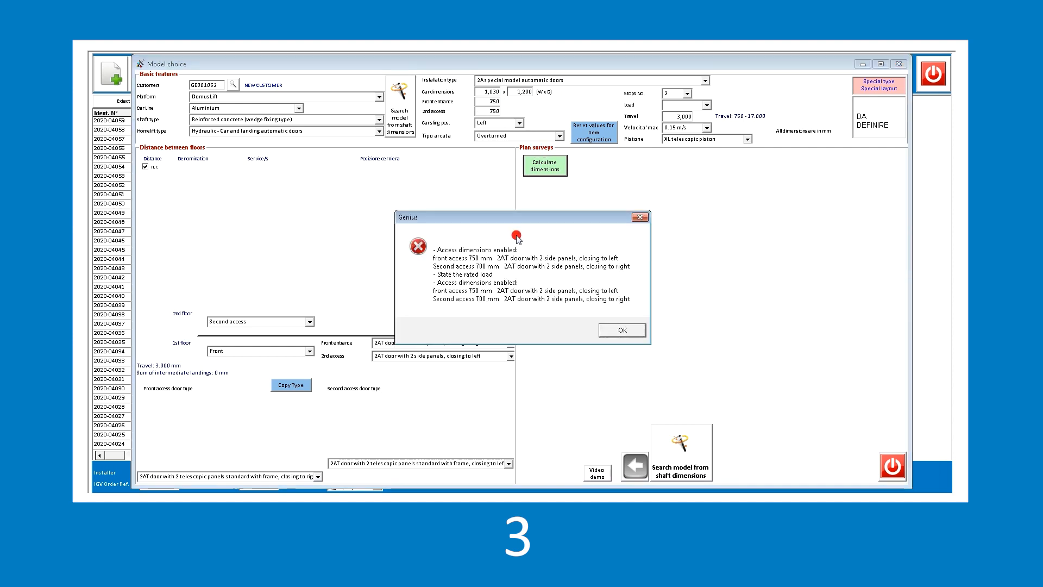
mouse_move(518, 236)
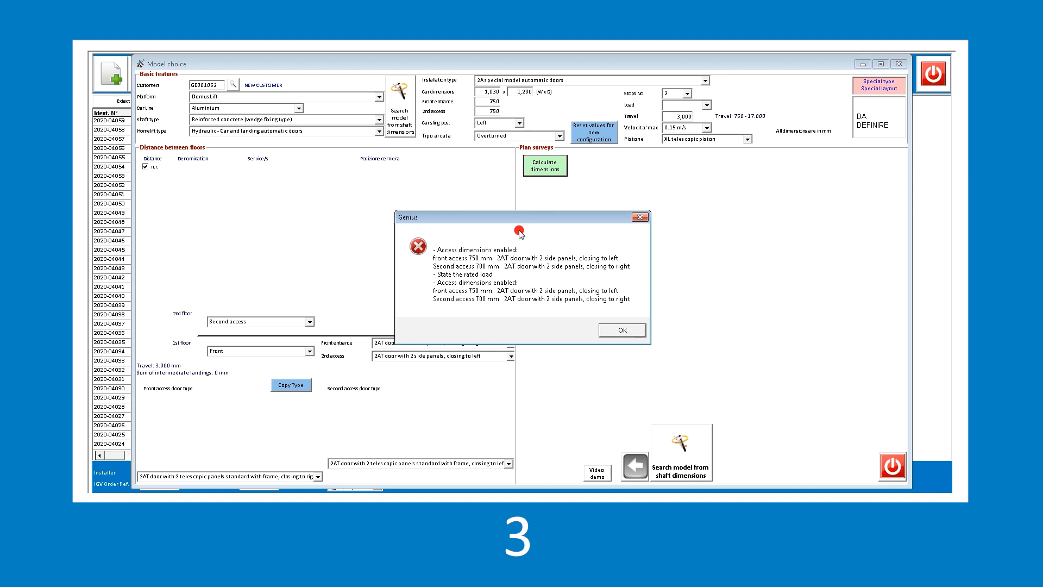
mouse_move(584, 238)
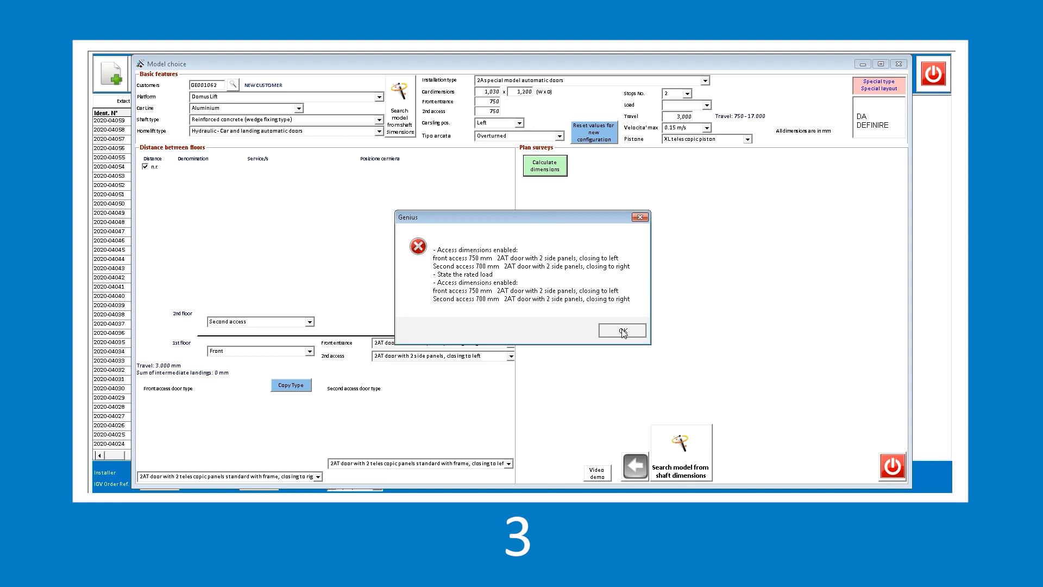
click(622, 330)
text(700)
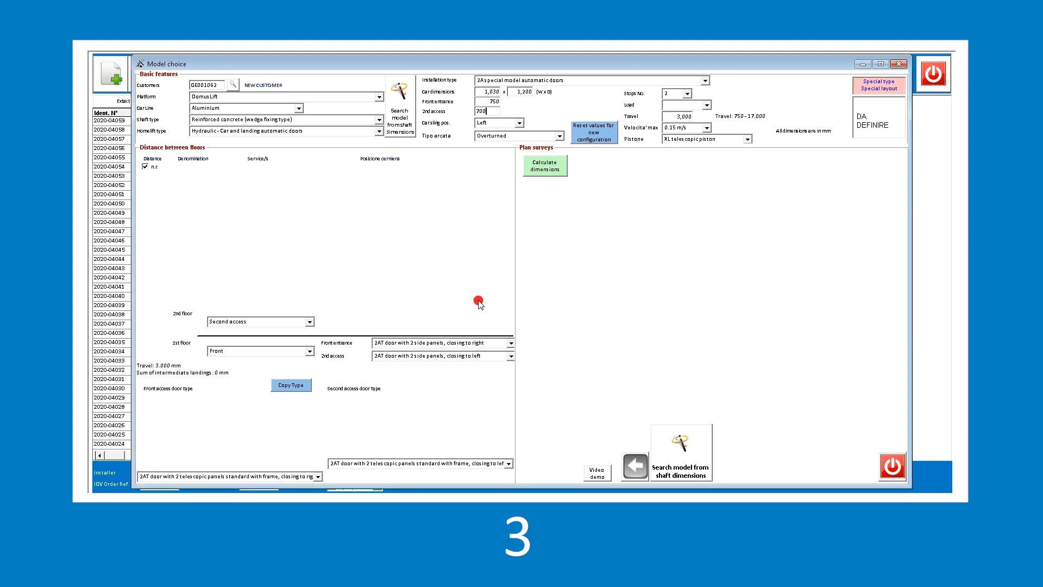
Set front doors closing left and second-access doors closing right, then recalculate
click(507, 343)
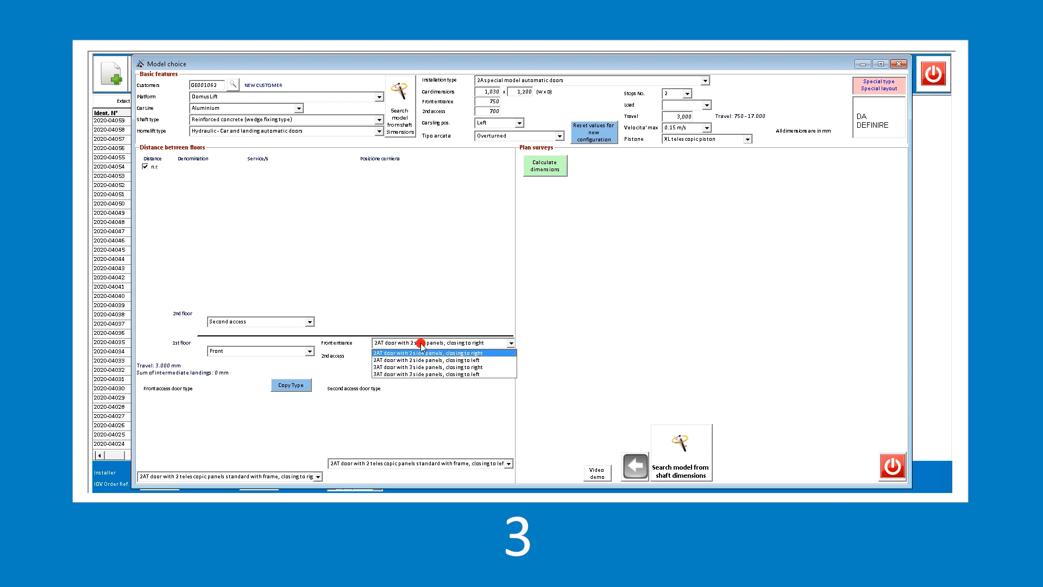
click(423, 359)
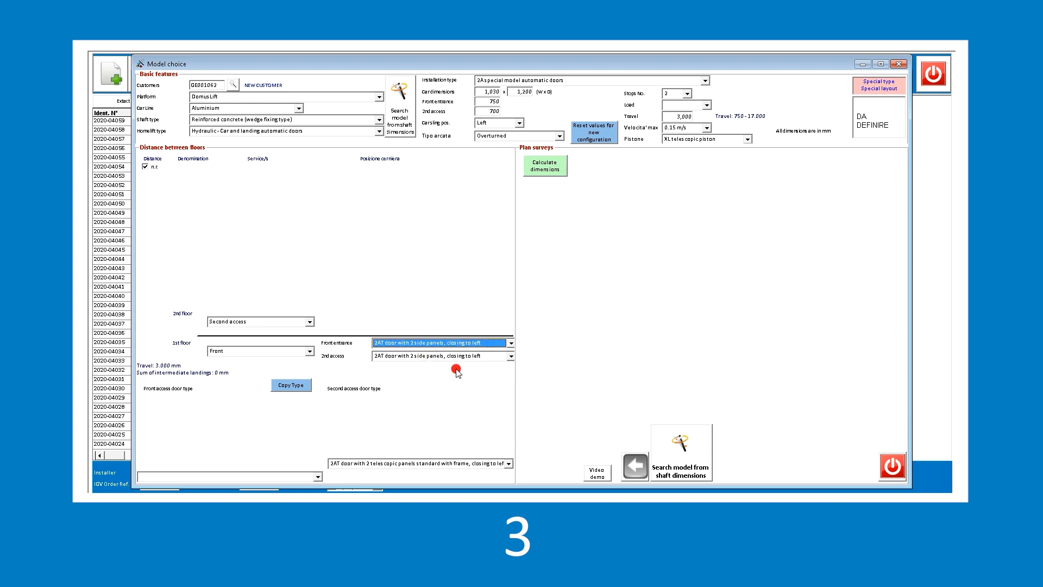
click(510, 355)
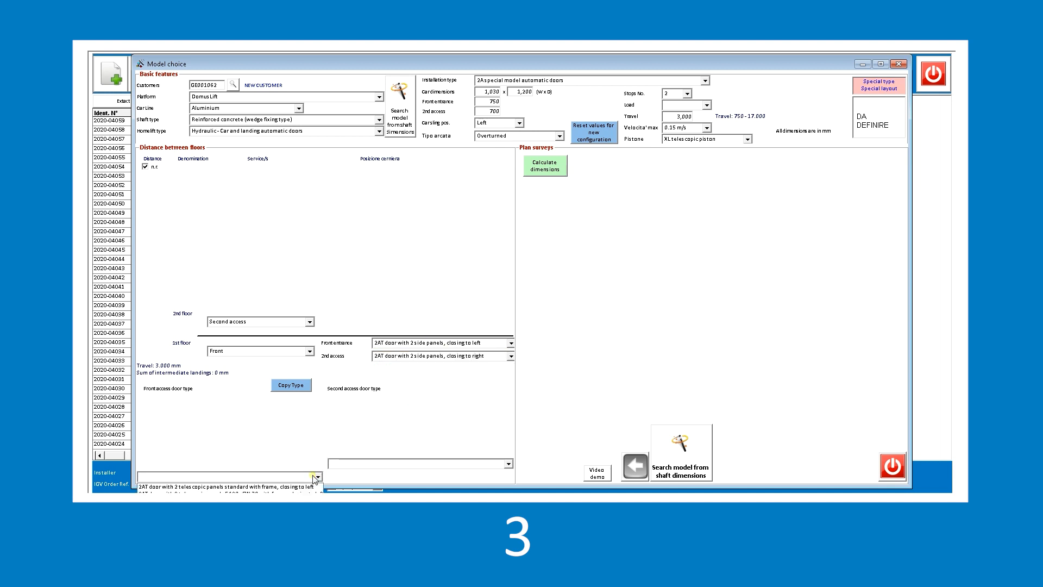
click(506, 463)
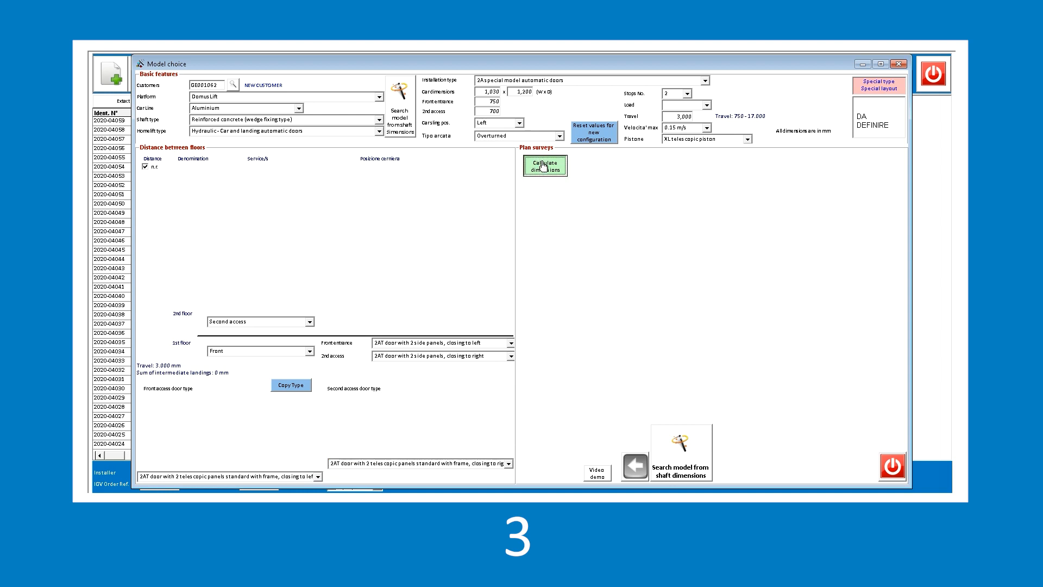
click(544, 165)
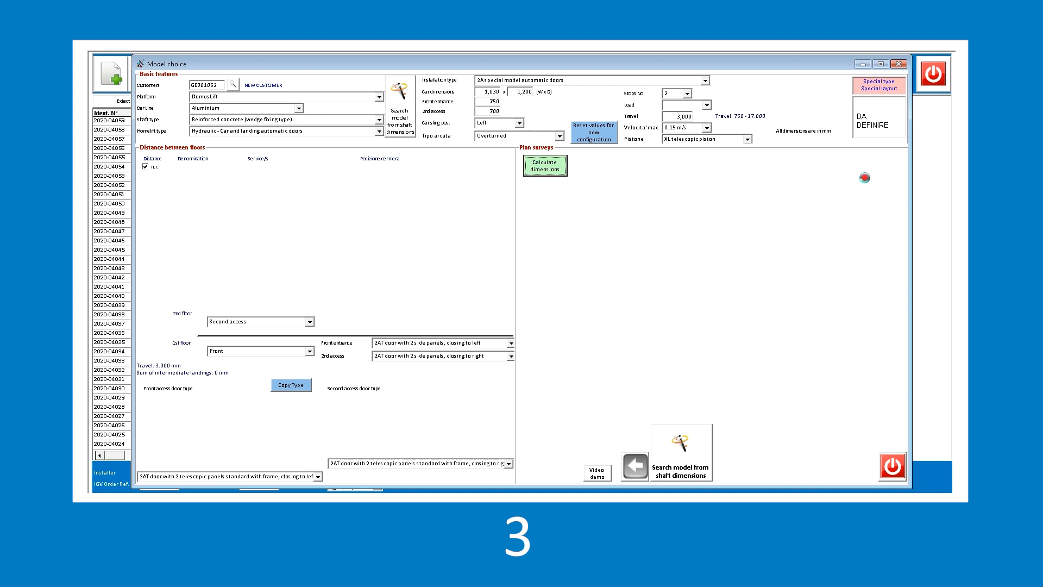
Review the plan layout of the calculated 1,445 × 1,470 mm shaft, then exit
click(543, 164)
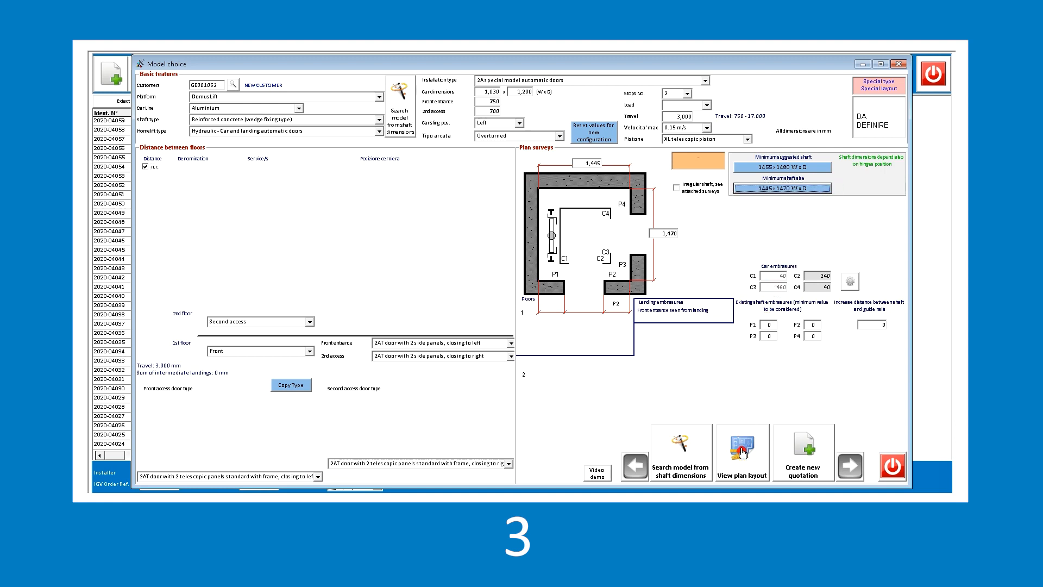
click(741, 451)
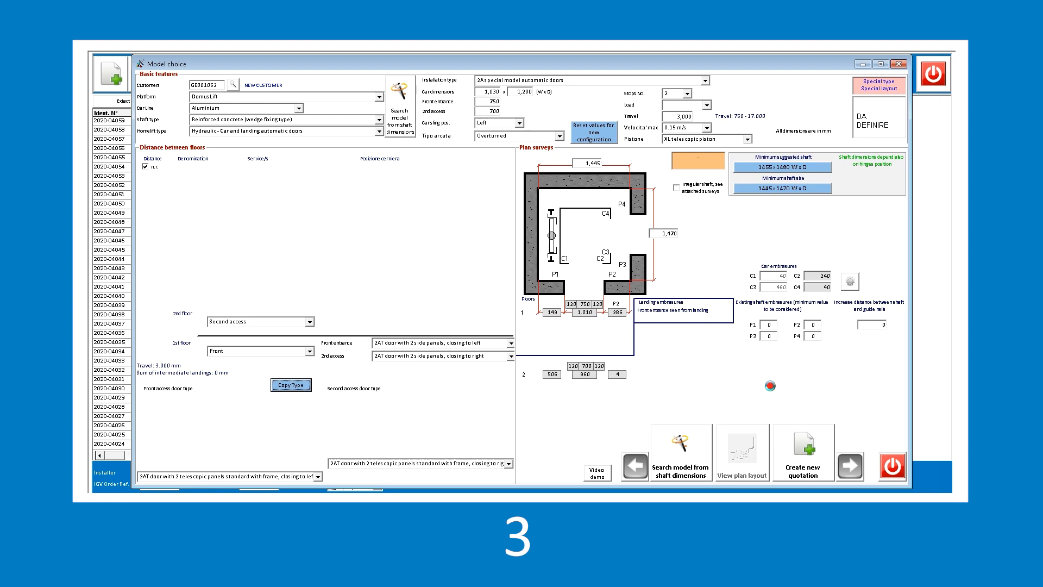
click(741, 453)
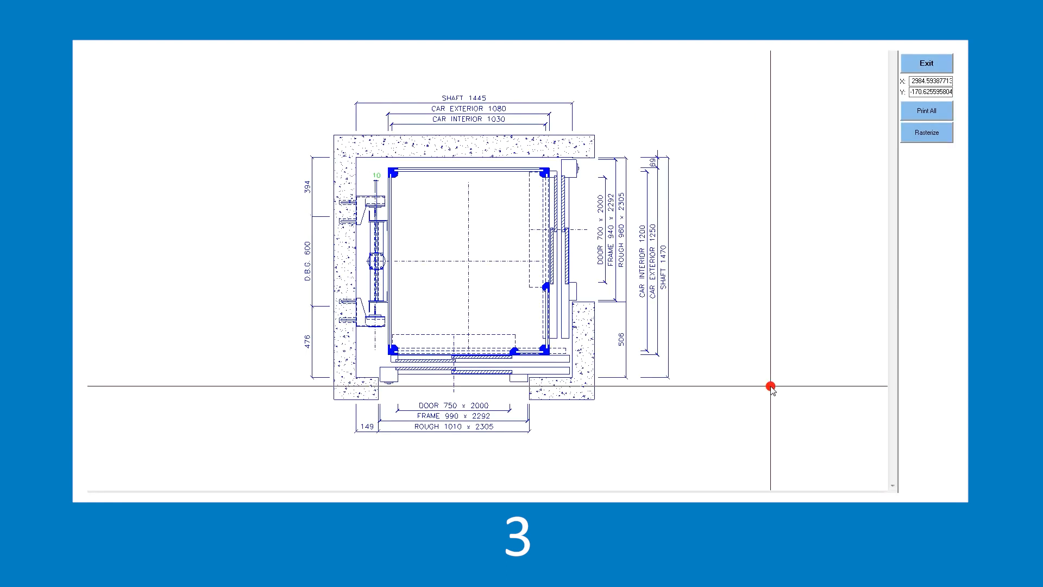
mouse_move(818, 77)
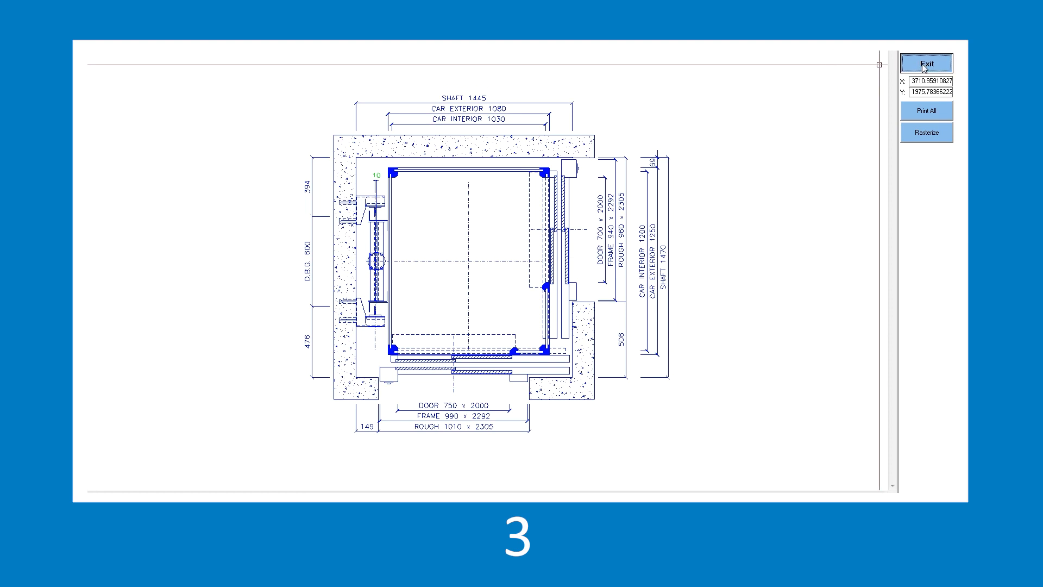
click(925, 62)
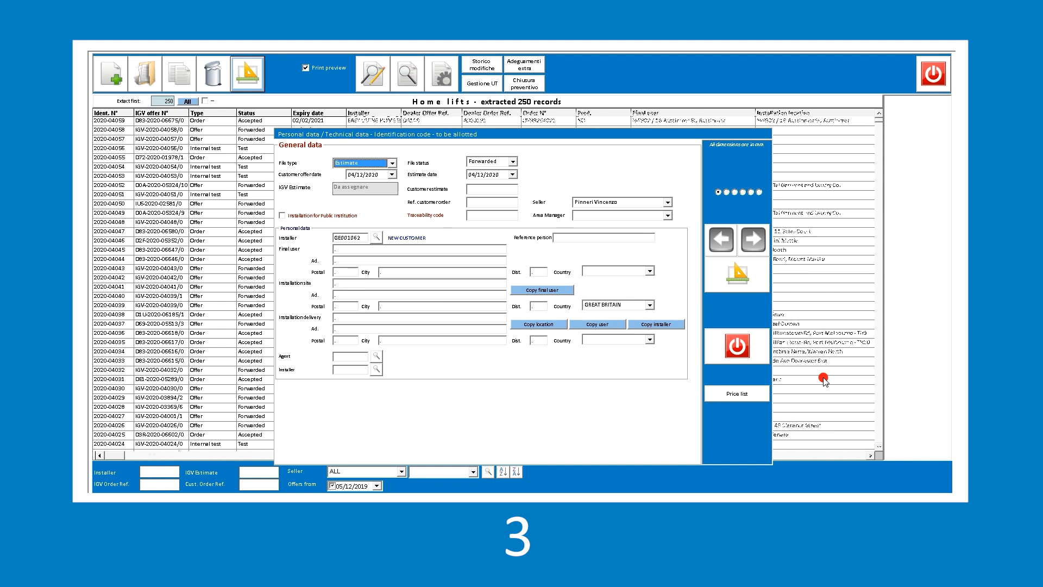
Set GREAT BRITAIN as delivery country and continue to the technical data page
click(647, 271)
text(GABON)
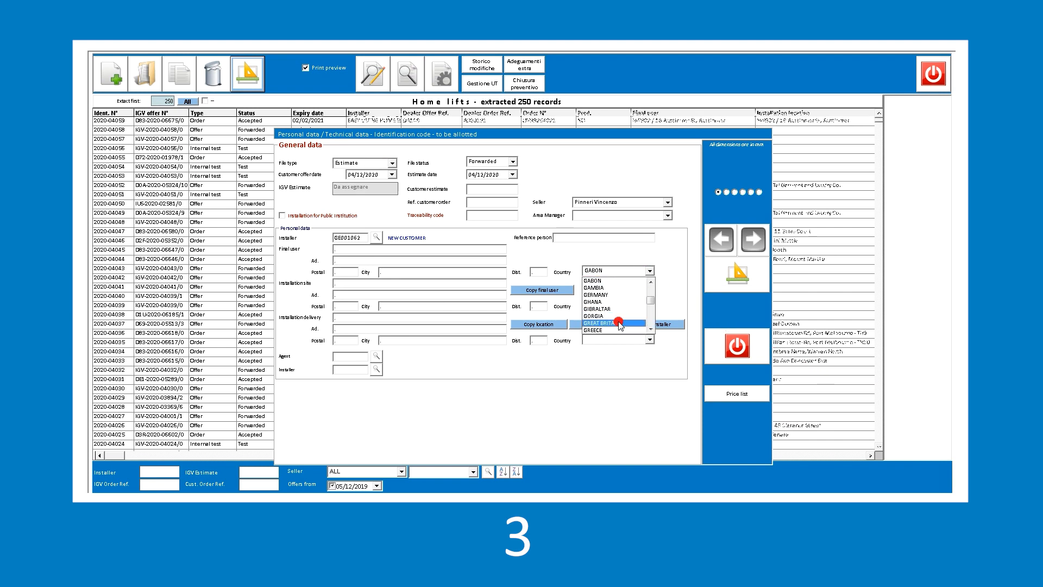
click(605, 324)
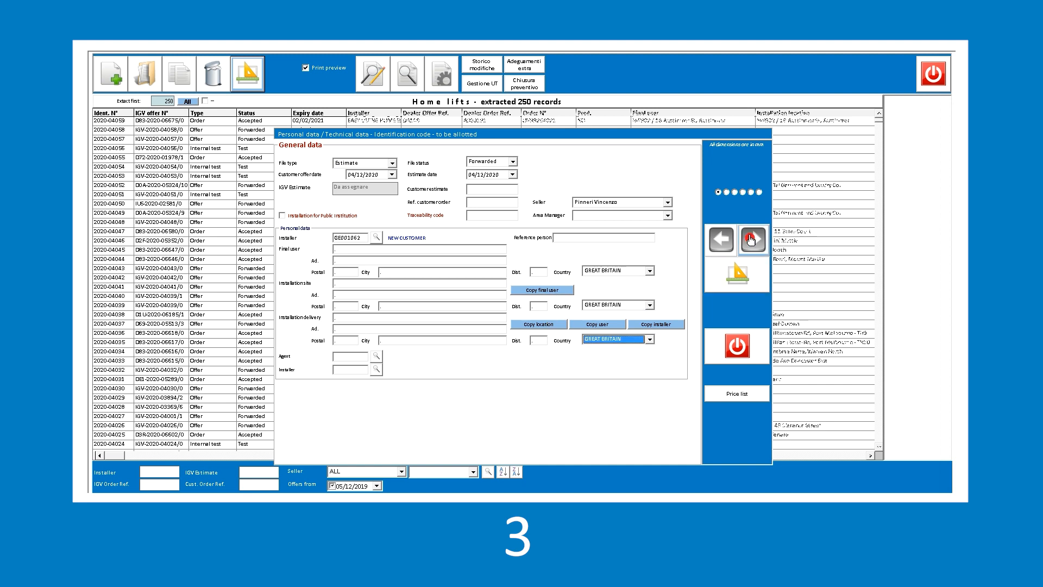
click(752, 239)
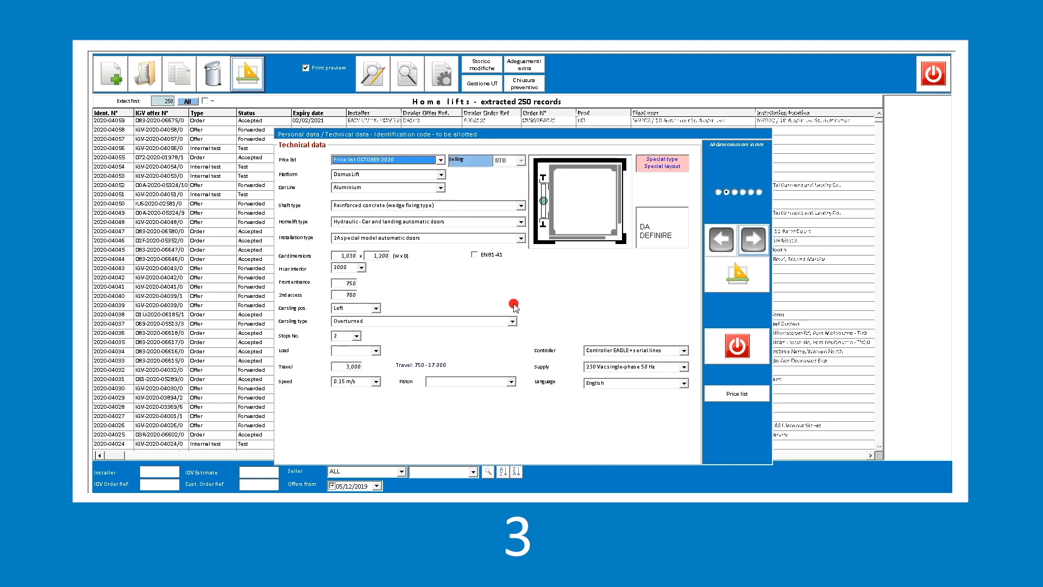
mouse_move(442, 332)
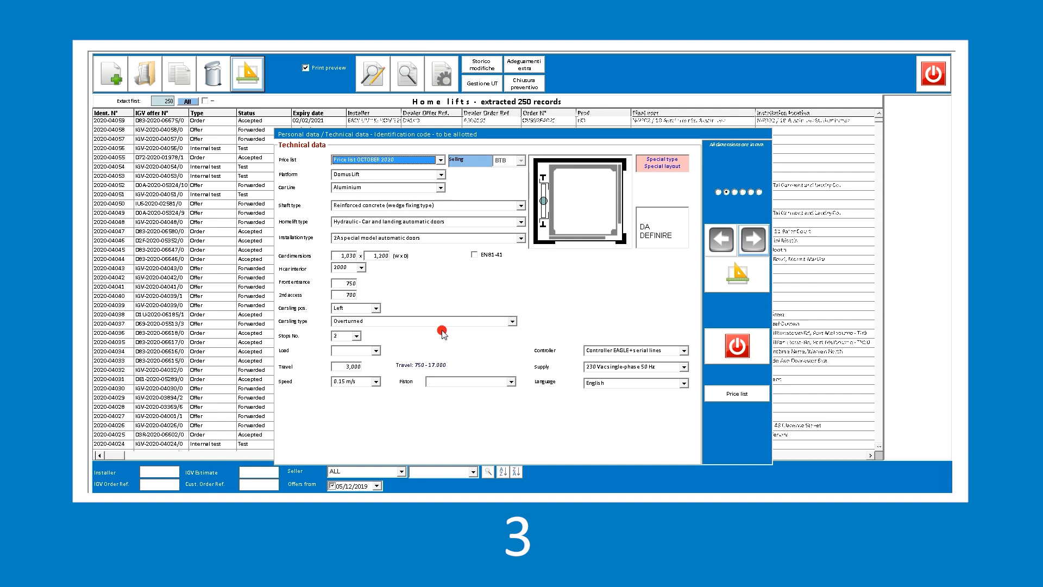
Choose the 2P/2 automatic door model with a 250 kg rated load
click(507, 237)
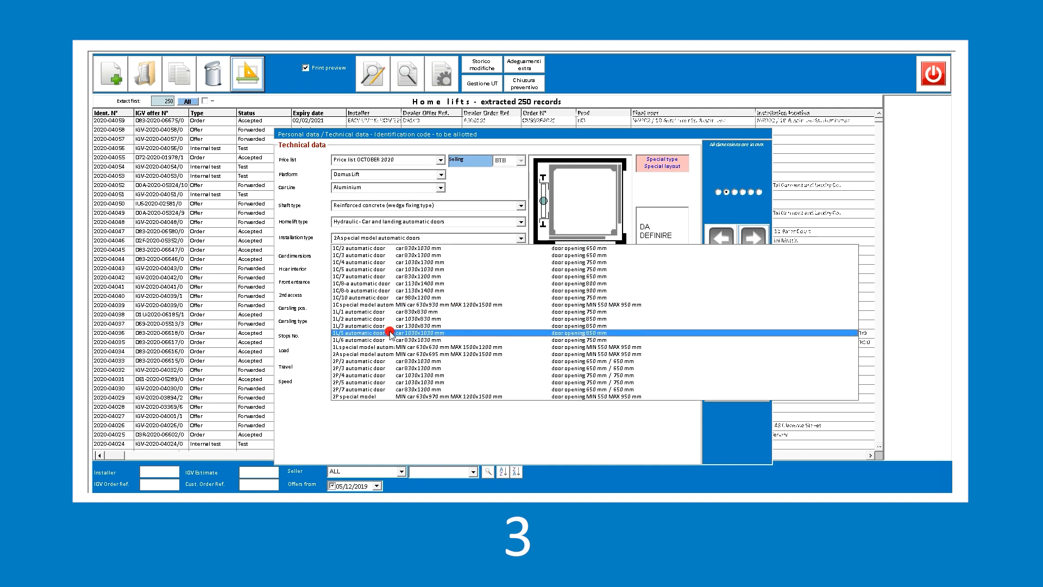
click(379, 361)
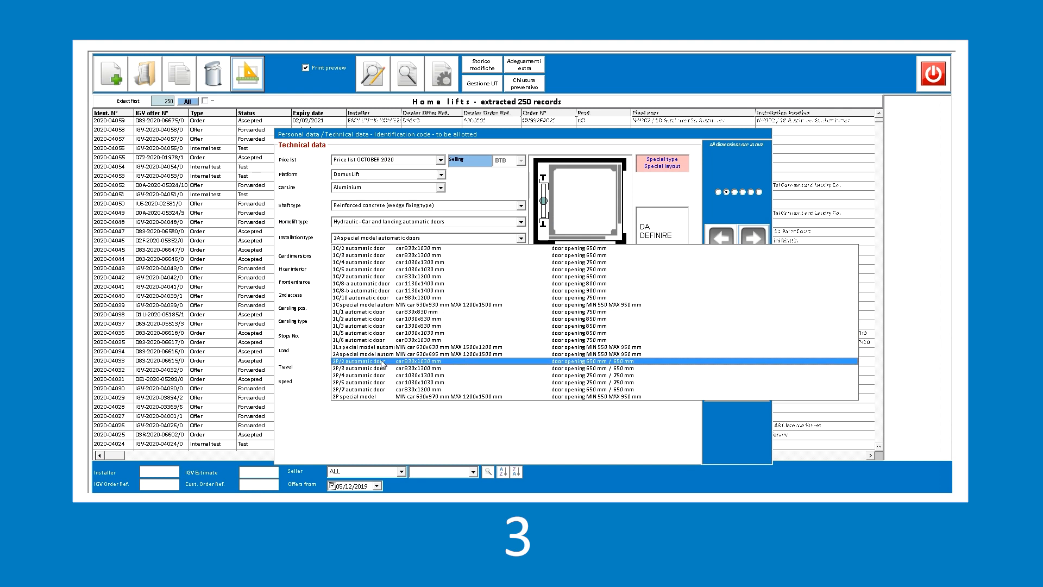
click(362, 361)
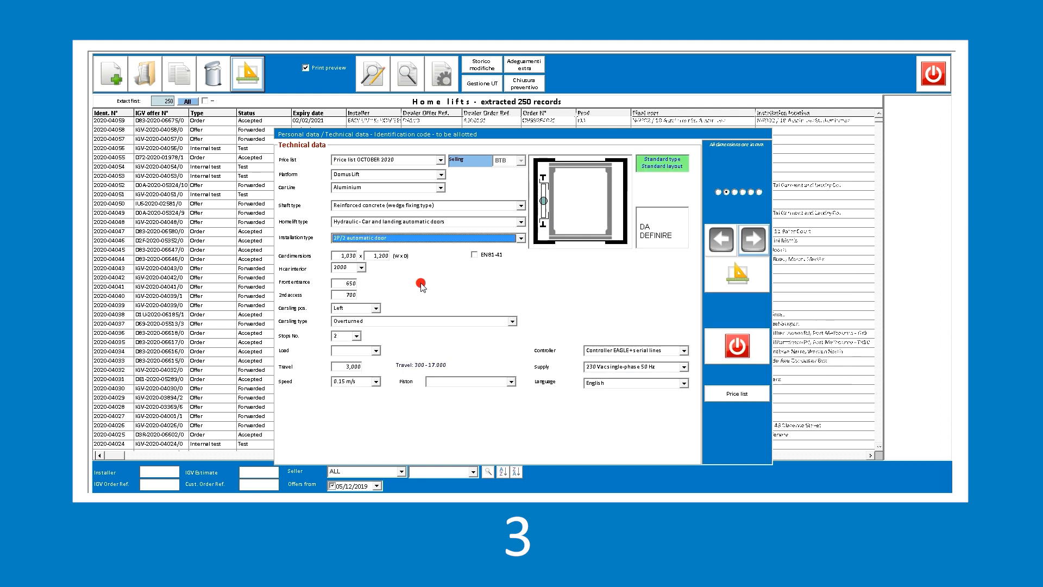
click(378, 351)
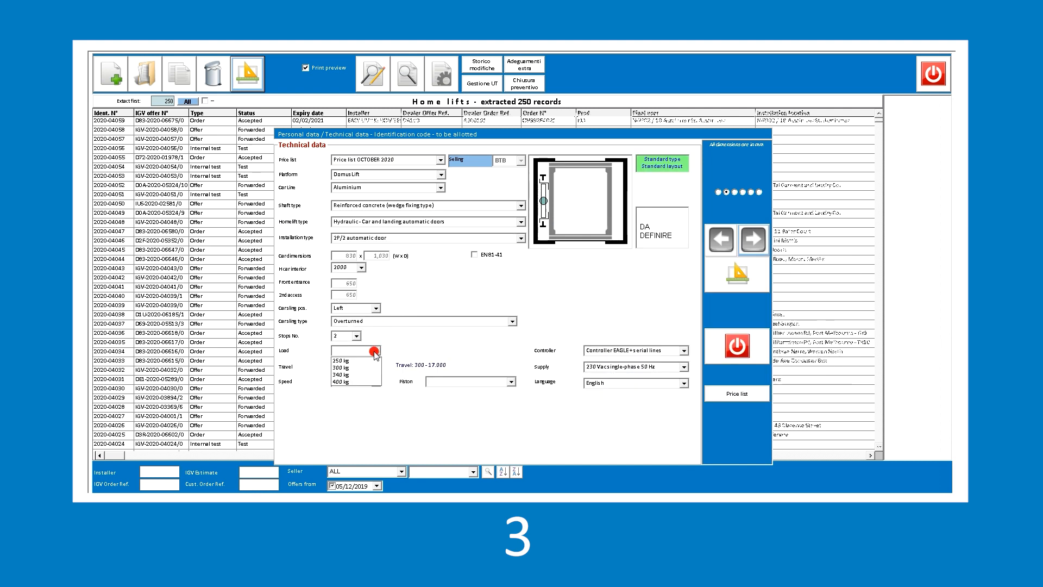
click(341, 359)
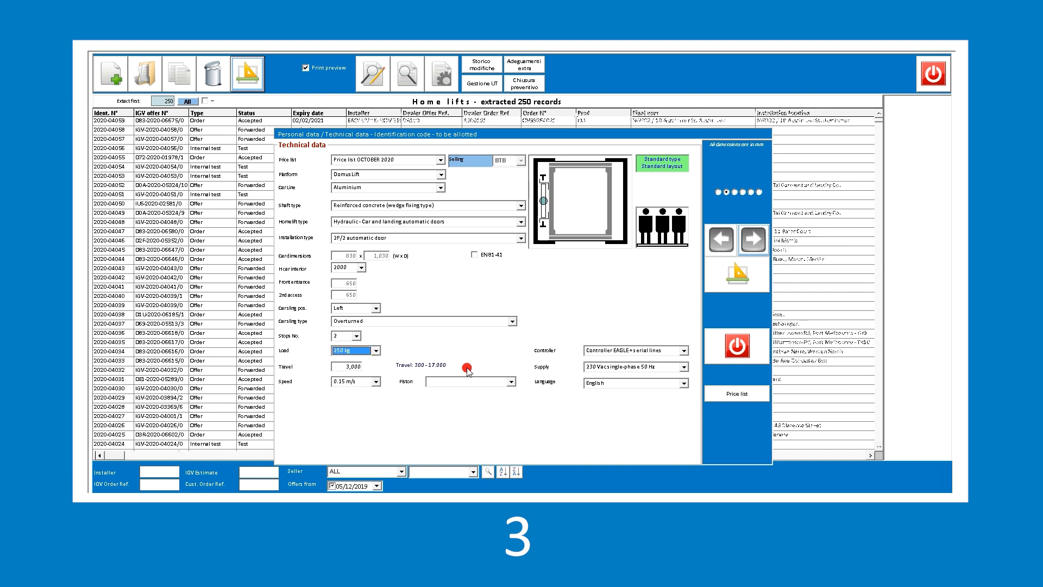
Select the XL telescopic piston and open the model research tool
click(514, 382)
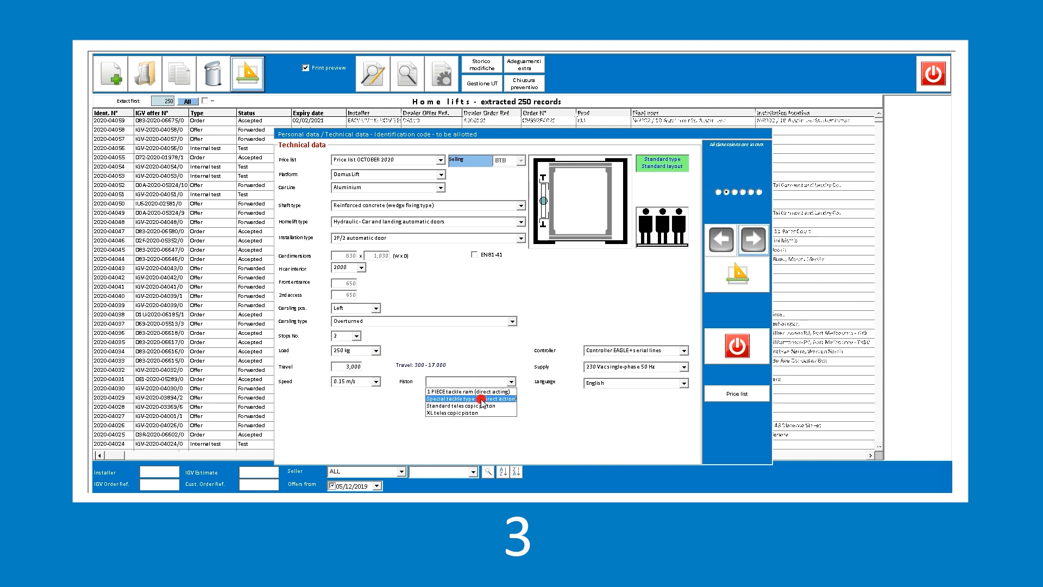
click(457, 413)
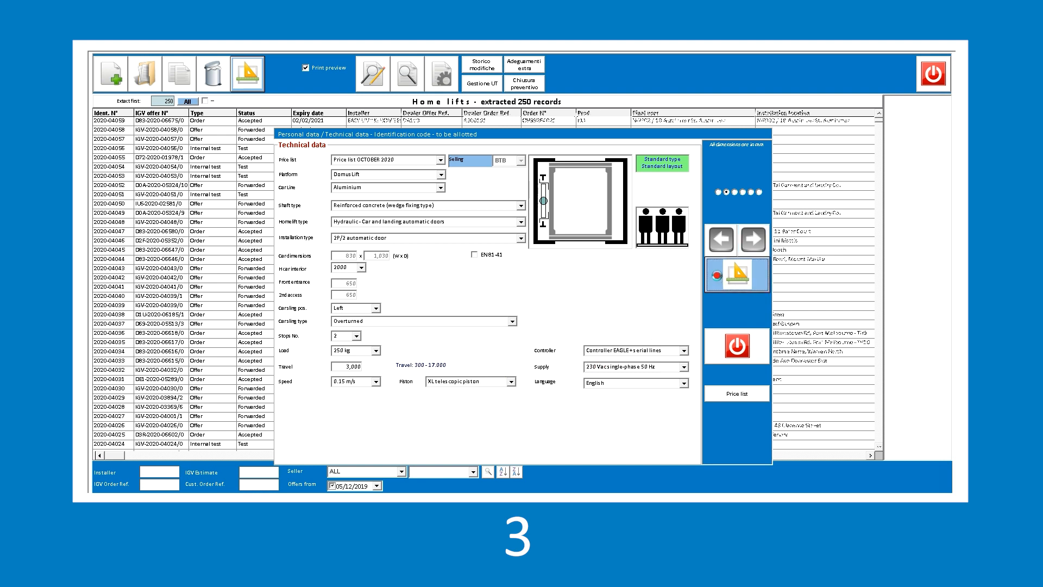
mouse_move(722, 273)
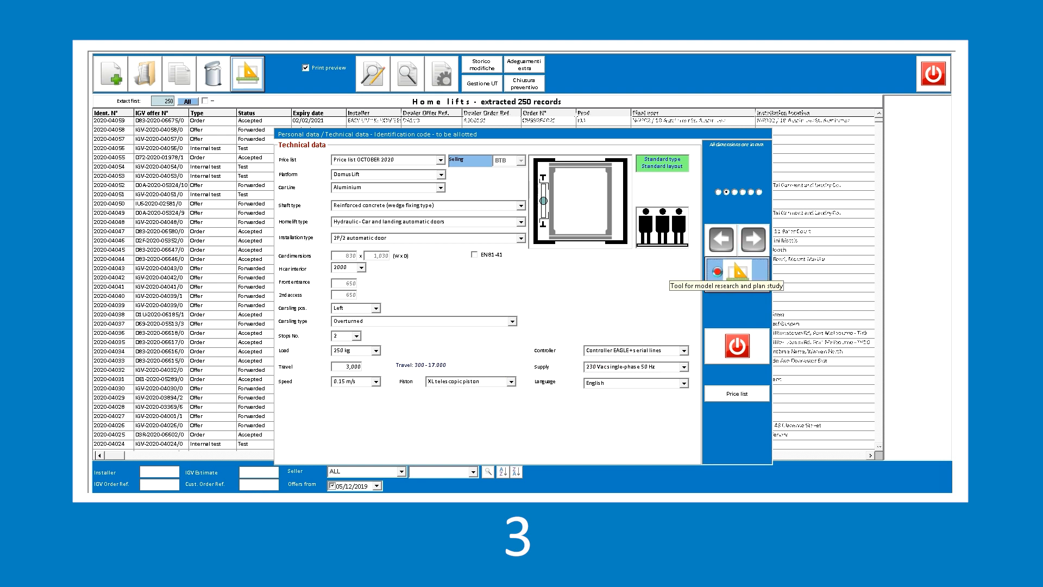
click(726, 270)
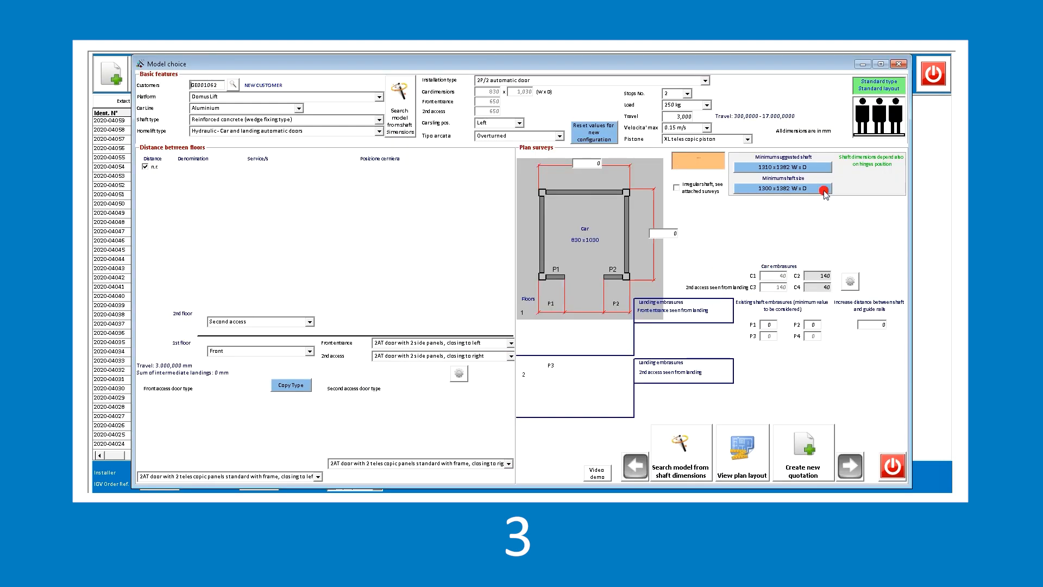
Dismiss the door closing side notice and the invalid shaft embrasure error
click(783, 188)
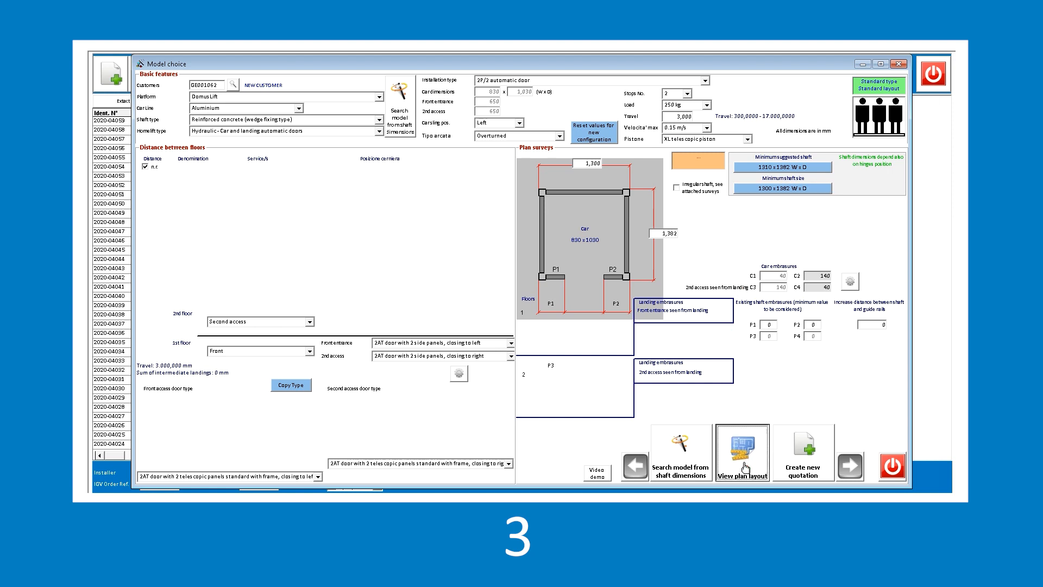
click(741, 453)
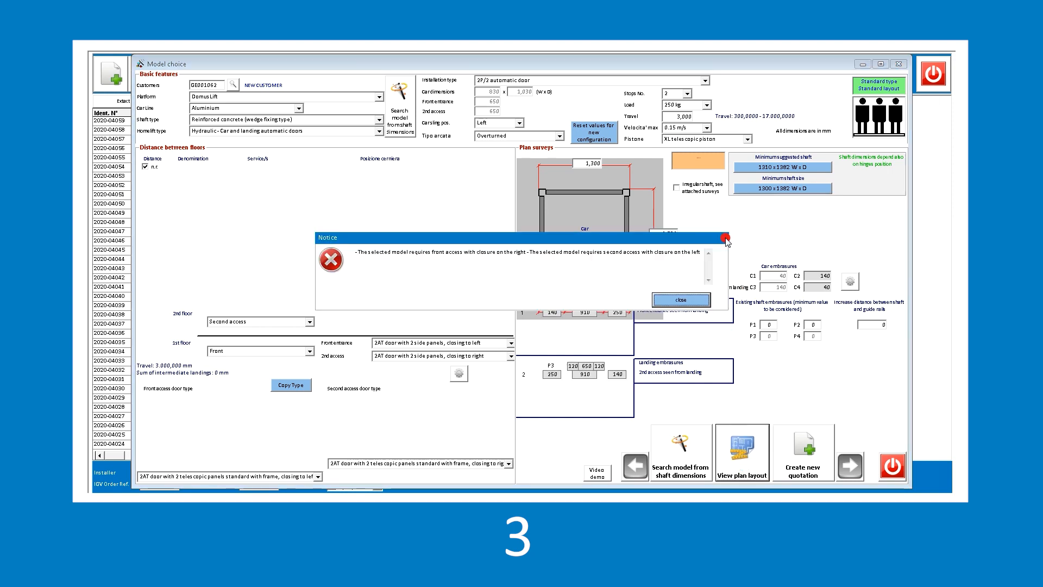
mouse_move(577, 299)
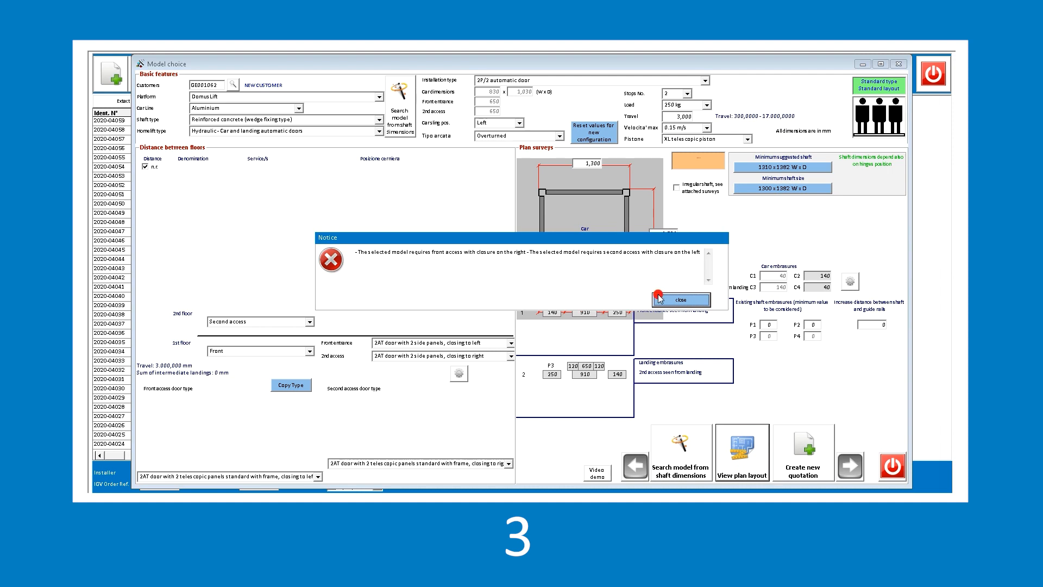
click(682, 299)
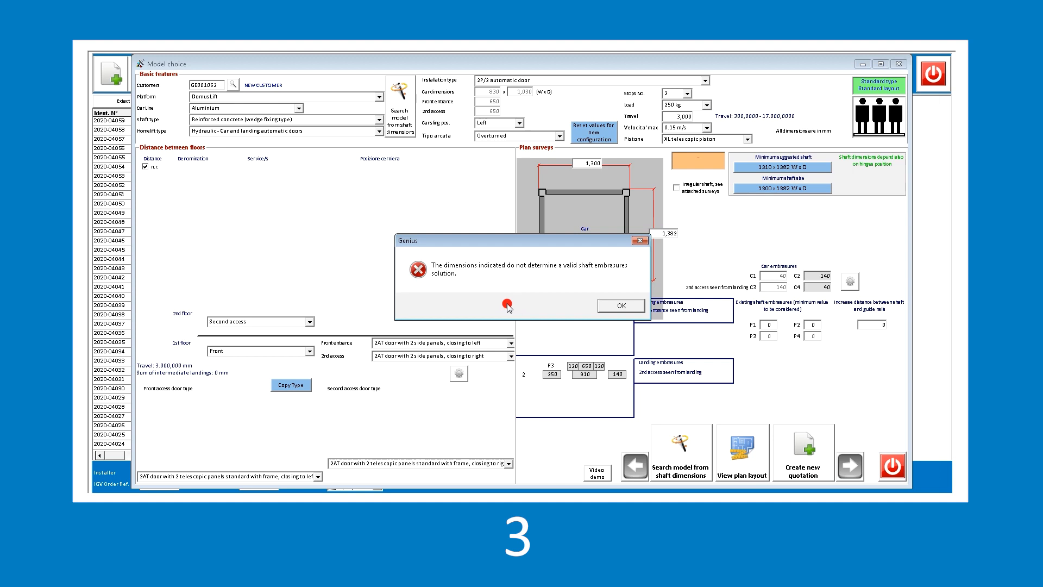
click(619, 305)
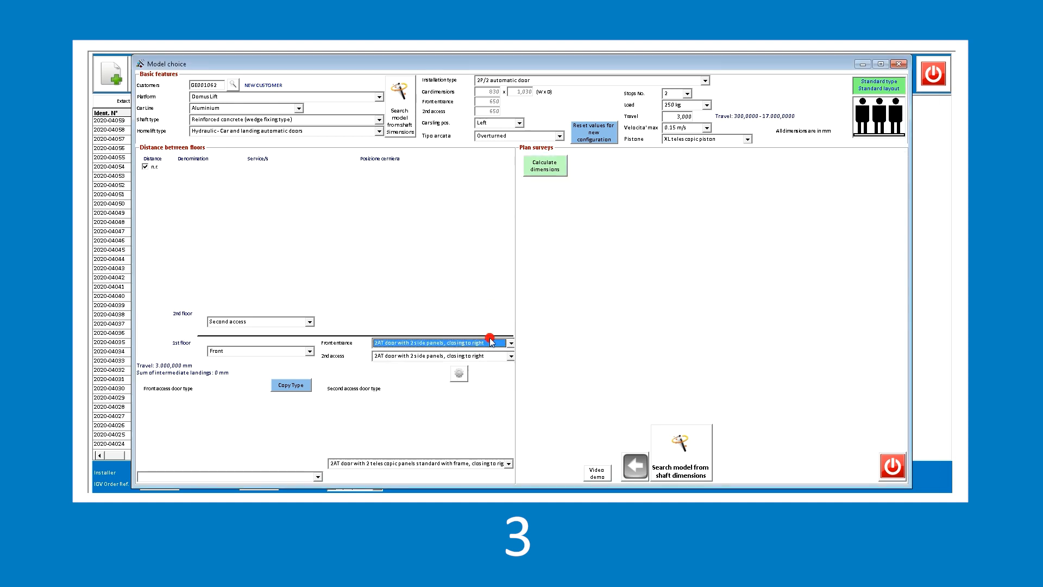
Make the second access doors close left, recalculate the shaft dimensions, and open the plan layout
click(509, 343)
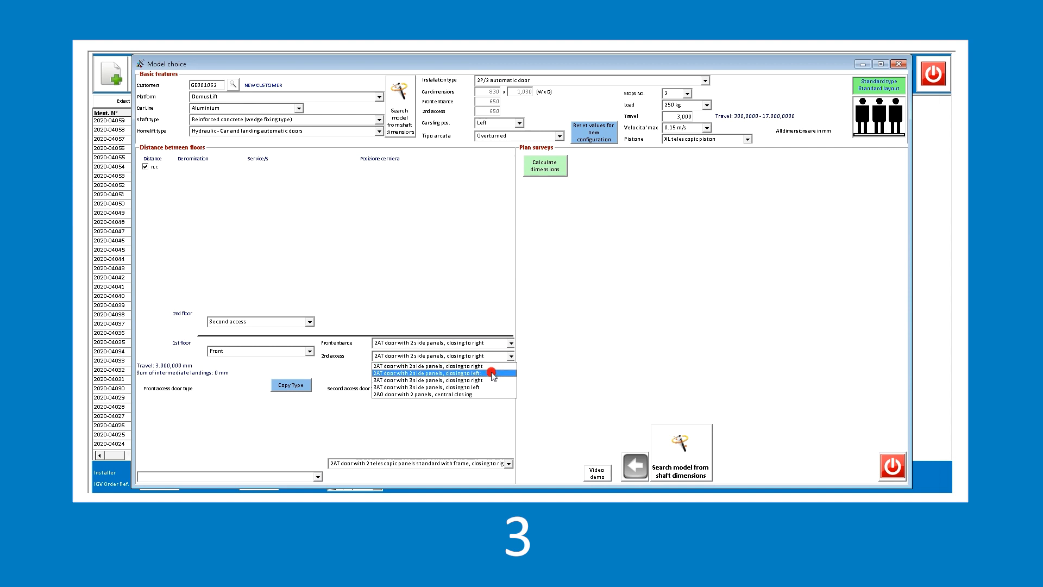
click(429, 373)
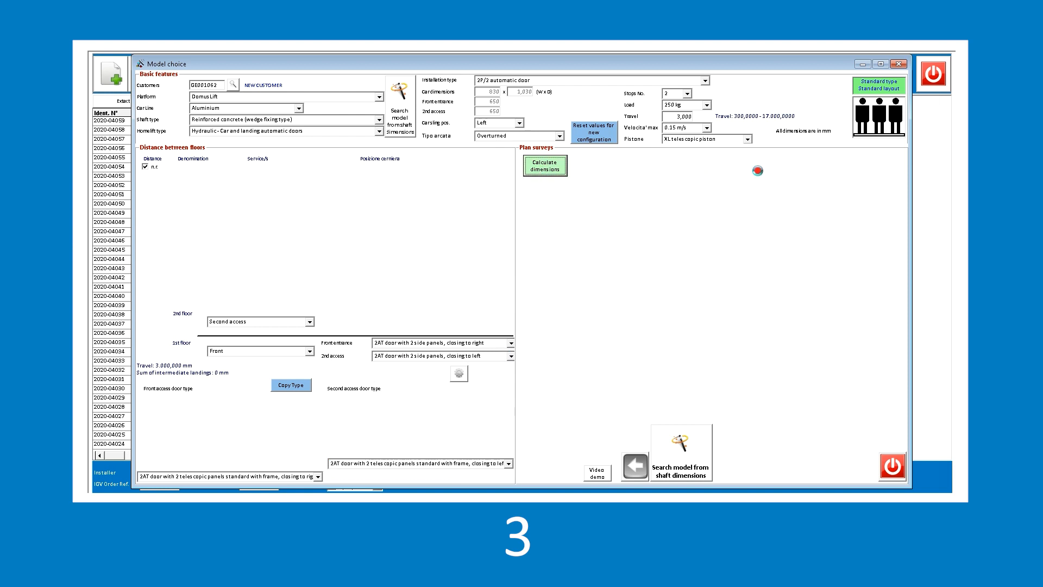
click(543, 164)
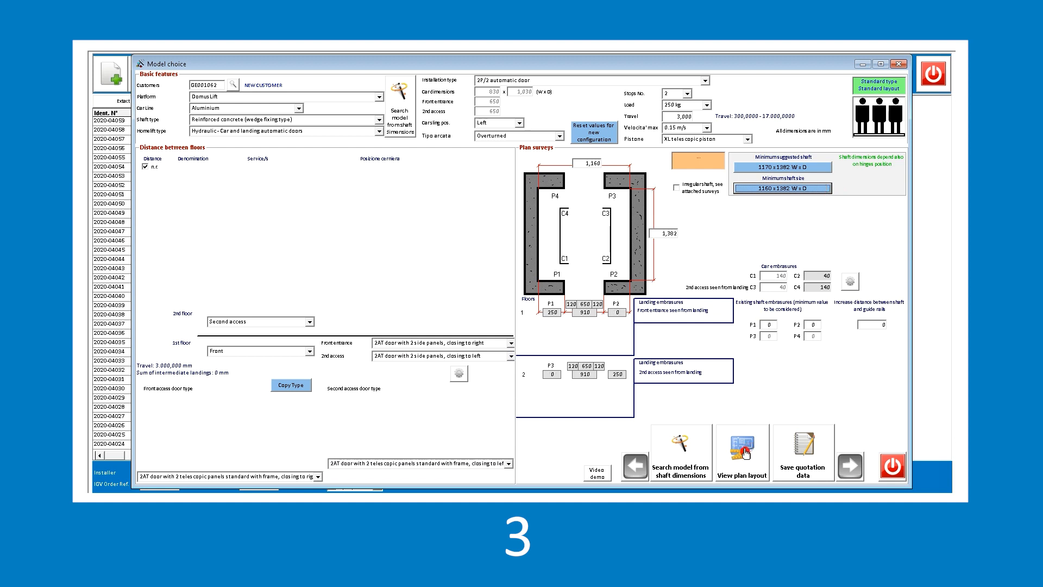
click(742, 452)
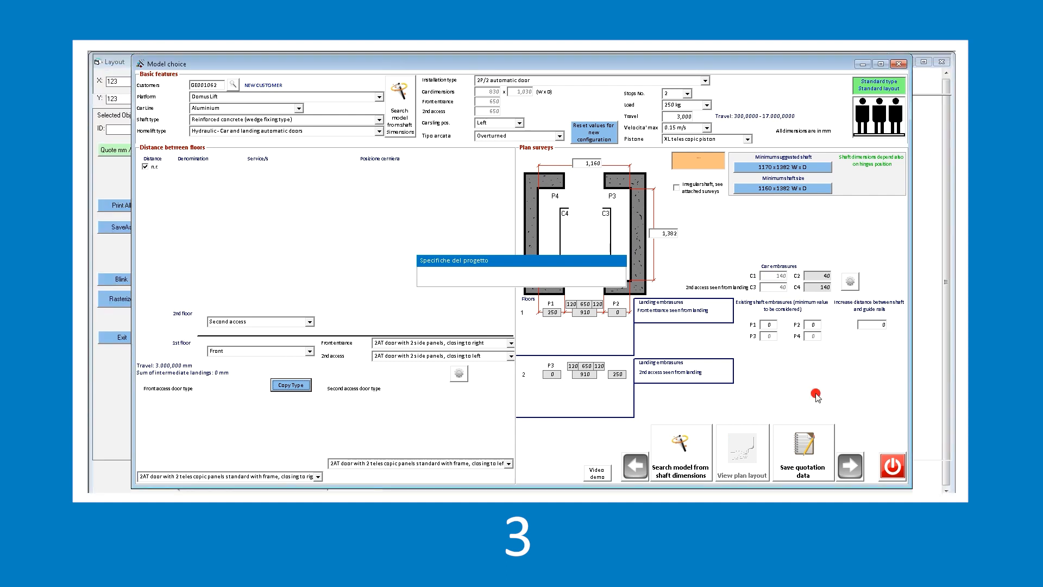
Review the 1,160 × 1,382 mm shaft plan drawing, close it, and start a new configuration
click(741, 452)
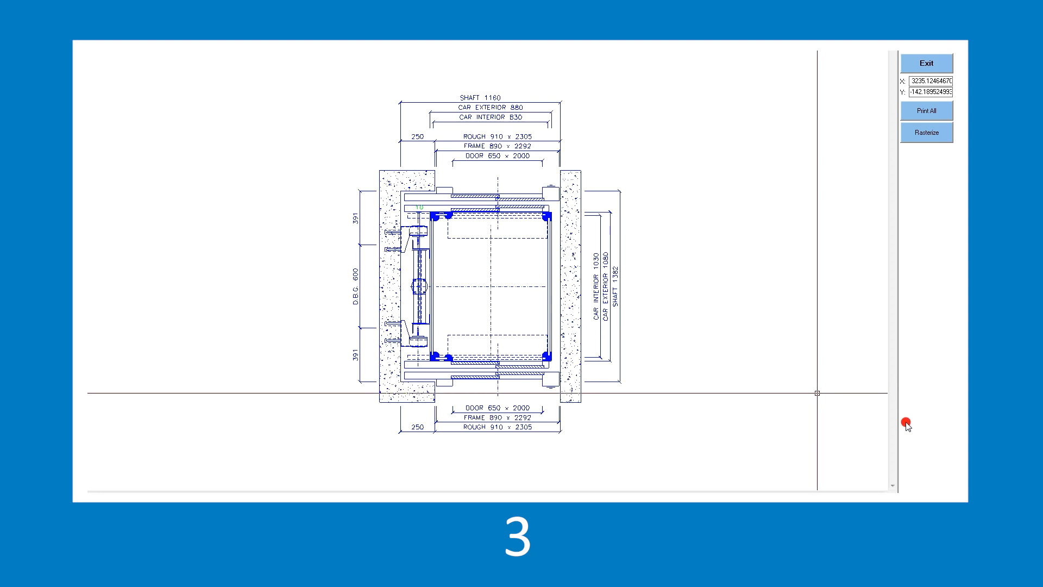
mouse_move(841, 185)
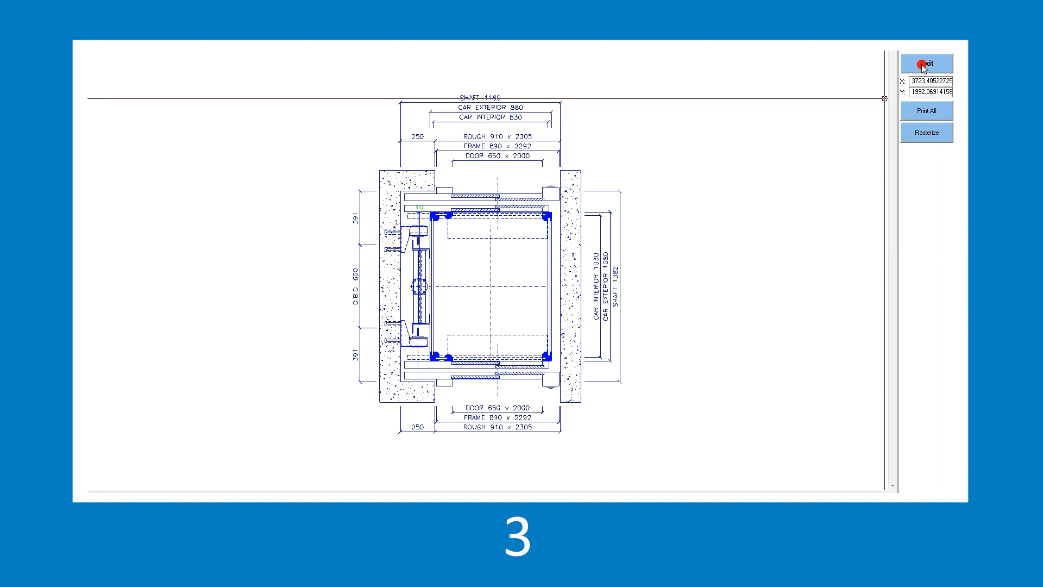
click(925, 63)
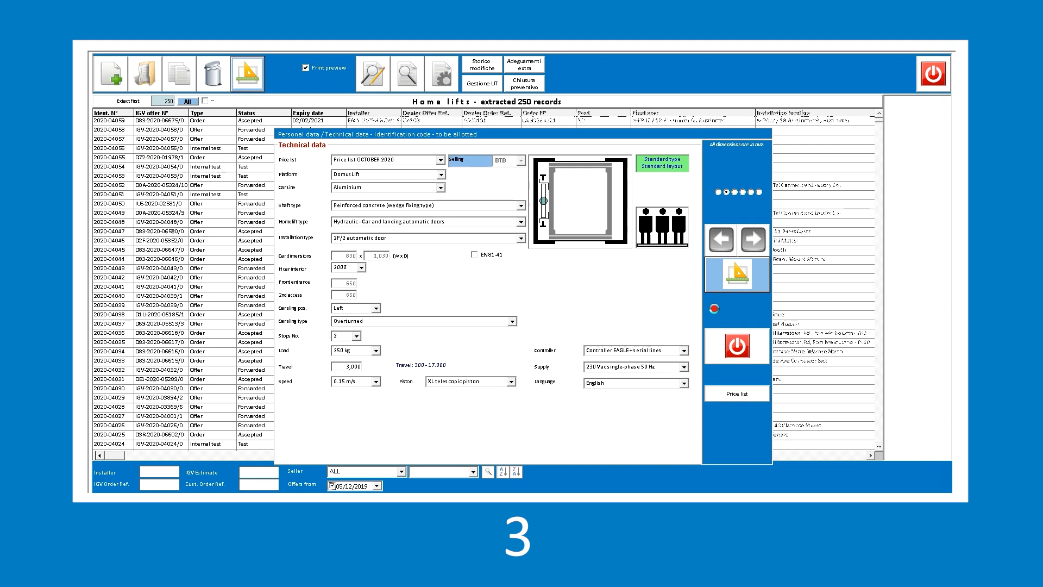
click(753, 239)
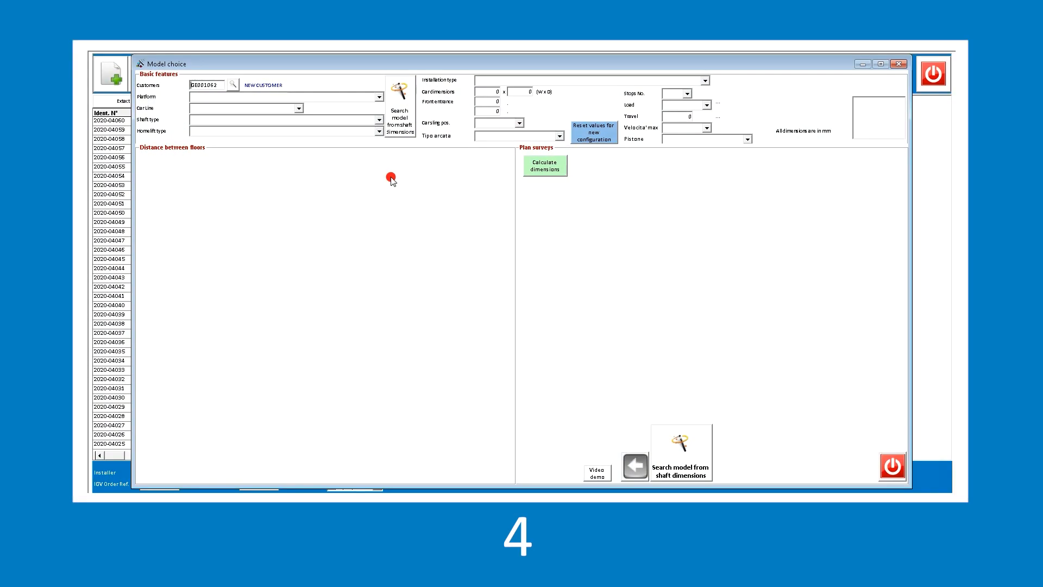
mouse_move(400, 104)
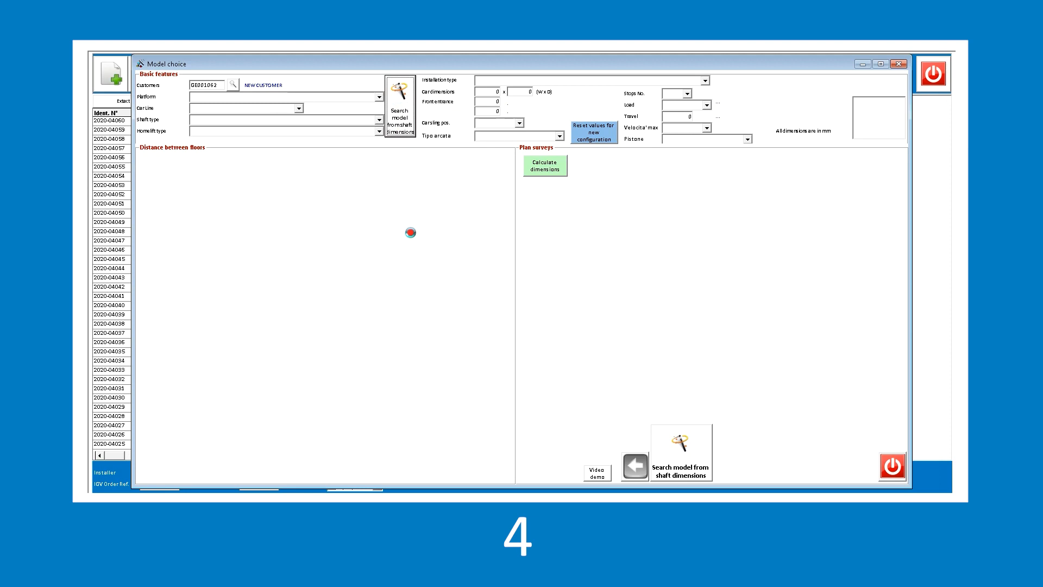
Open the model search by shaft dimensions for a new Domus Lift configuration
click(680, 451)
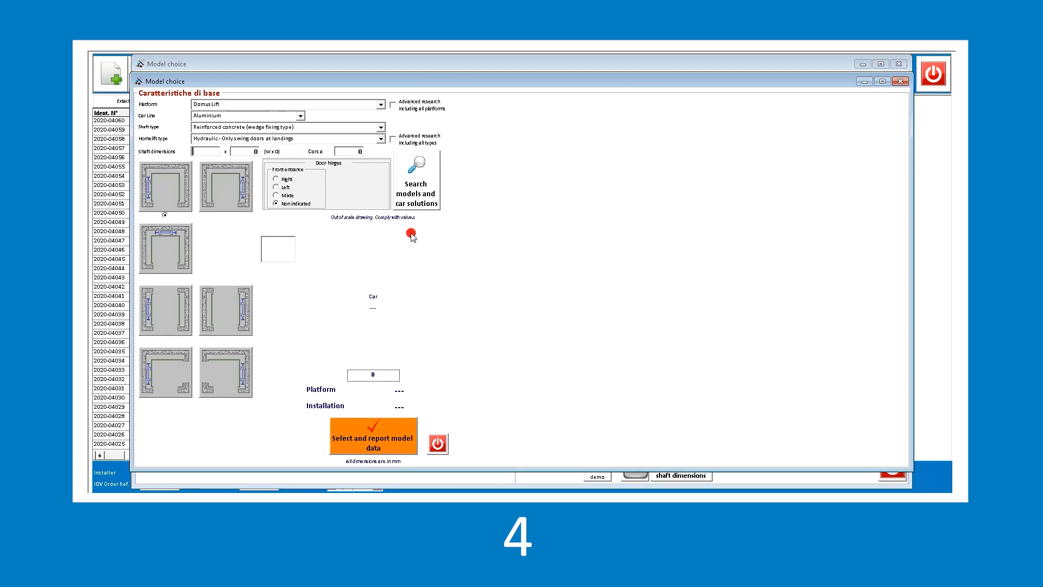
Search models and car solutions for a 1,500 × 1,500 shaft with 3,000 mm travel
click(206, 152)
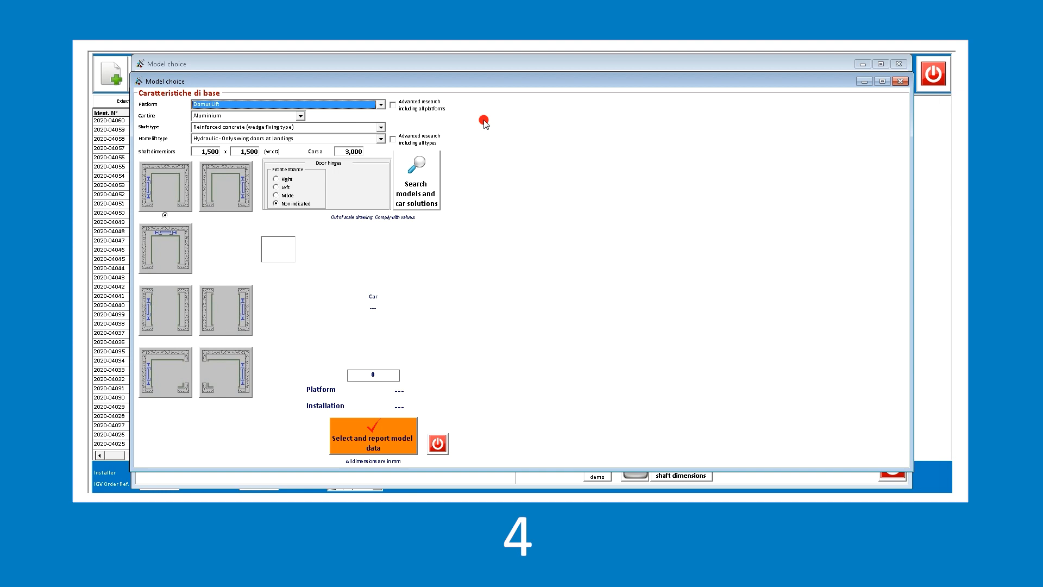
mouse_move(420, 178)
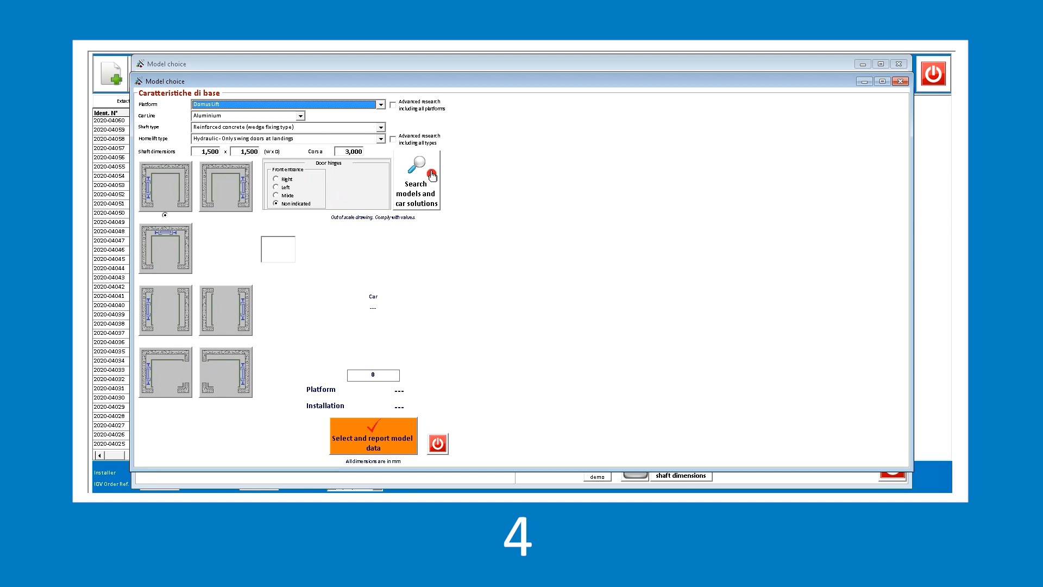
click(418, 180)
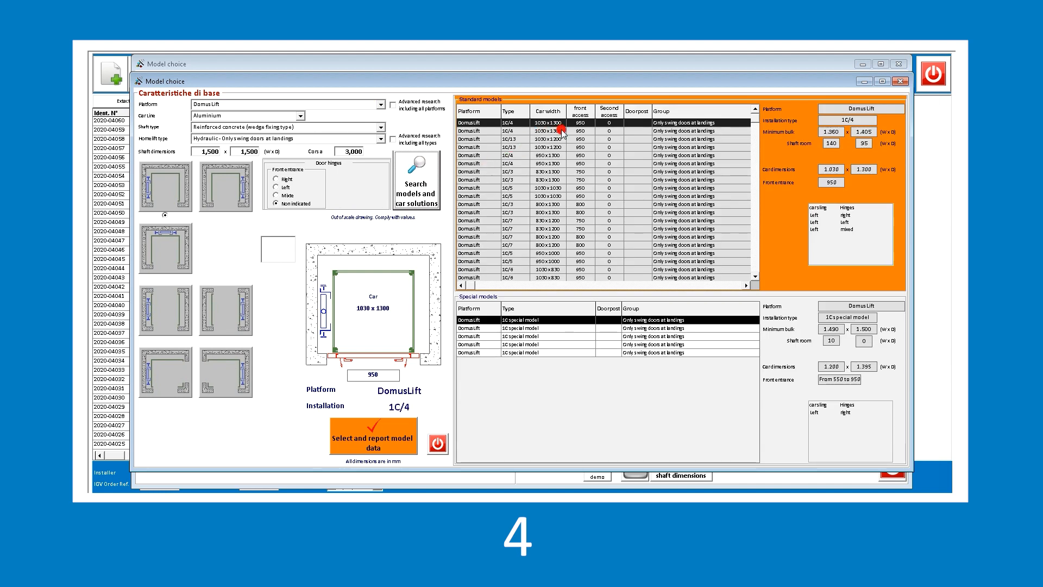
Preview the 1C/5, special and 1C/13 models, then adopt 1C/4 with its 1,030 × 1,300 car
click(545, 130)
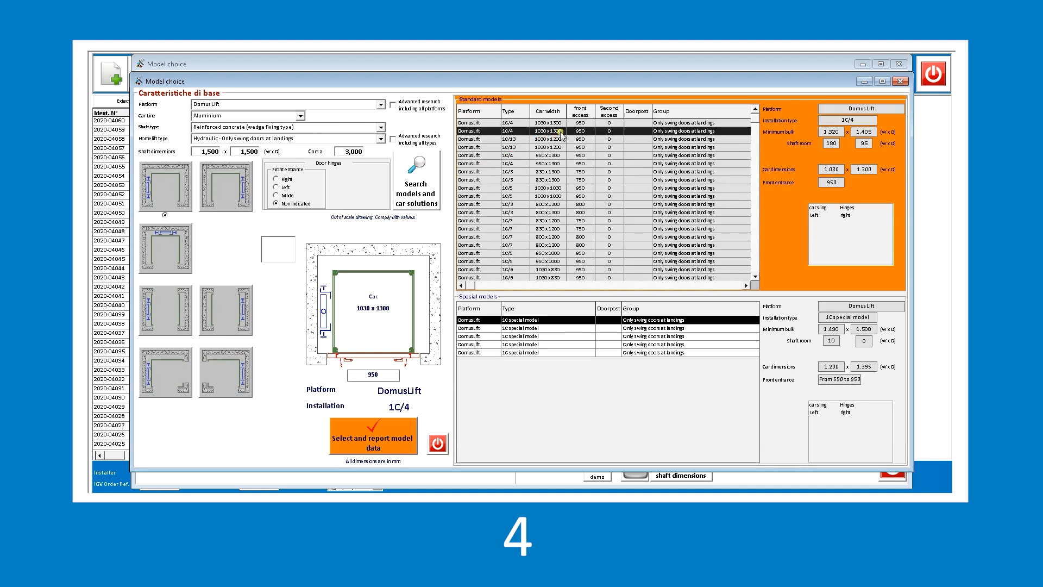
click(539, 155)
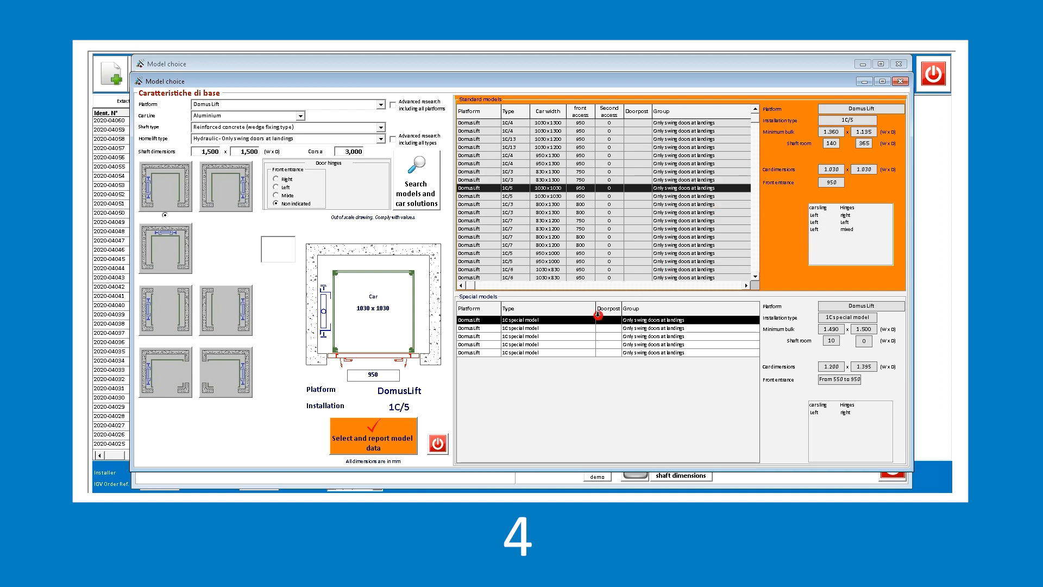
click(547, 320)
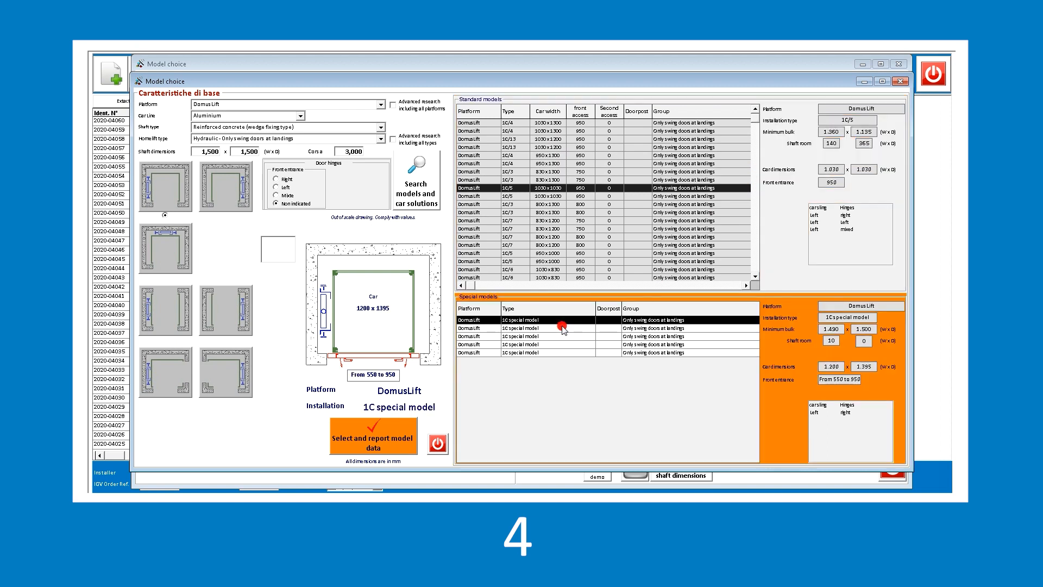
click(561, 344)
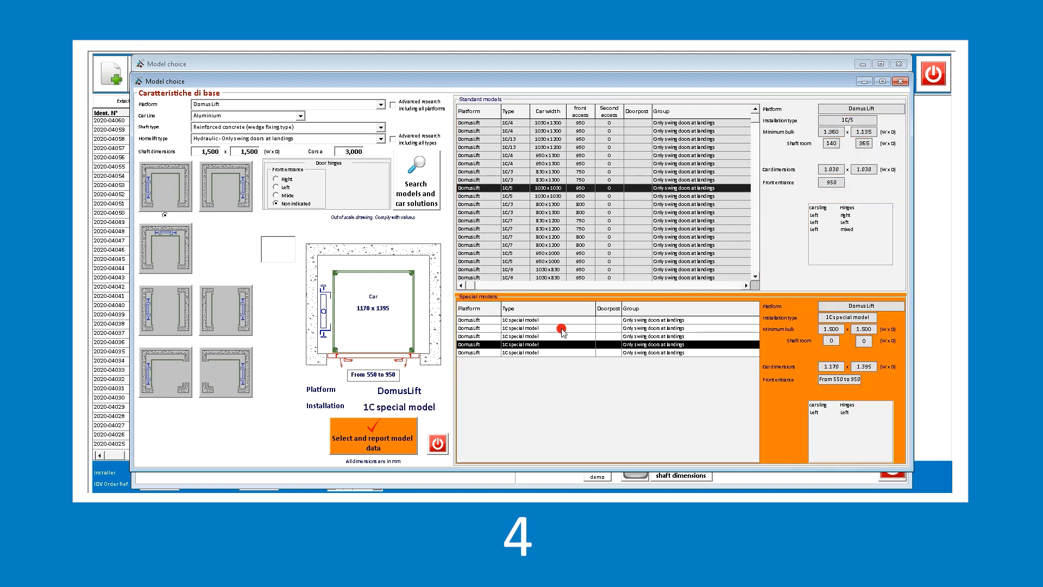
click(559, 353)
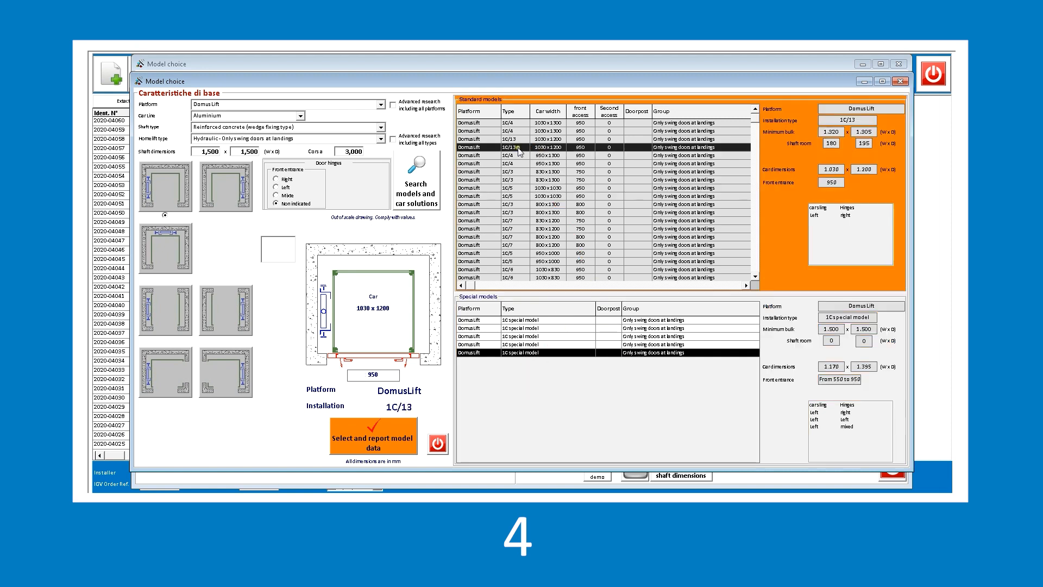
click(509, 131)
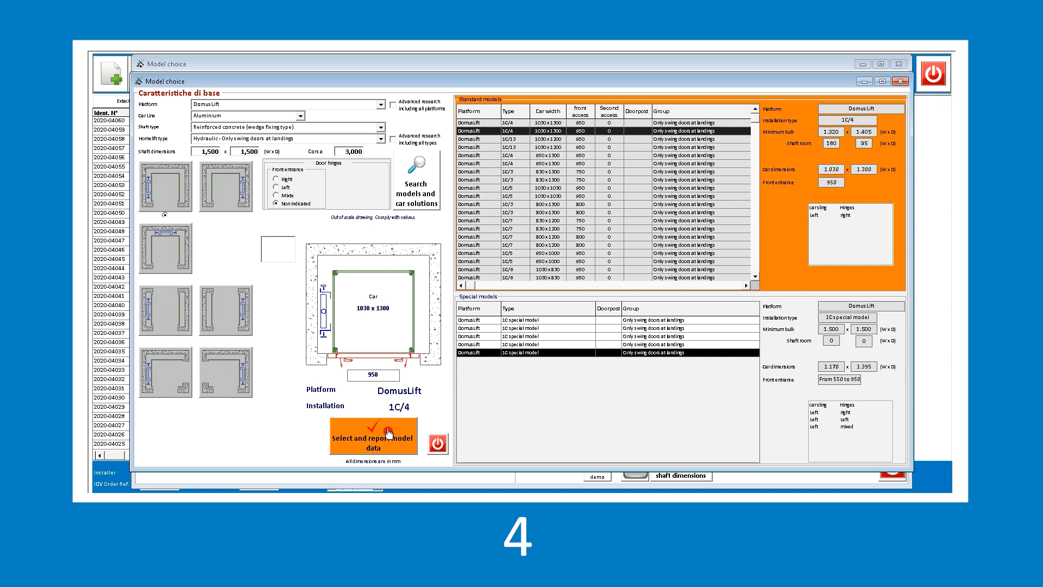
click(373, 437)
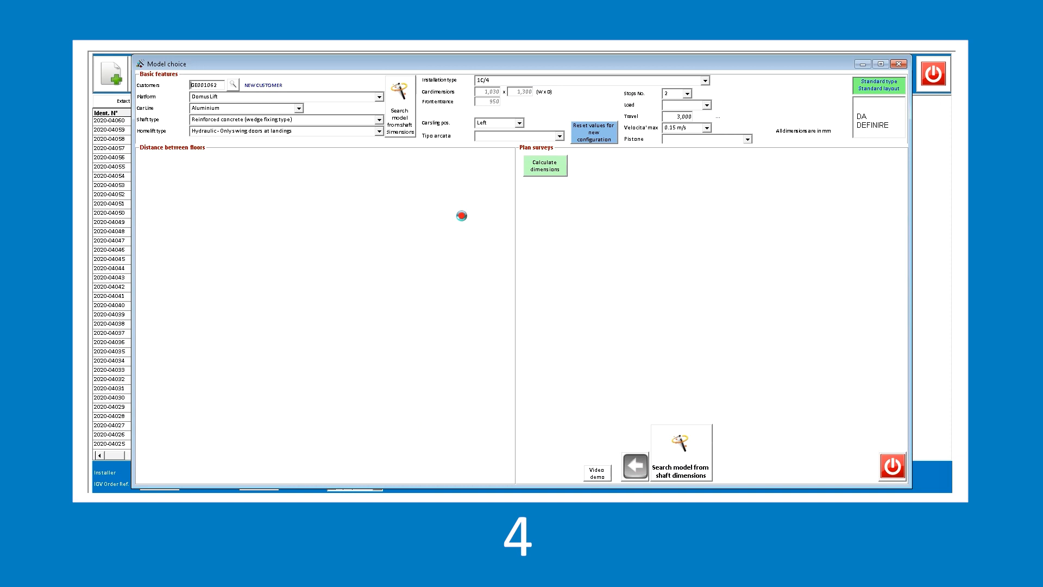
Calculate the 1C/4 shaft dimensions and dismiss the missing-data and embrasure warnings
click(544, 164)
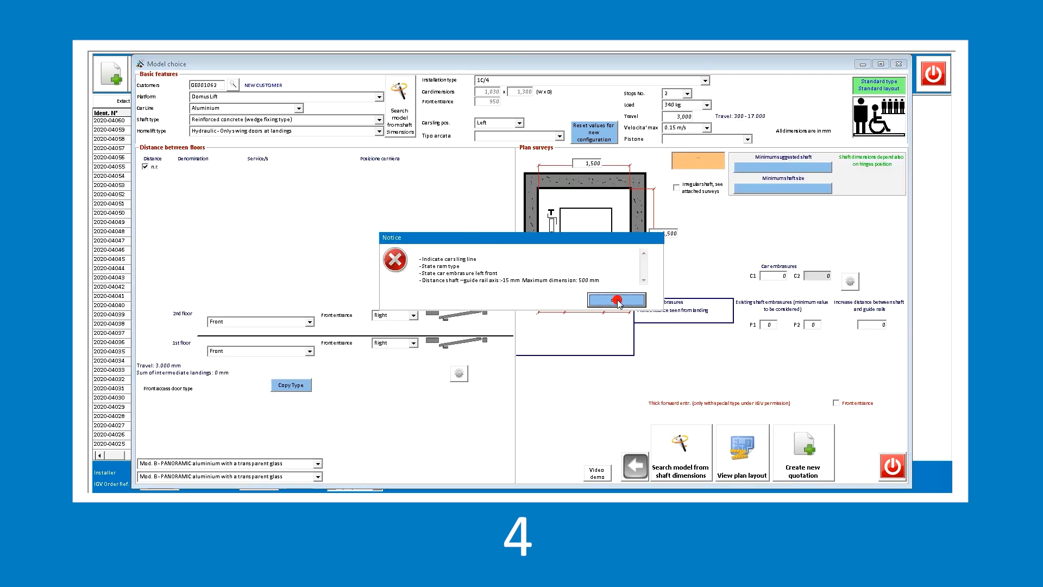
click(614, 300)
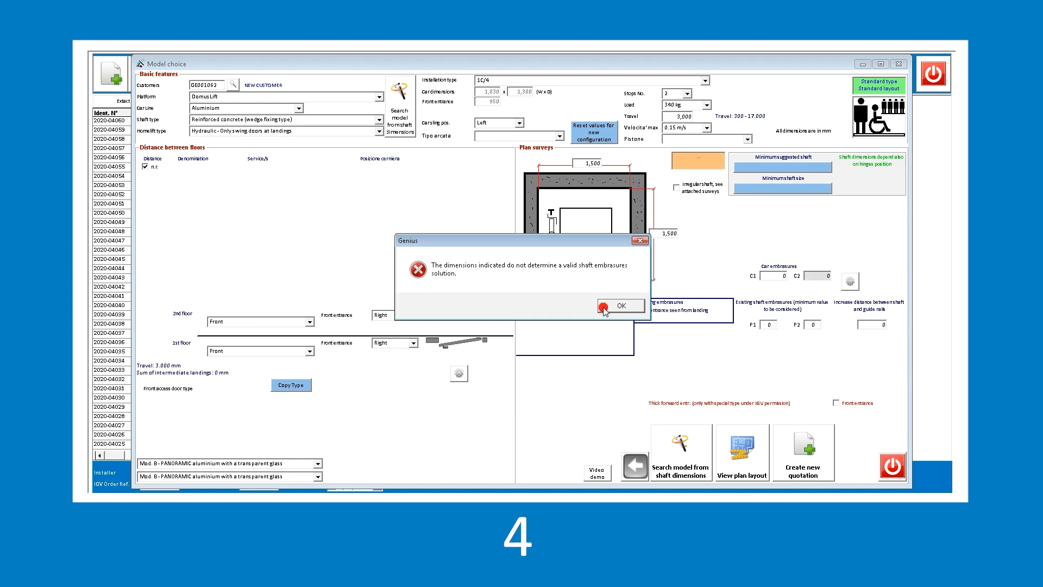
click(619, 305)
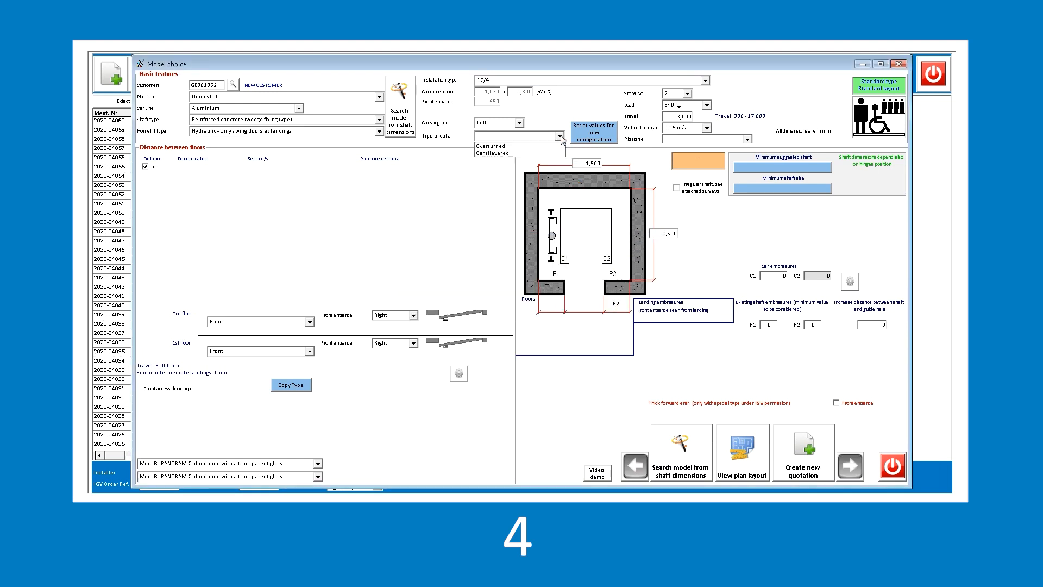
Set the sling to Overturned, recalculate to a 1,320 × 1,405 mm shaft, and view its plan layout
click(490, 145)
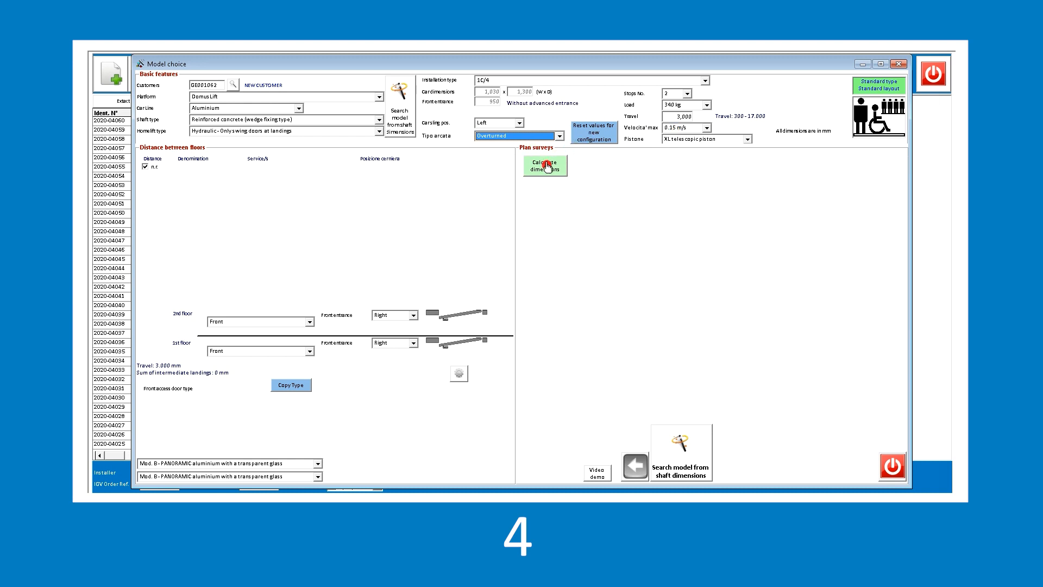
click(544, 164)
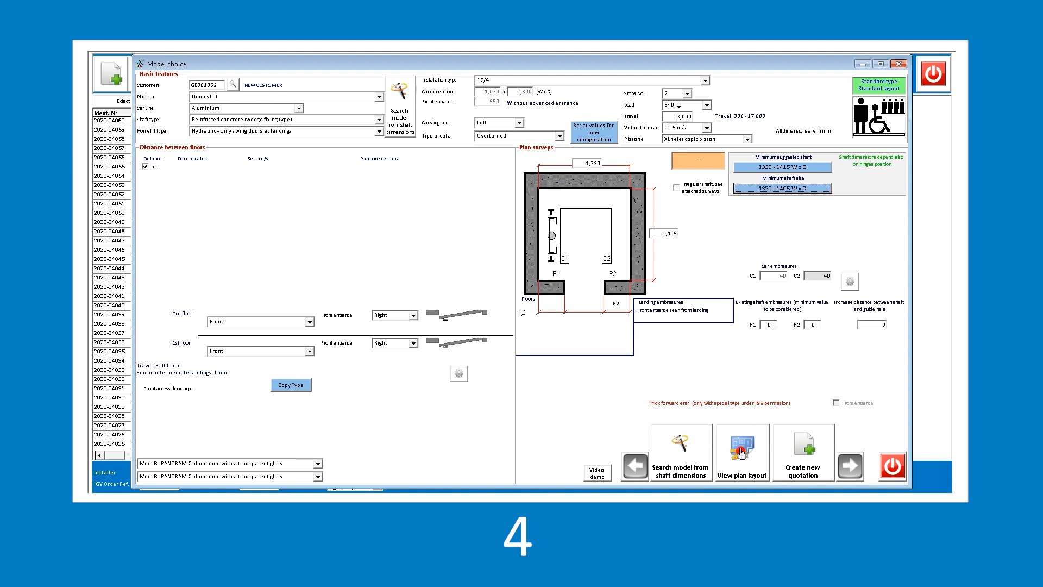
click(741, 451)
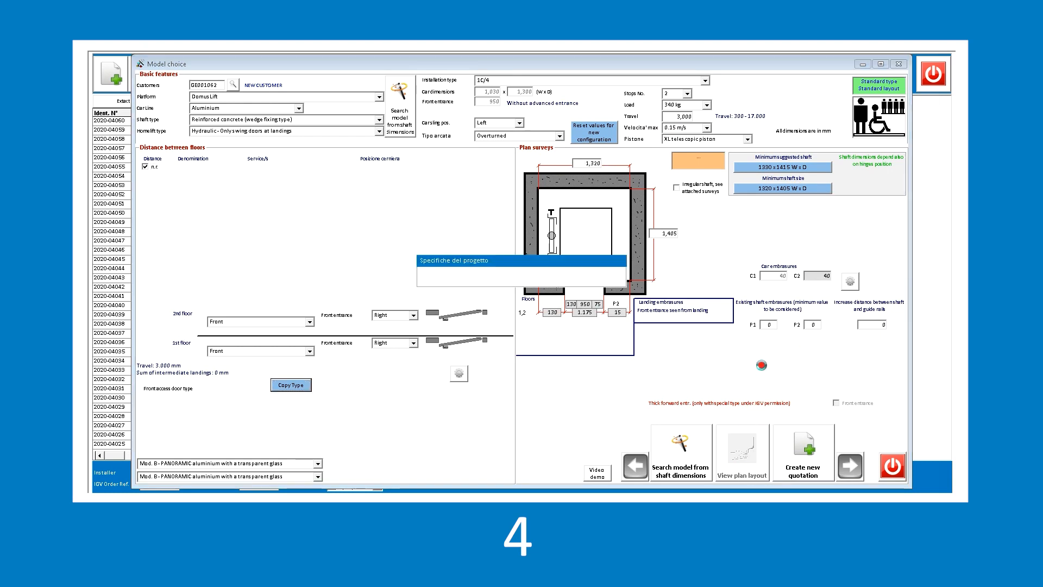
click(741, 452)
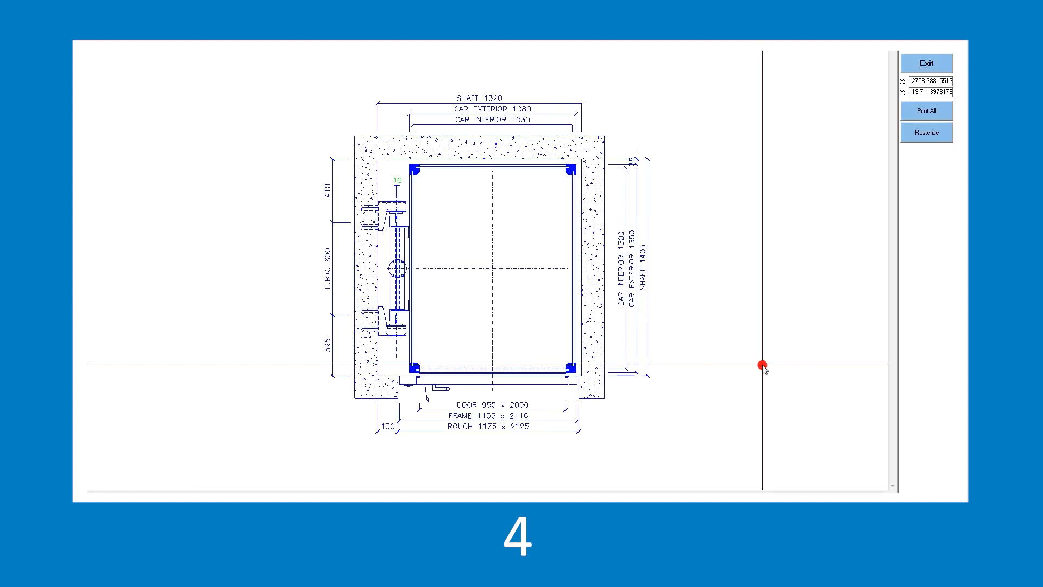